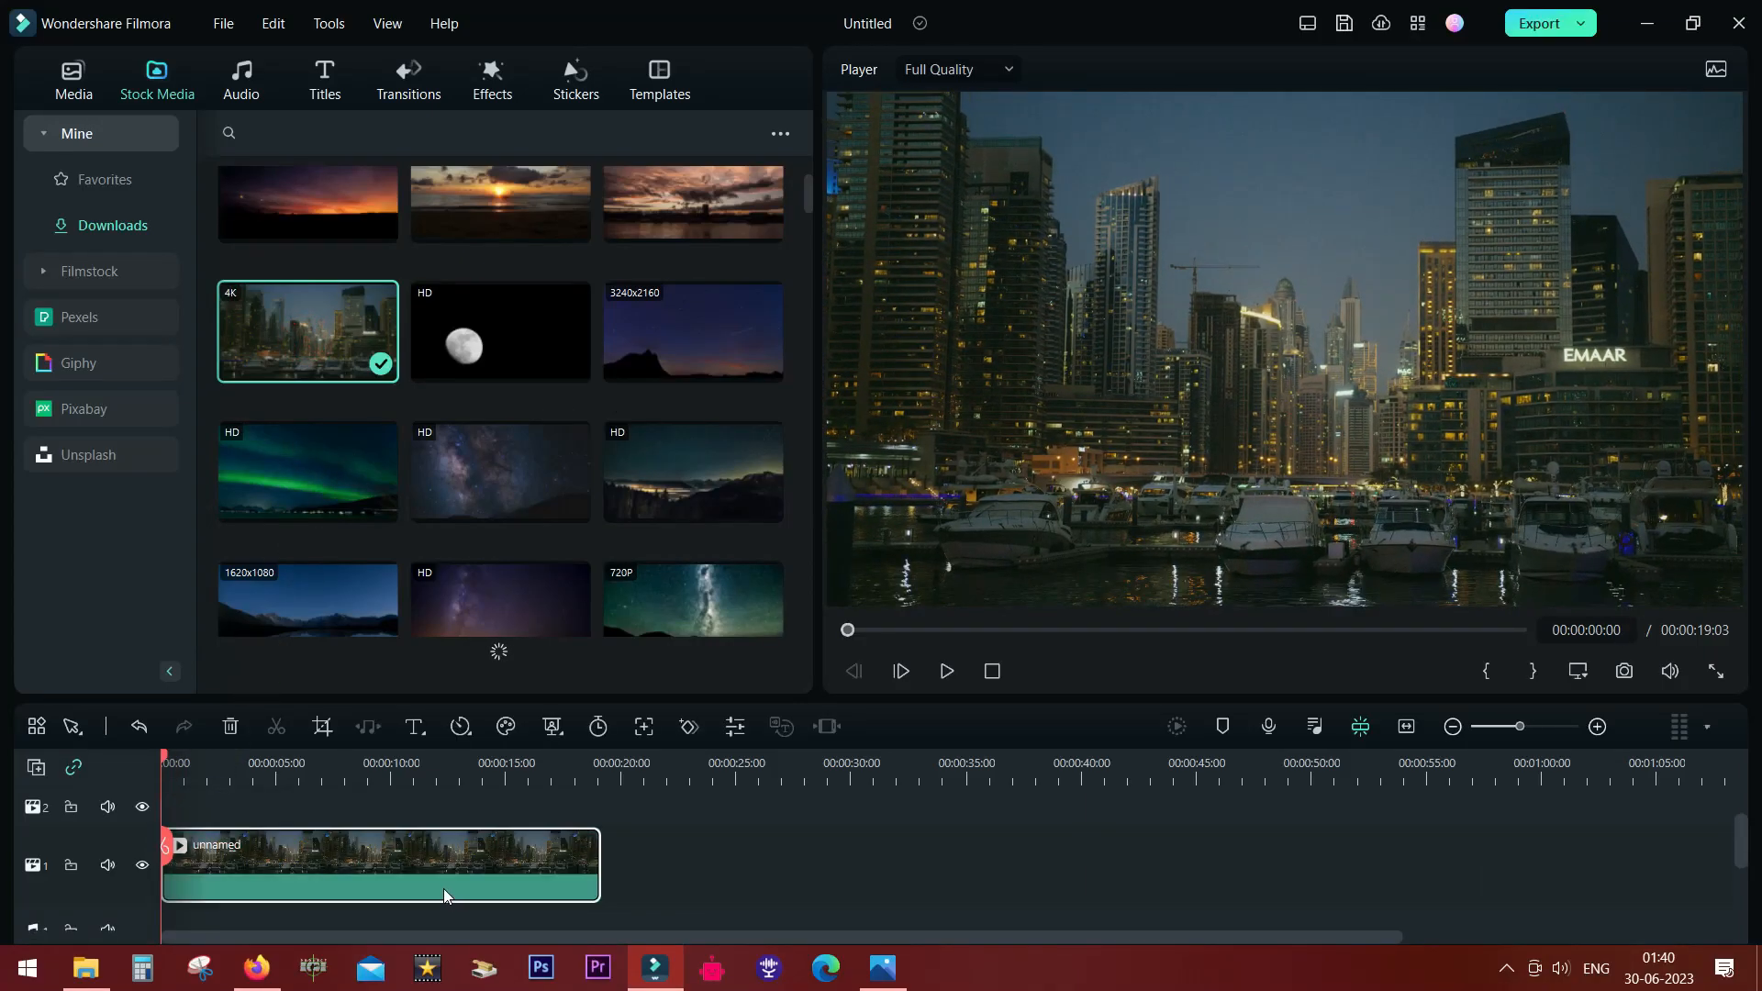
# Step: In Color Wheels, push the city clip's highlights toward red and midtones toward orange
pyautogui.doubleClick(407, 840)
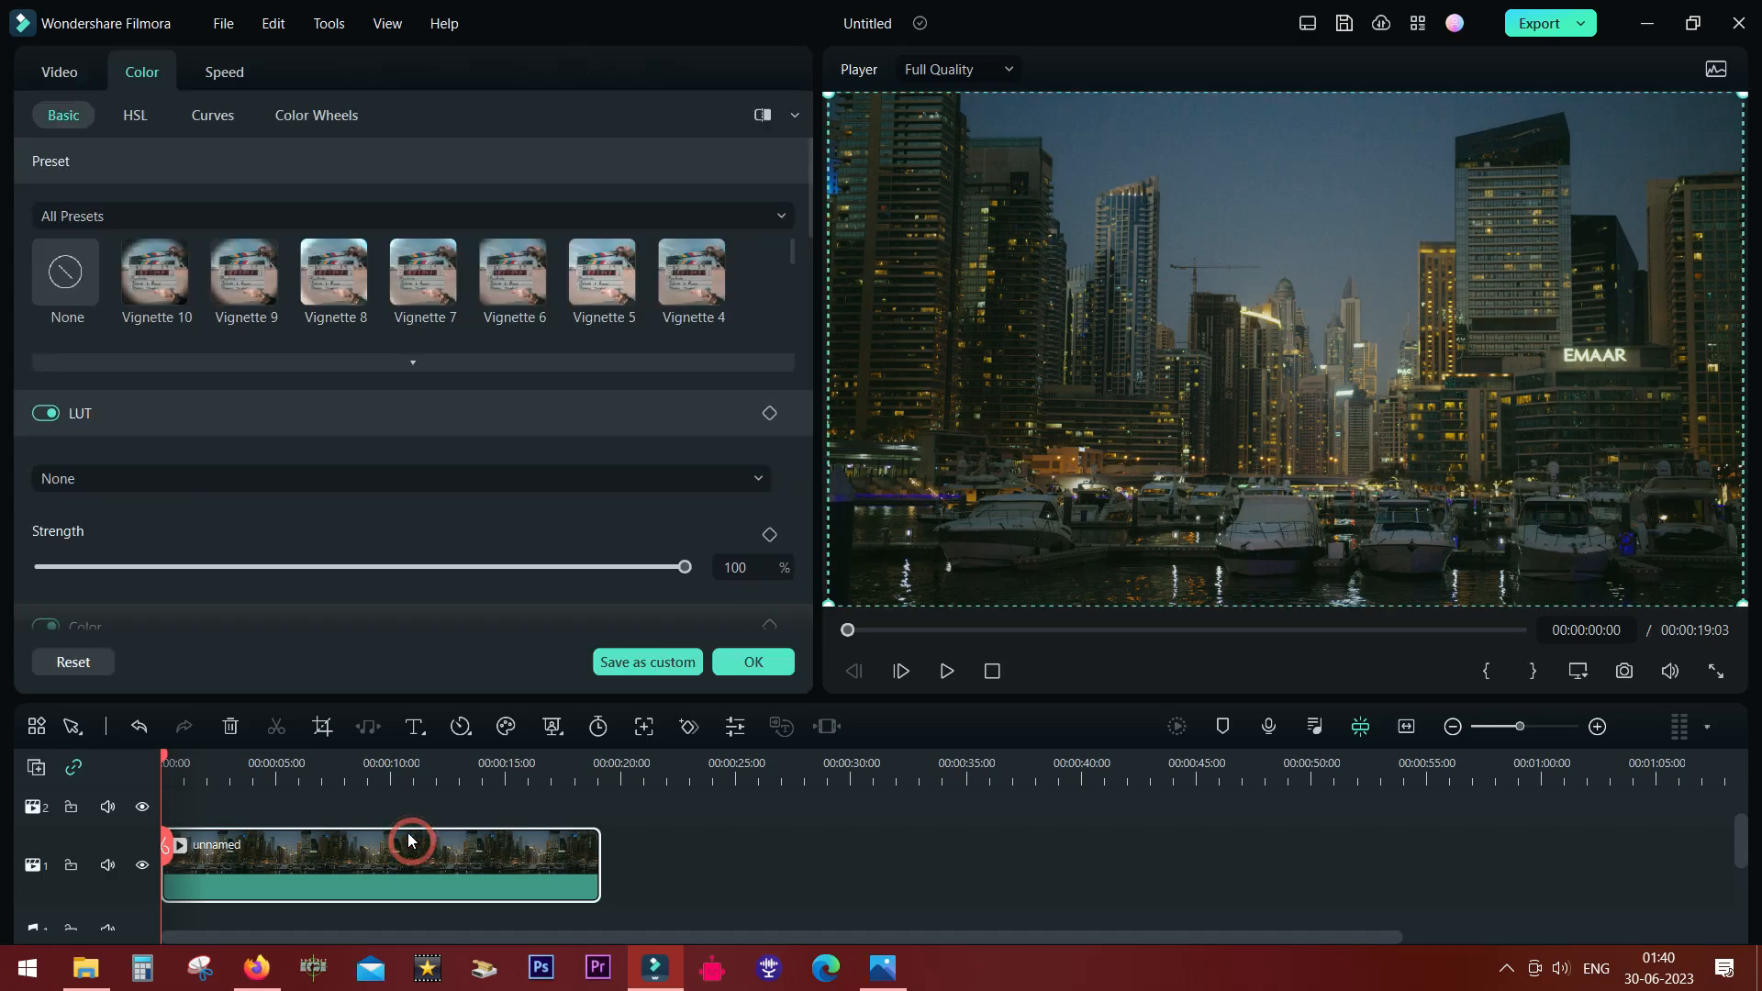
pyautogui.click(316, 114)
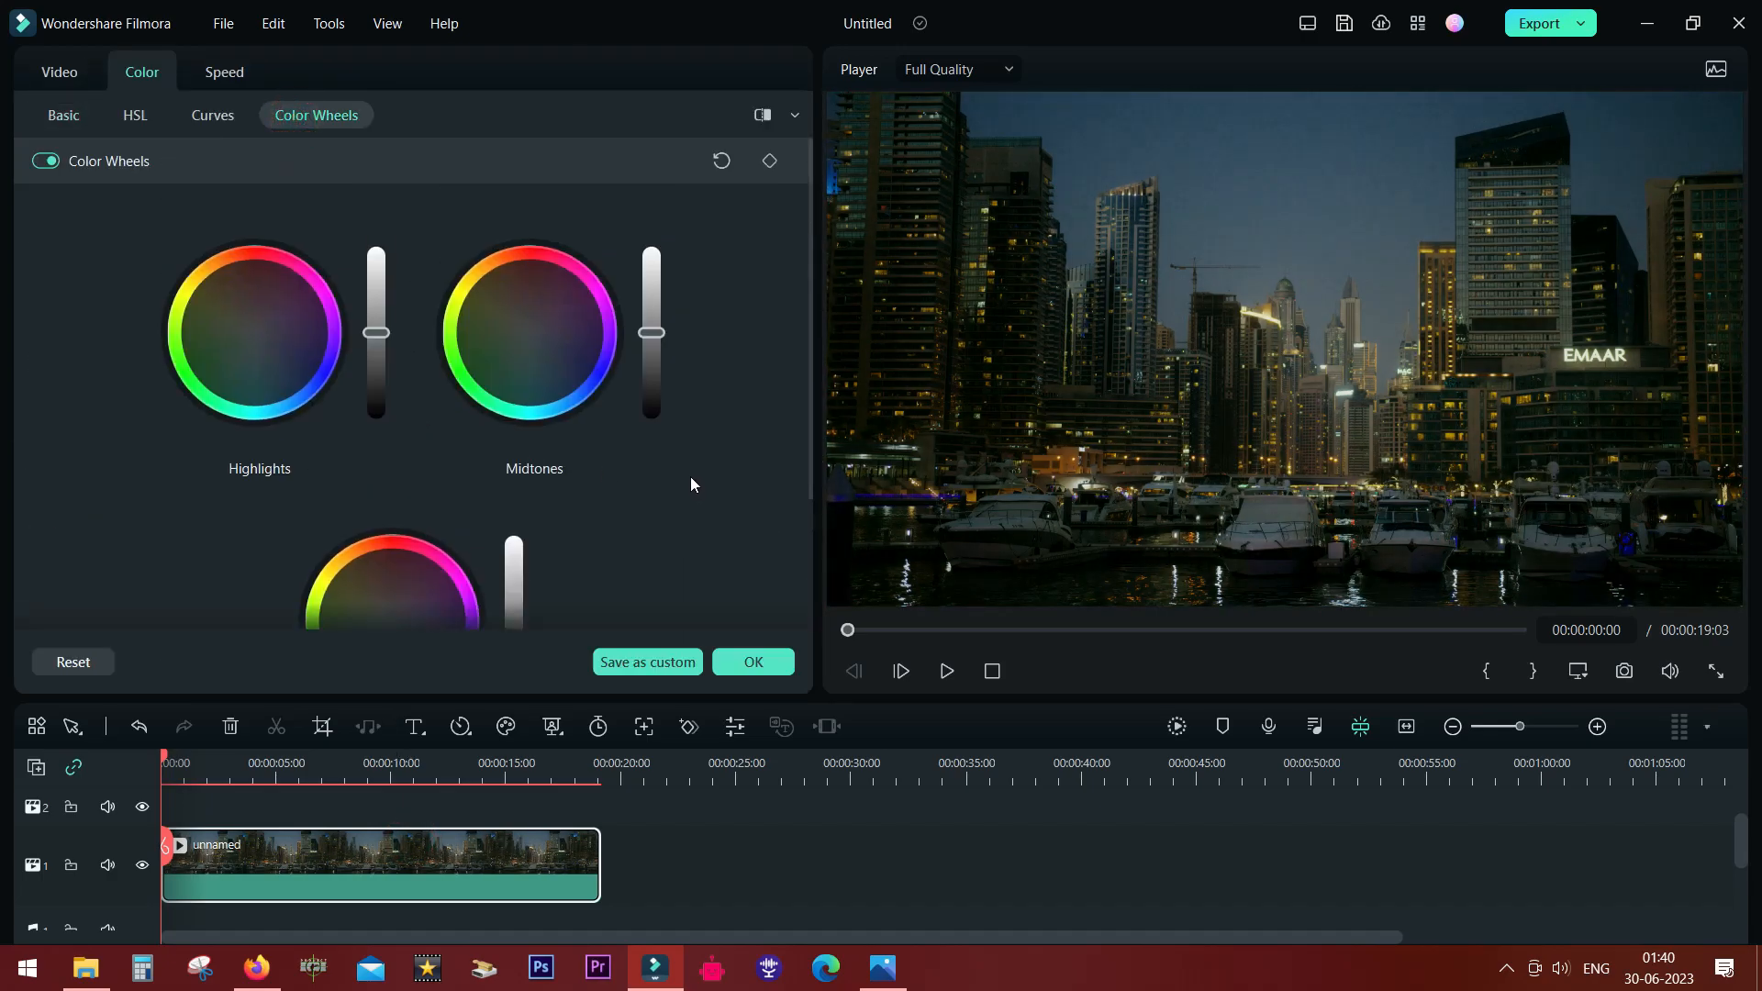
pyautogui.click(253, 329)
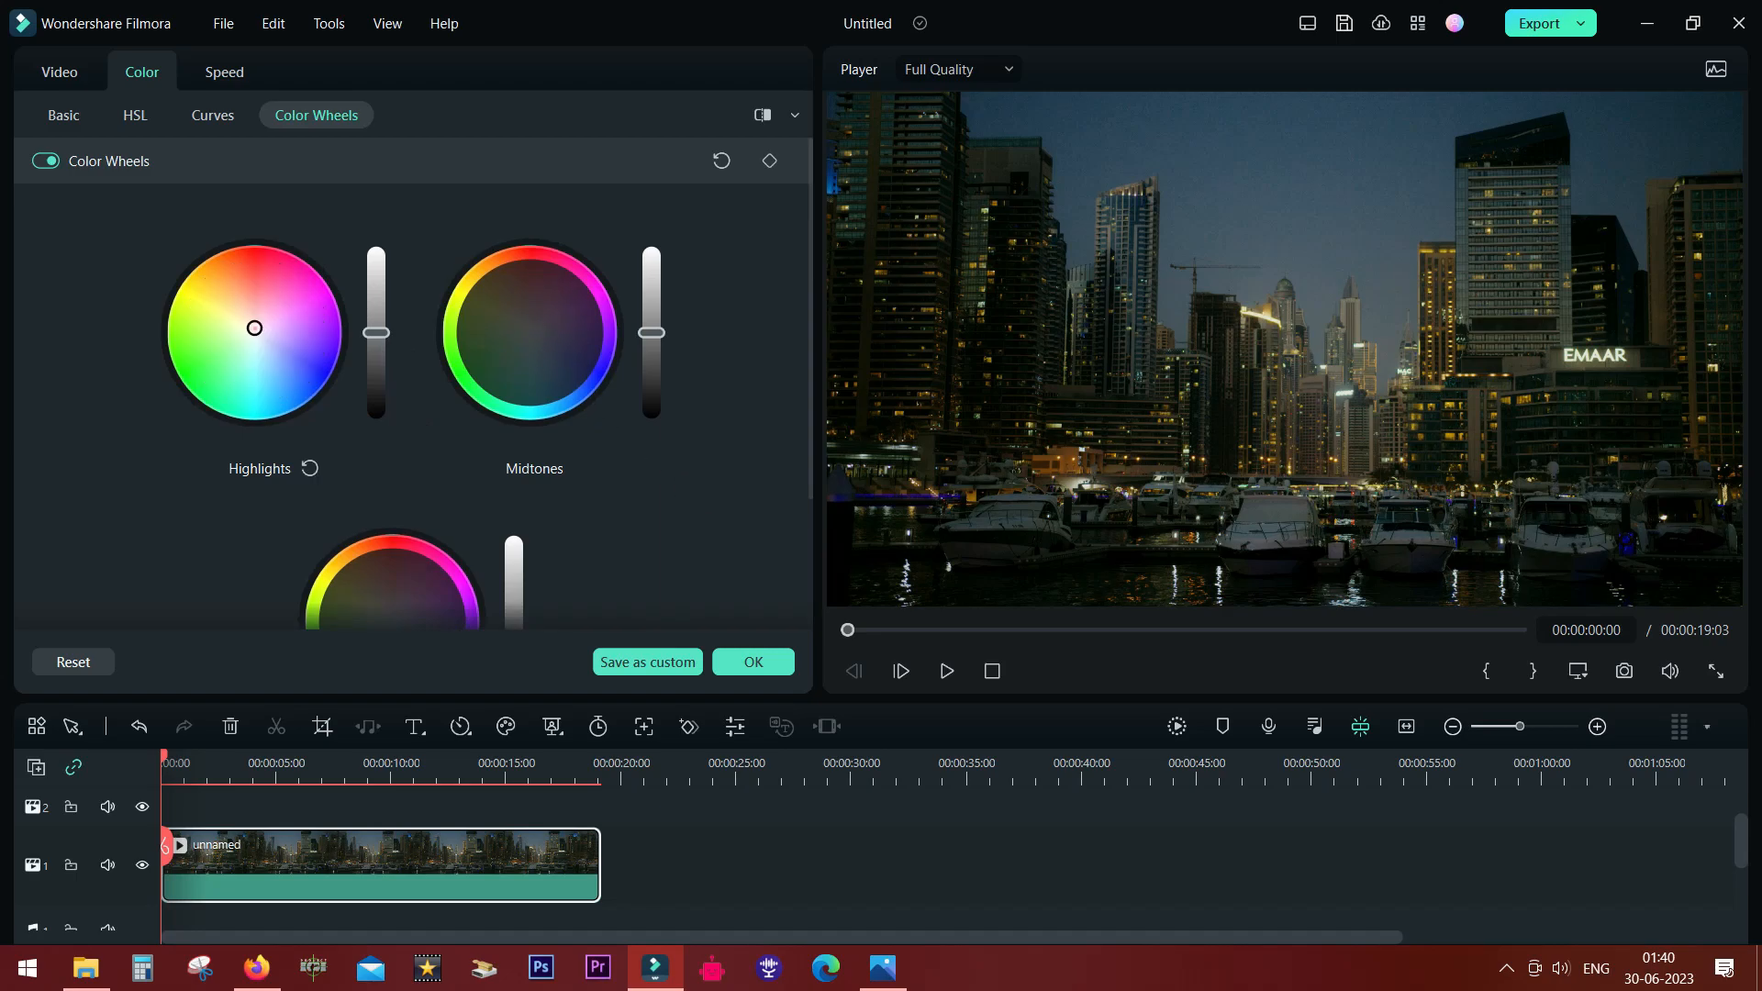
pyautogui.moveTo(254, 329); pyautogui.dragTo(256, 245)
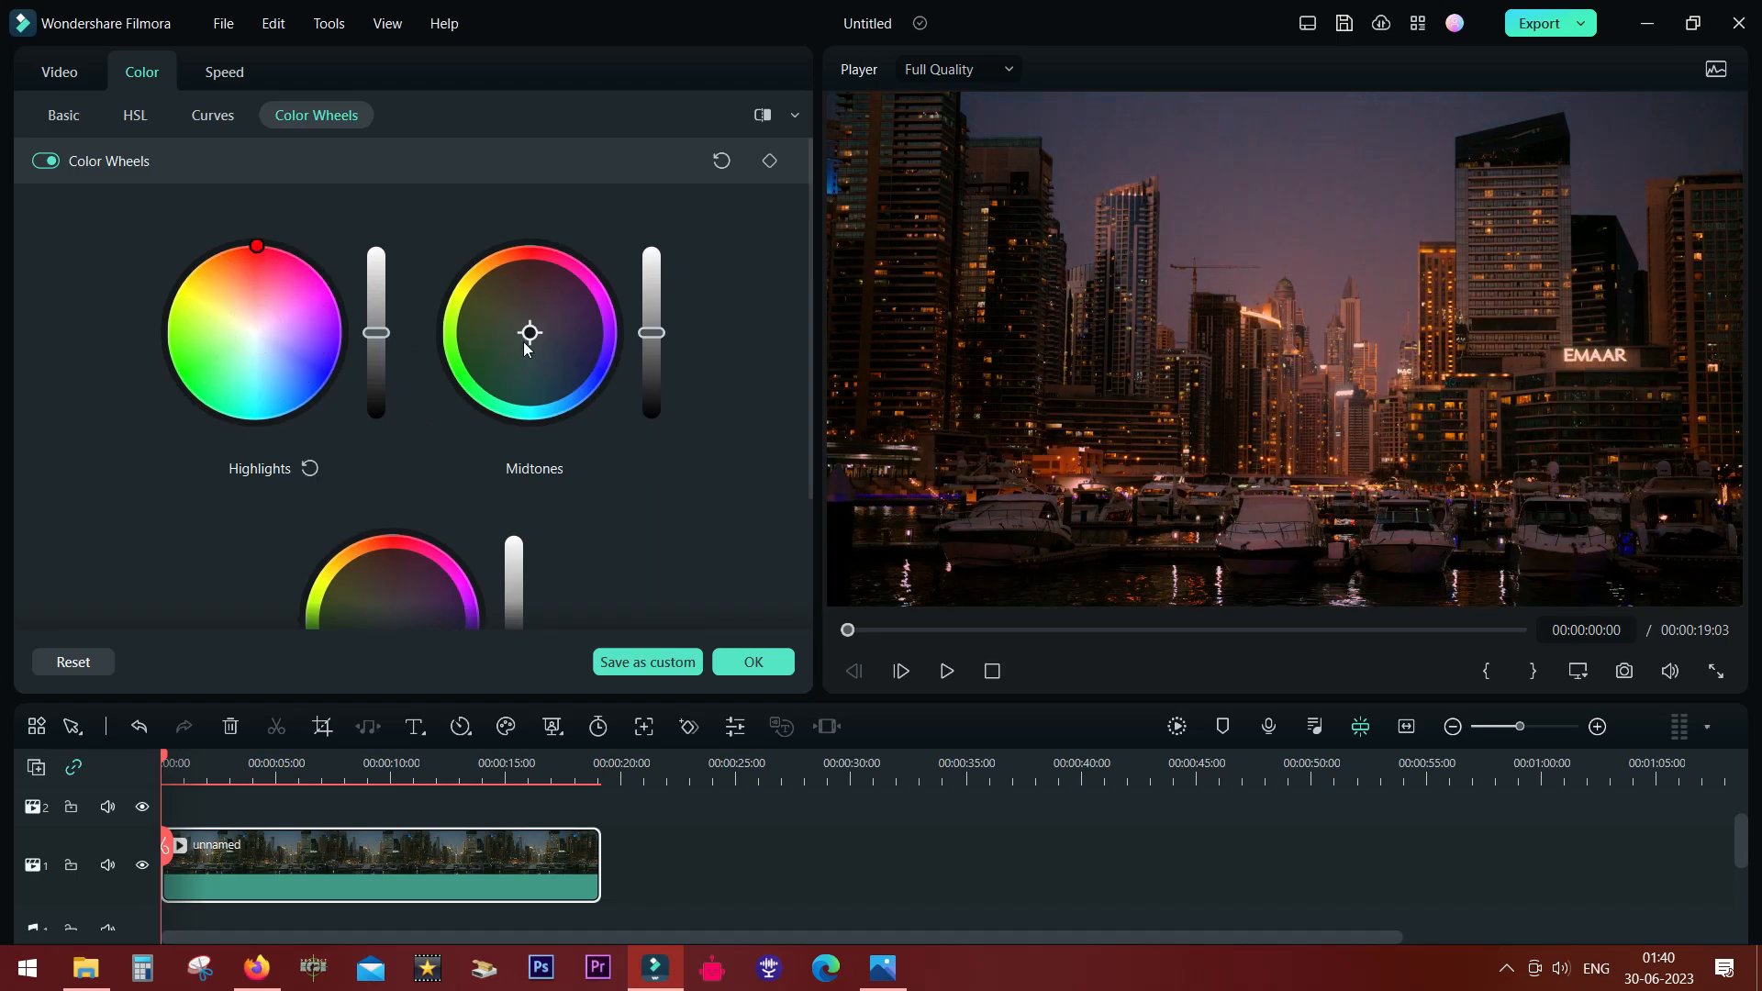
pyautogui.moveTo(529, 332); pyautogui.dragTo(477, 370)
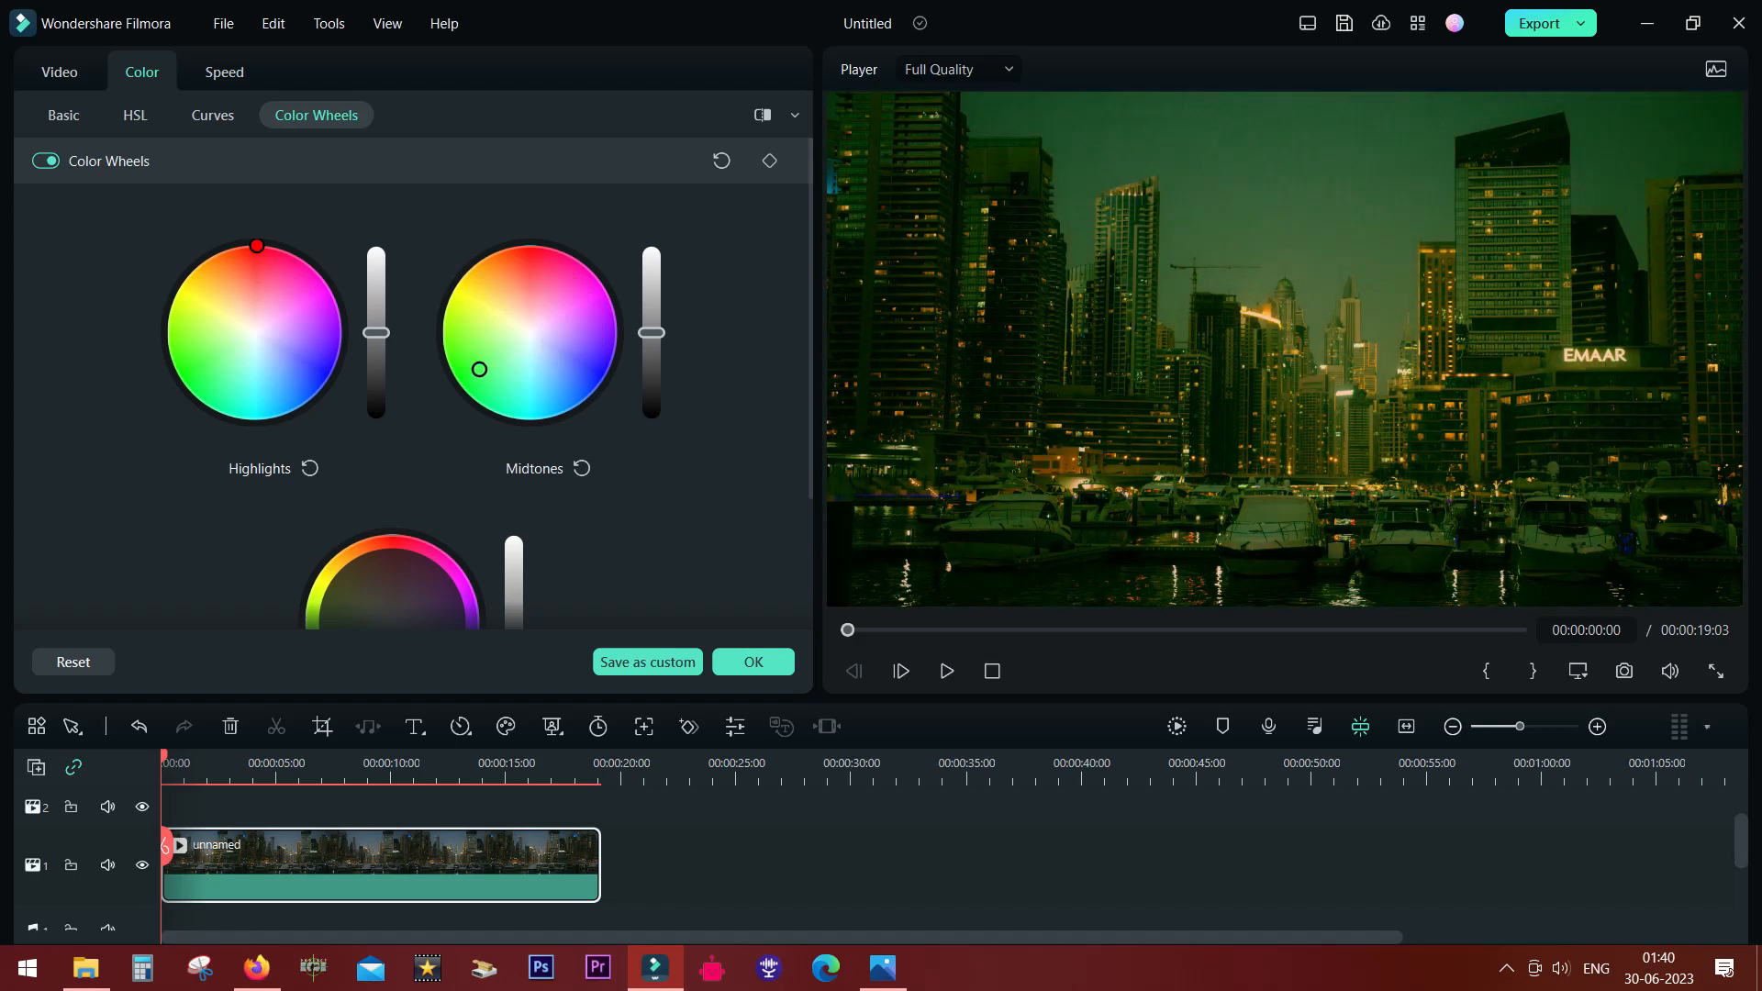
pyautogui.moveTo(479, 369); pyautogui.dragTo(479, 312)
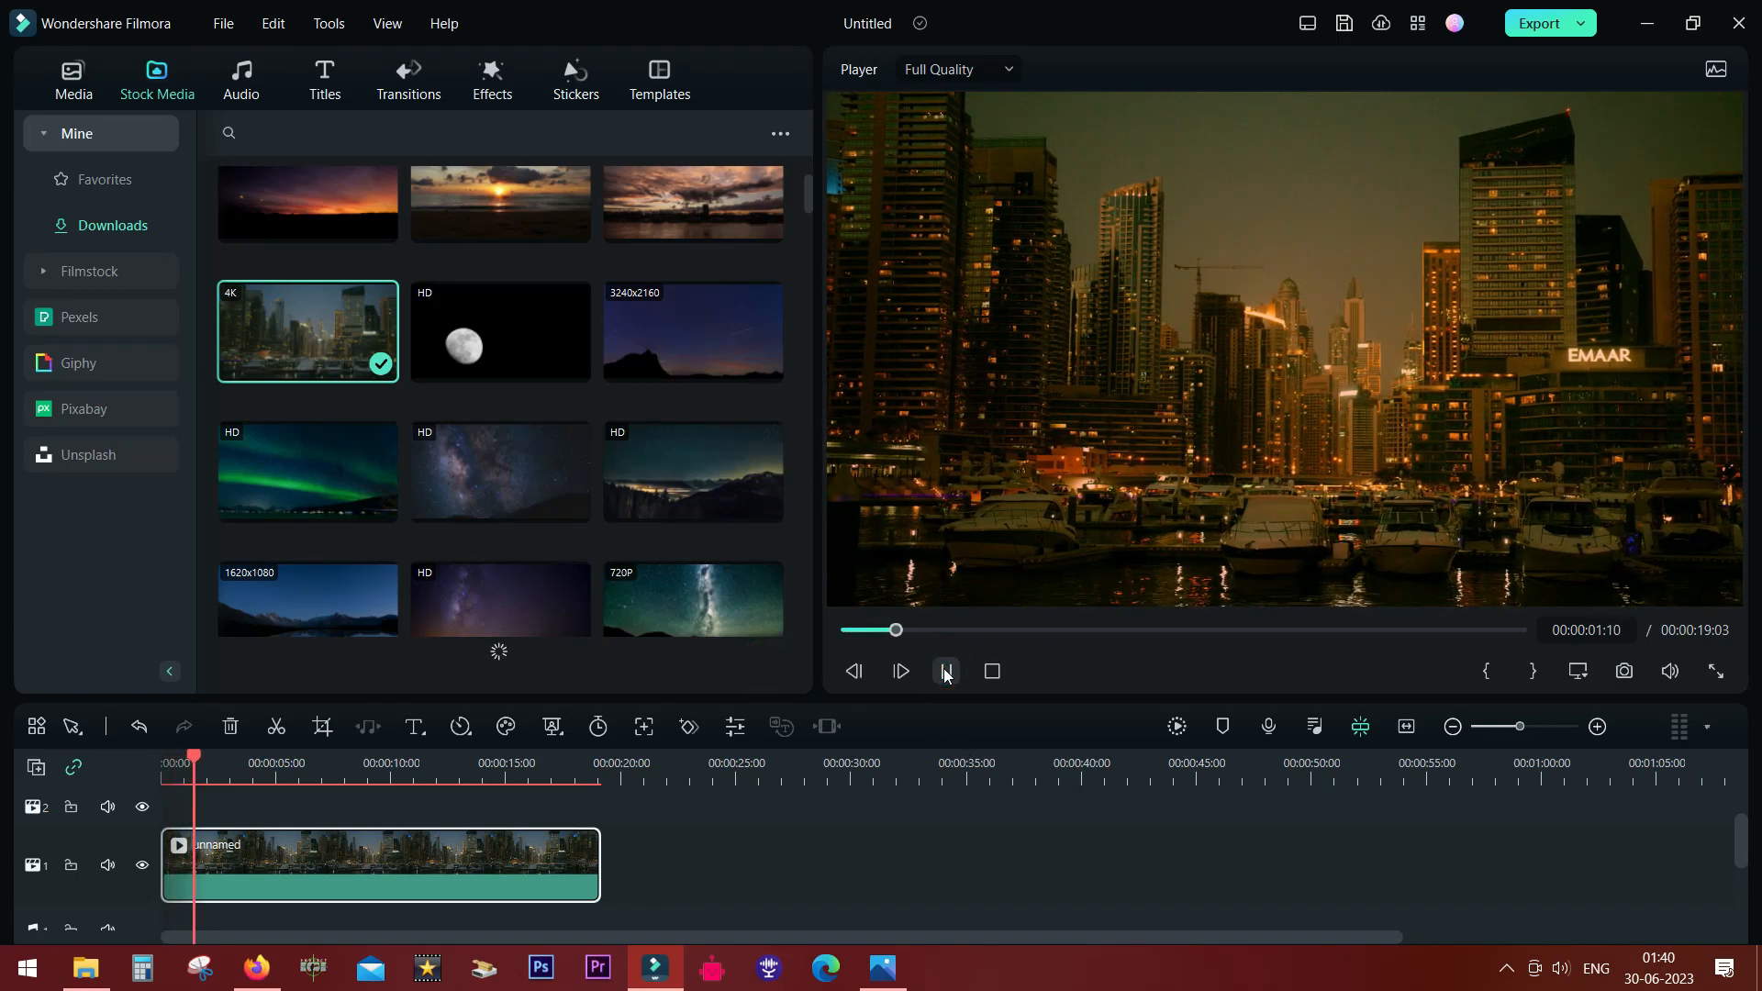
# Step: Play and pause the graded clip, then switch the preview to Side-by-Side before/after view
pyautogui.click(942, 671)
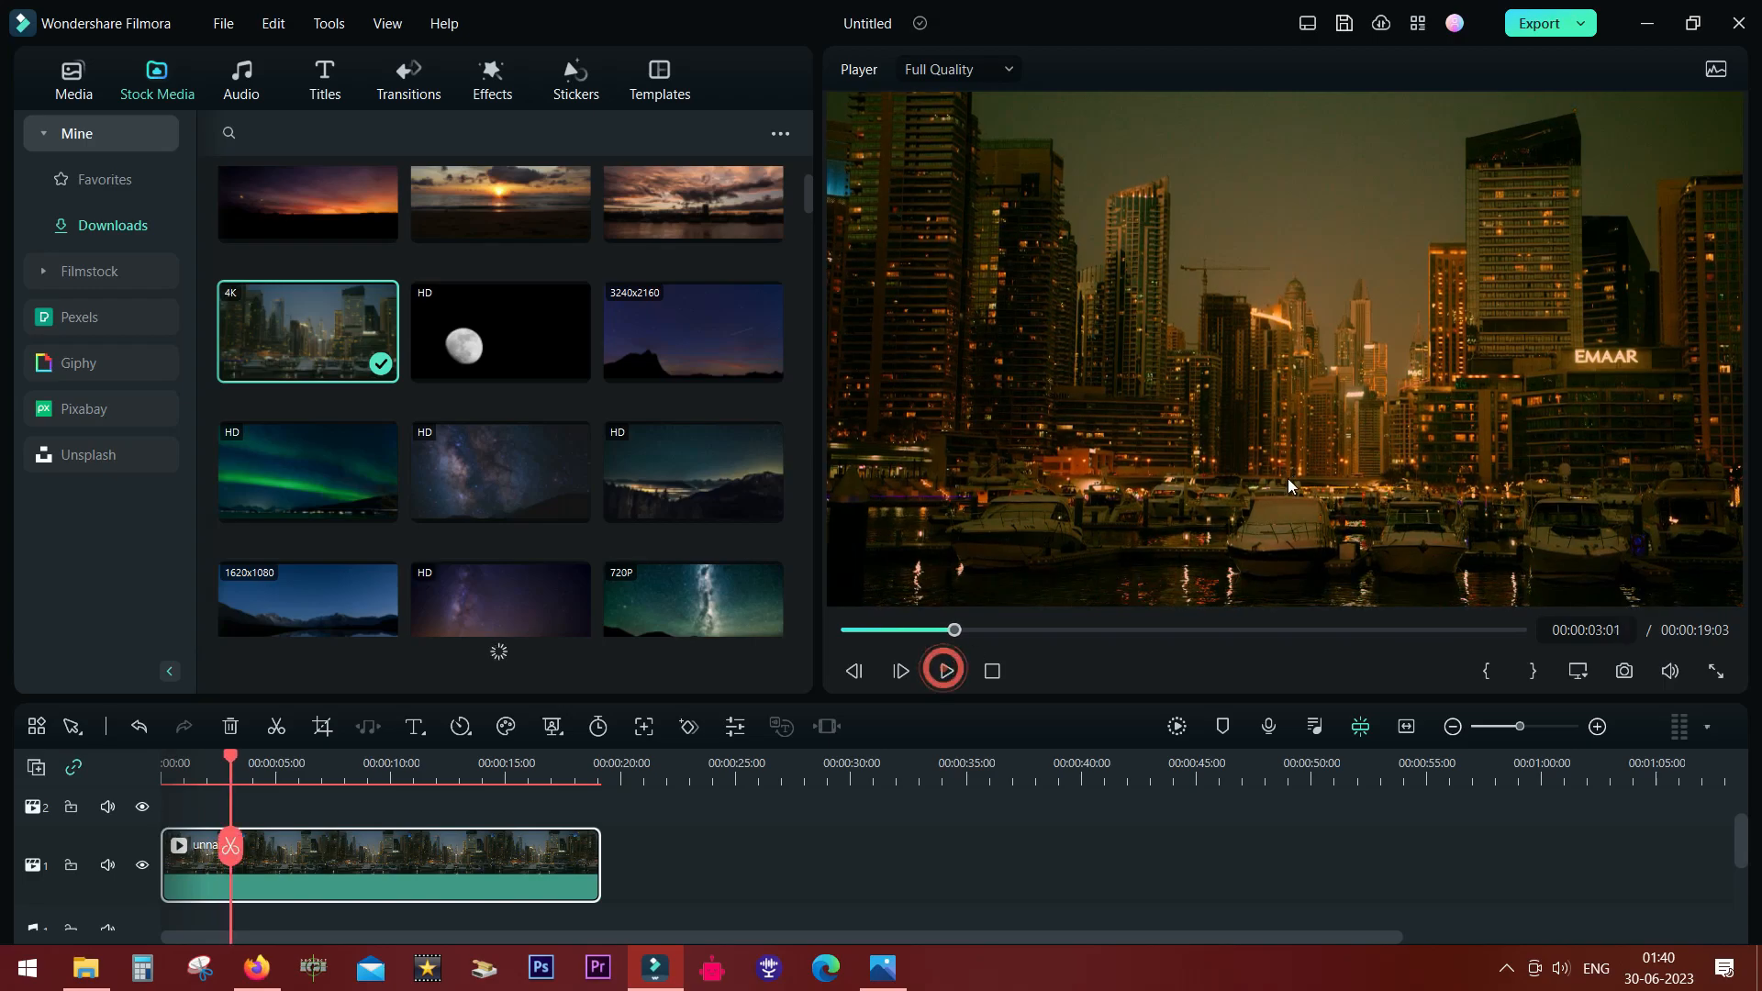
pyautogui.click(942, 671)
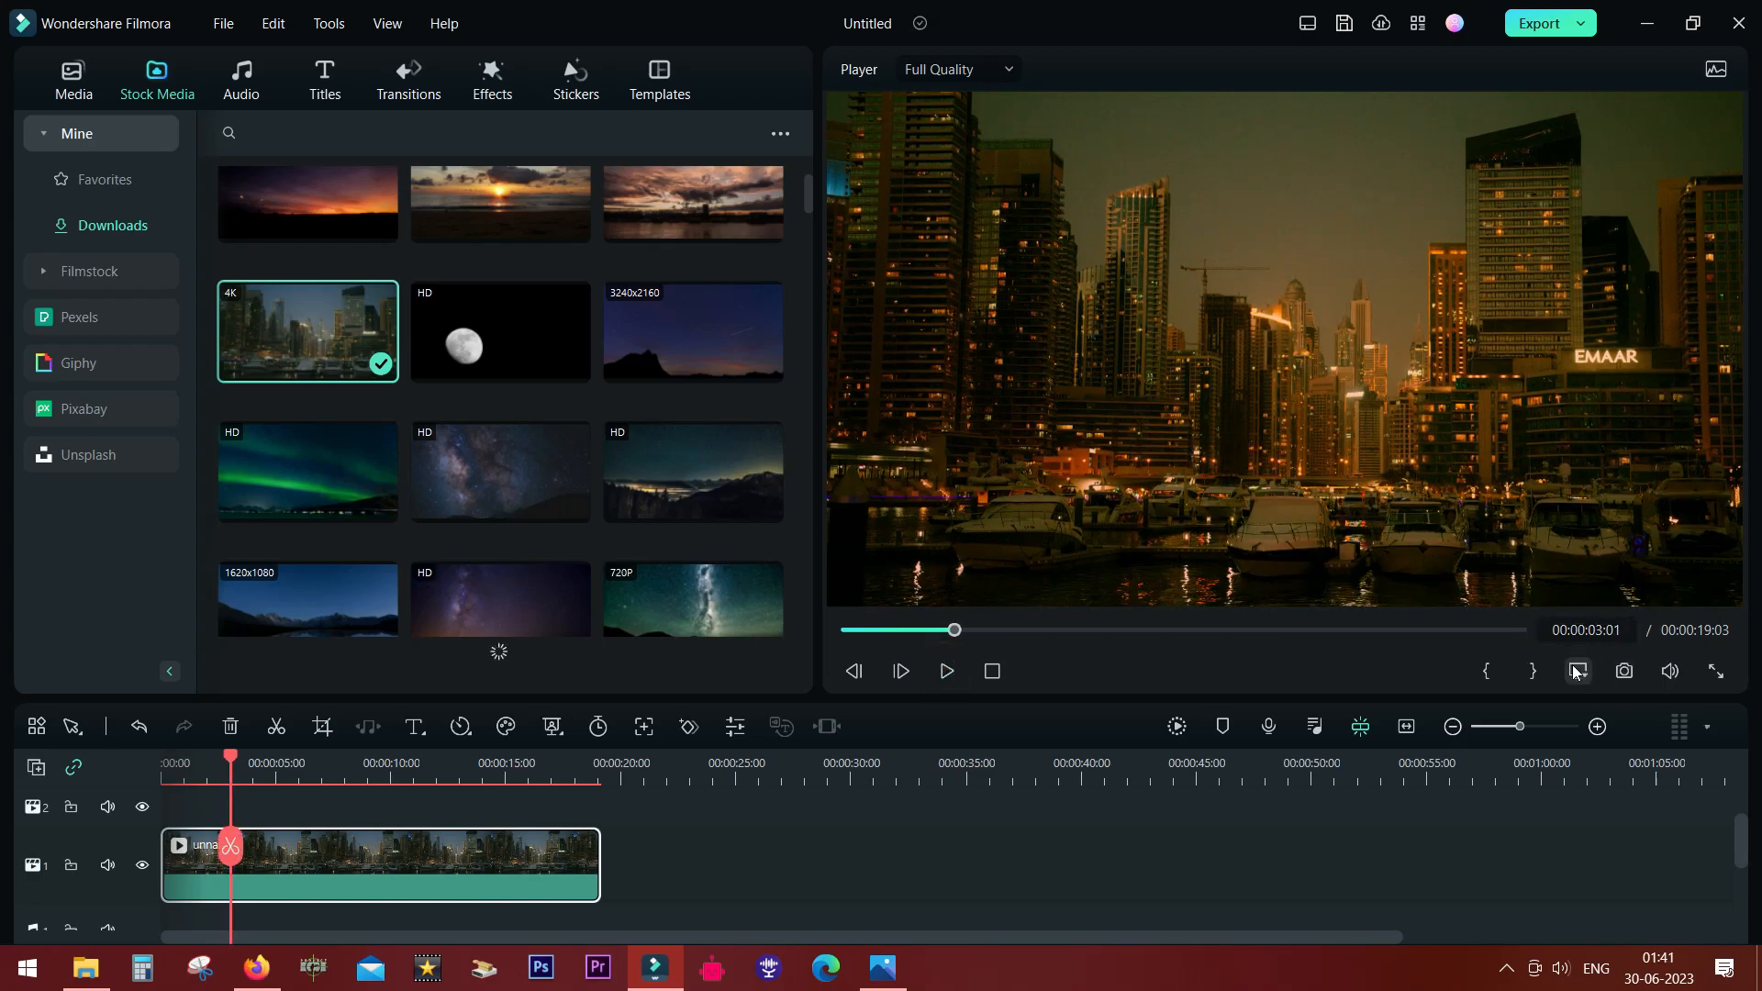
pyautogui.click(1572, 671)
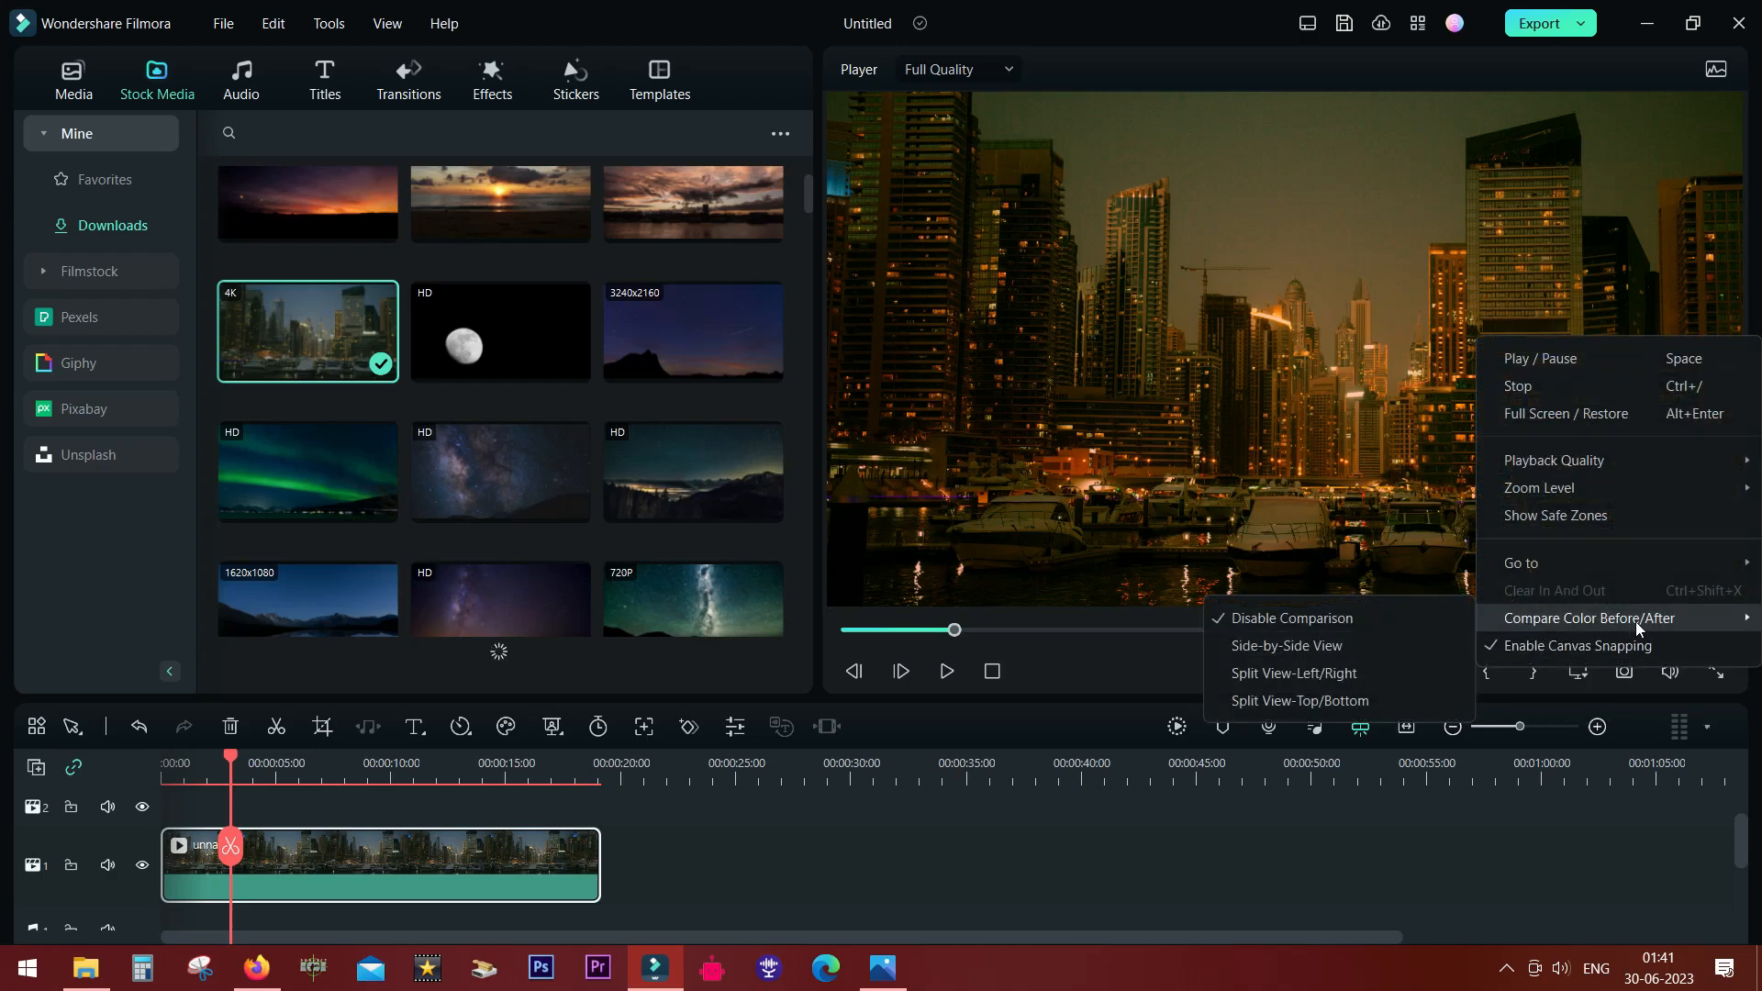
pyautogui.click(1285, 645)
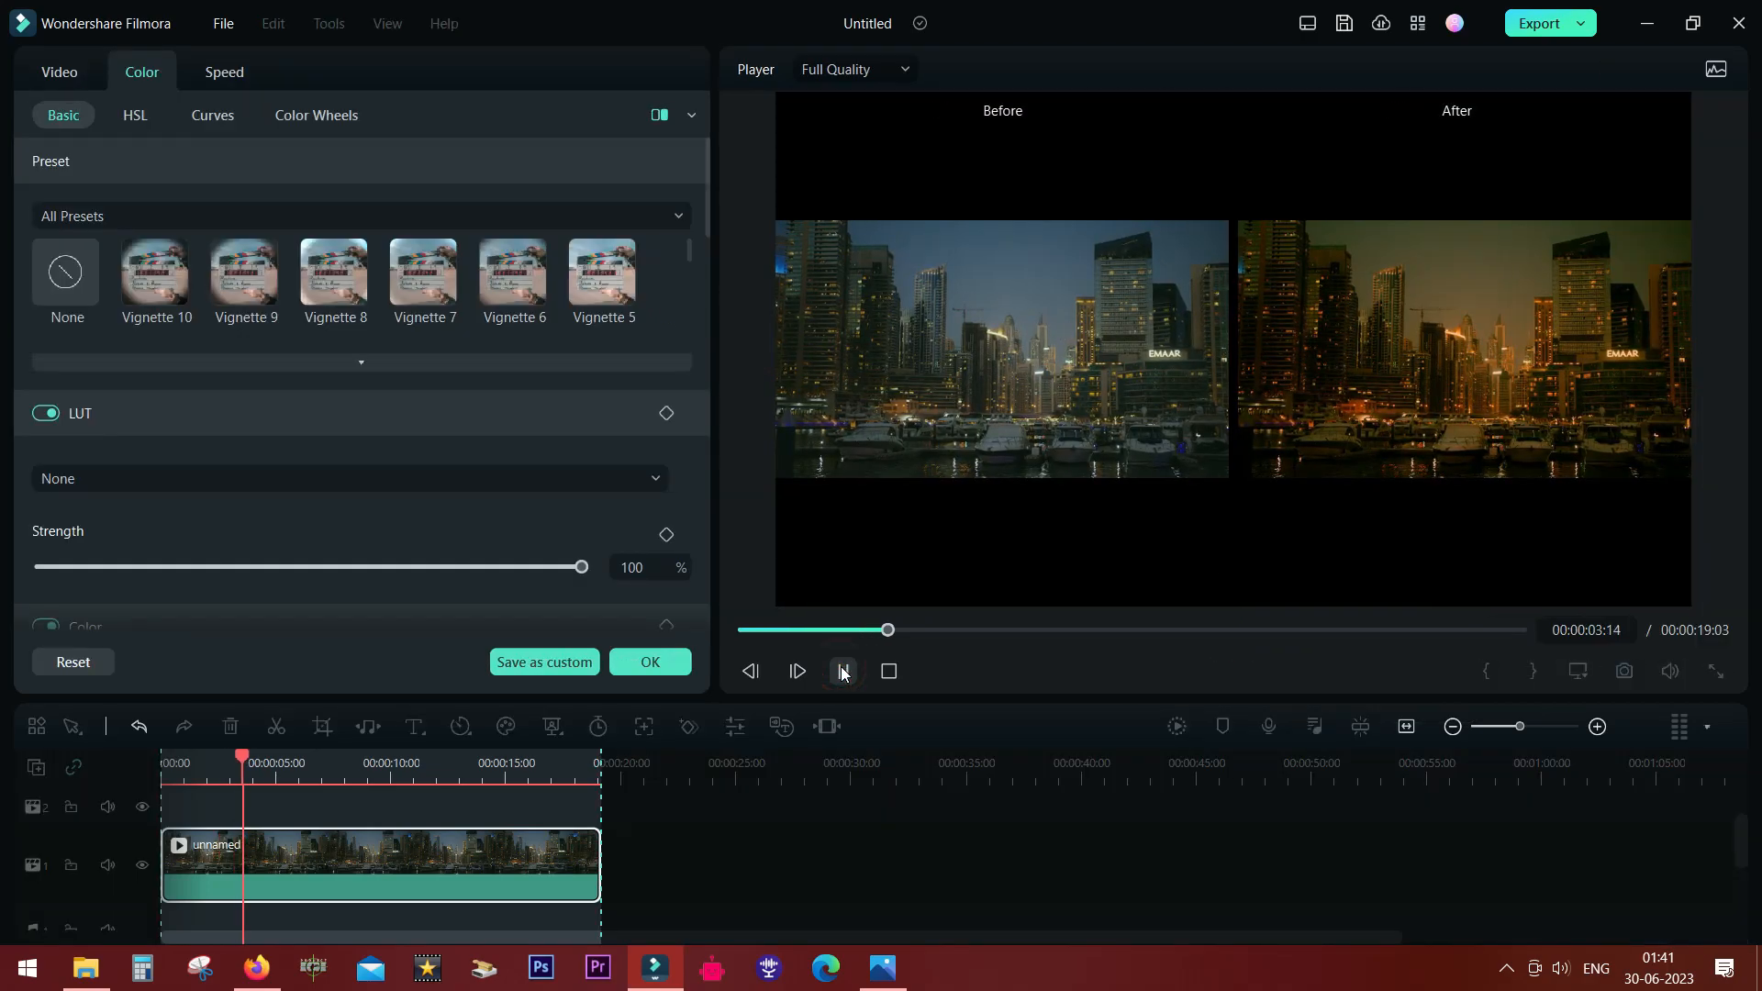
# Step: Play and stop the side-by-side comparison, then switch to Split View-Left/Right
pyautogui.click(797, 671)
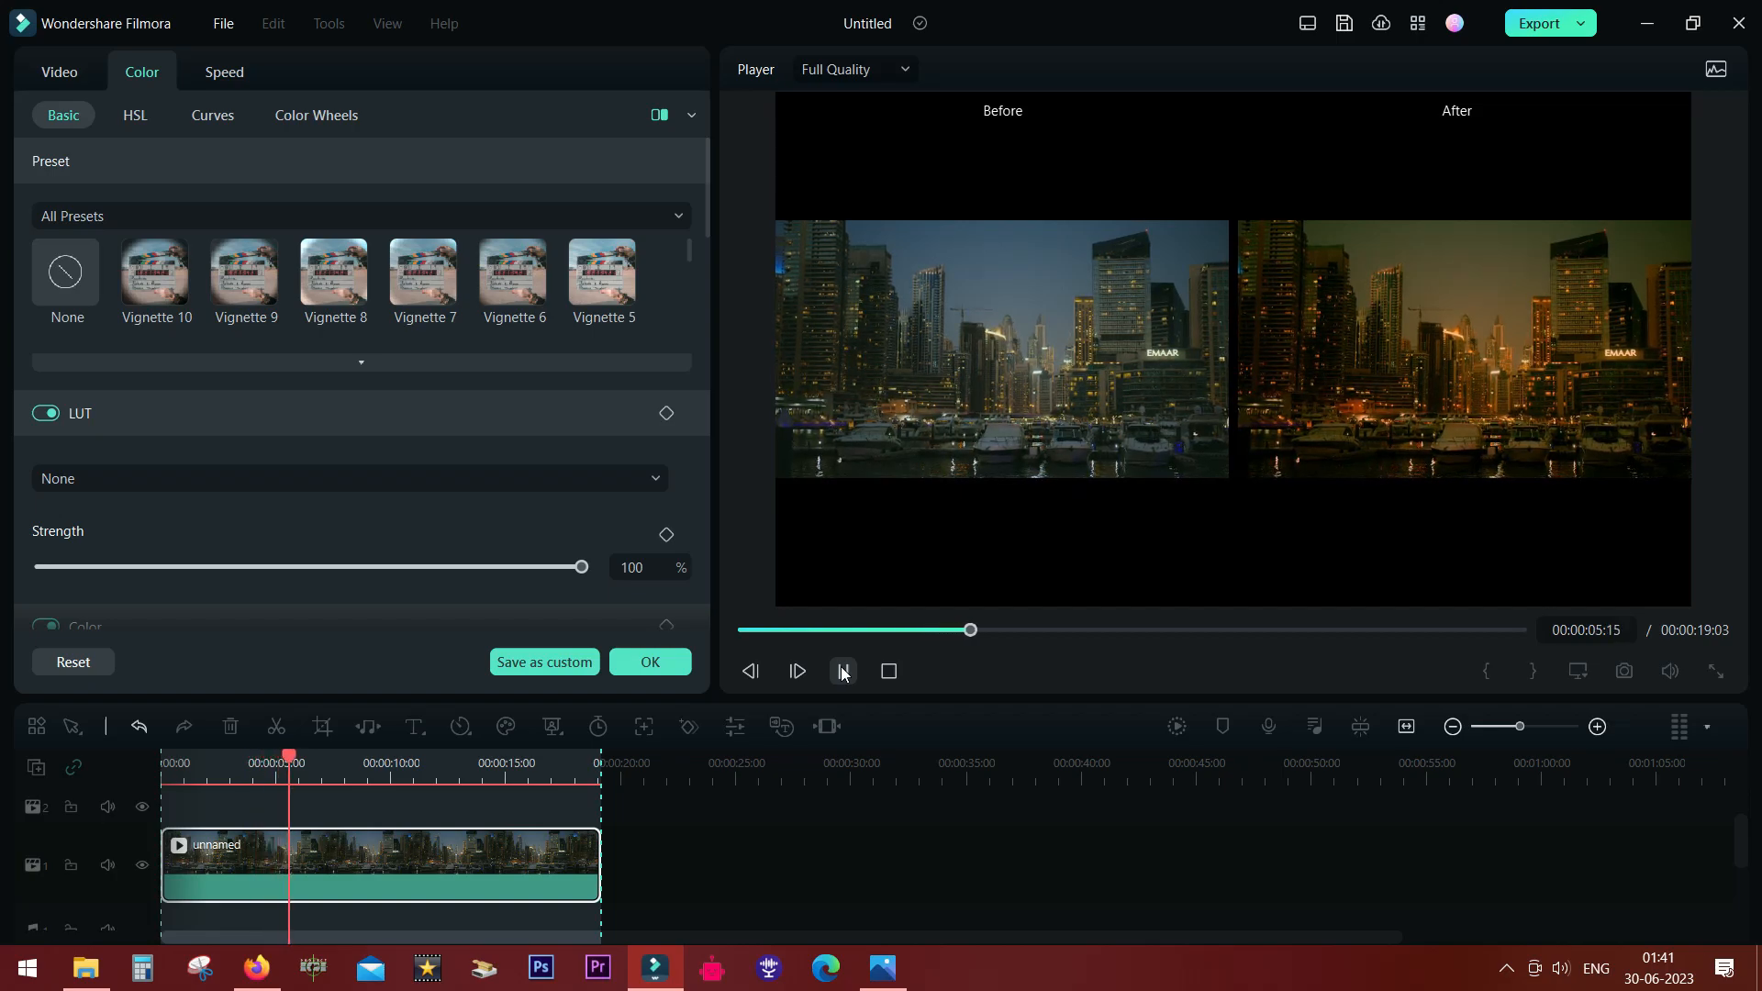
pyautogui.click(795, 670)
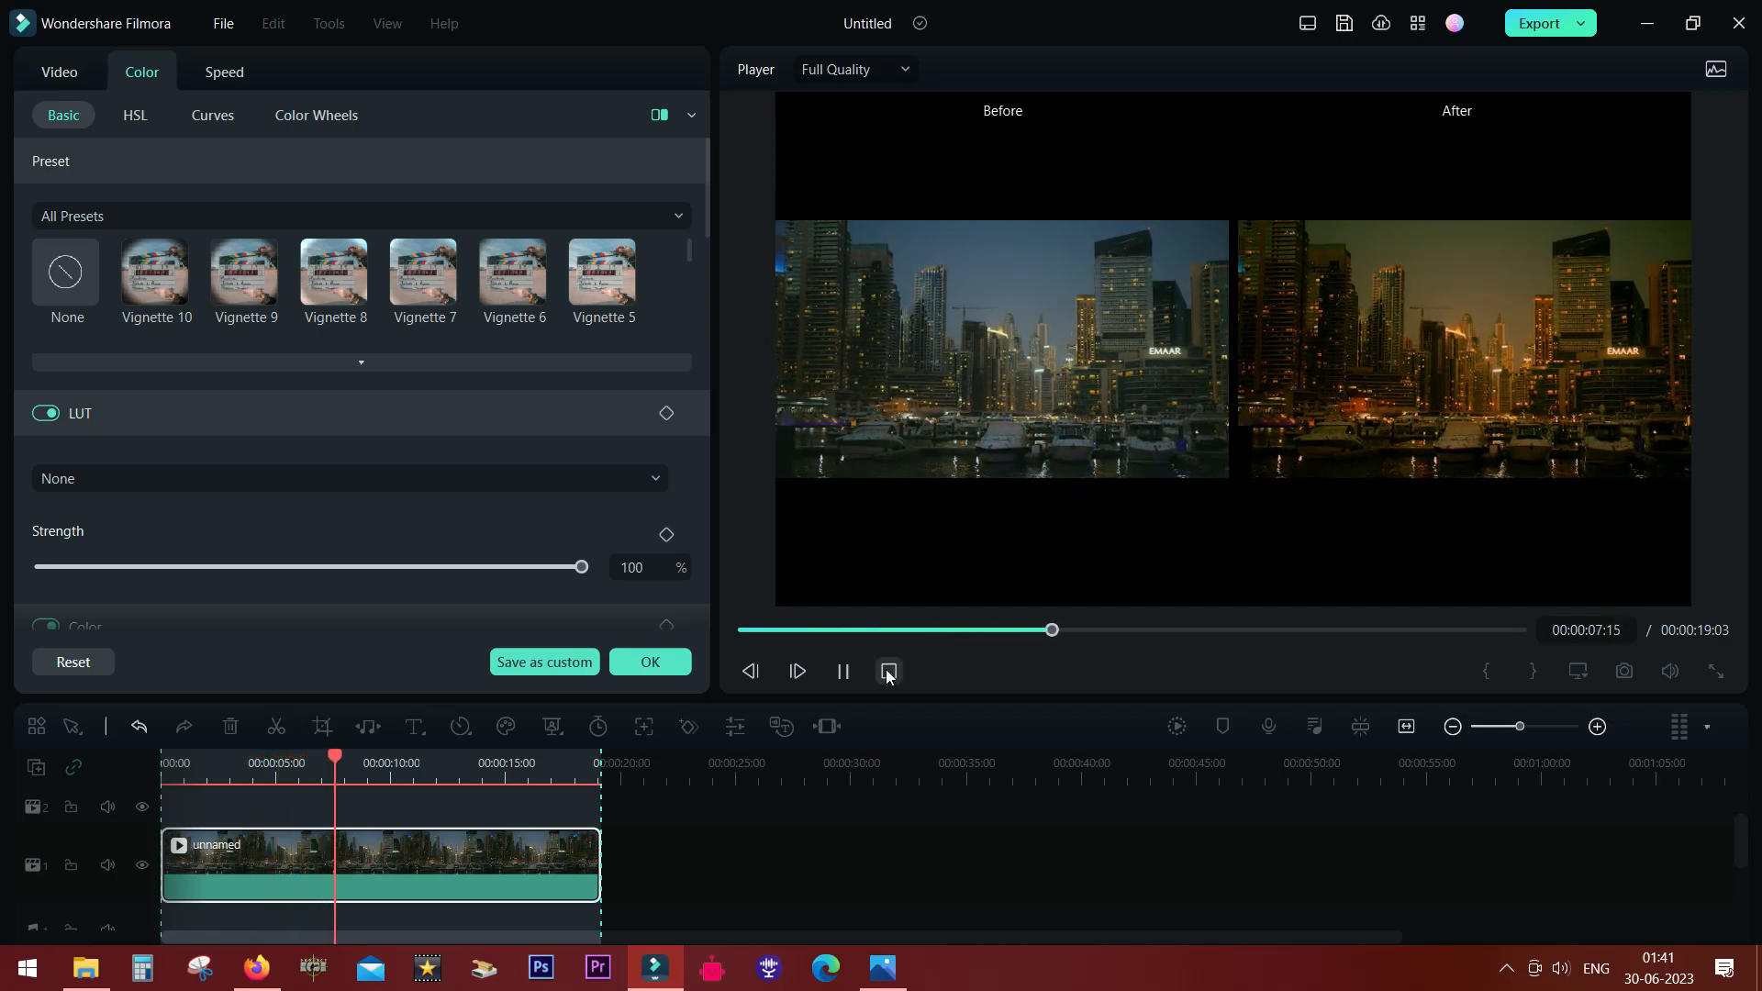
pyautogui.click(886, 670)
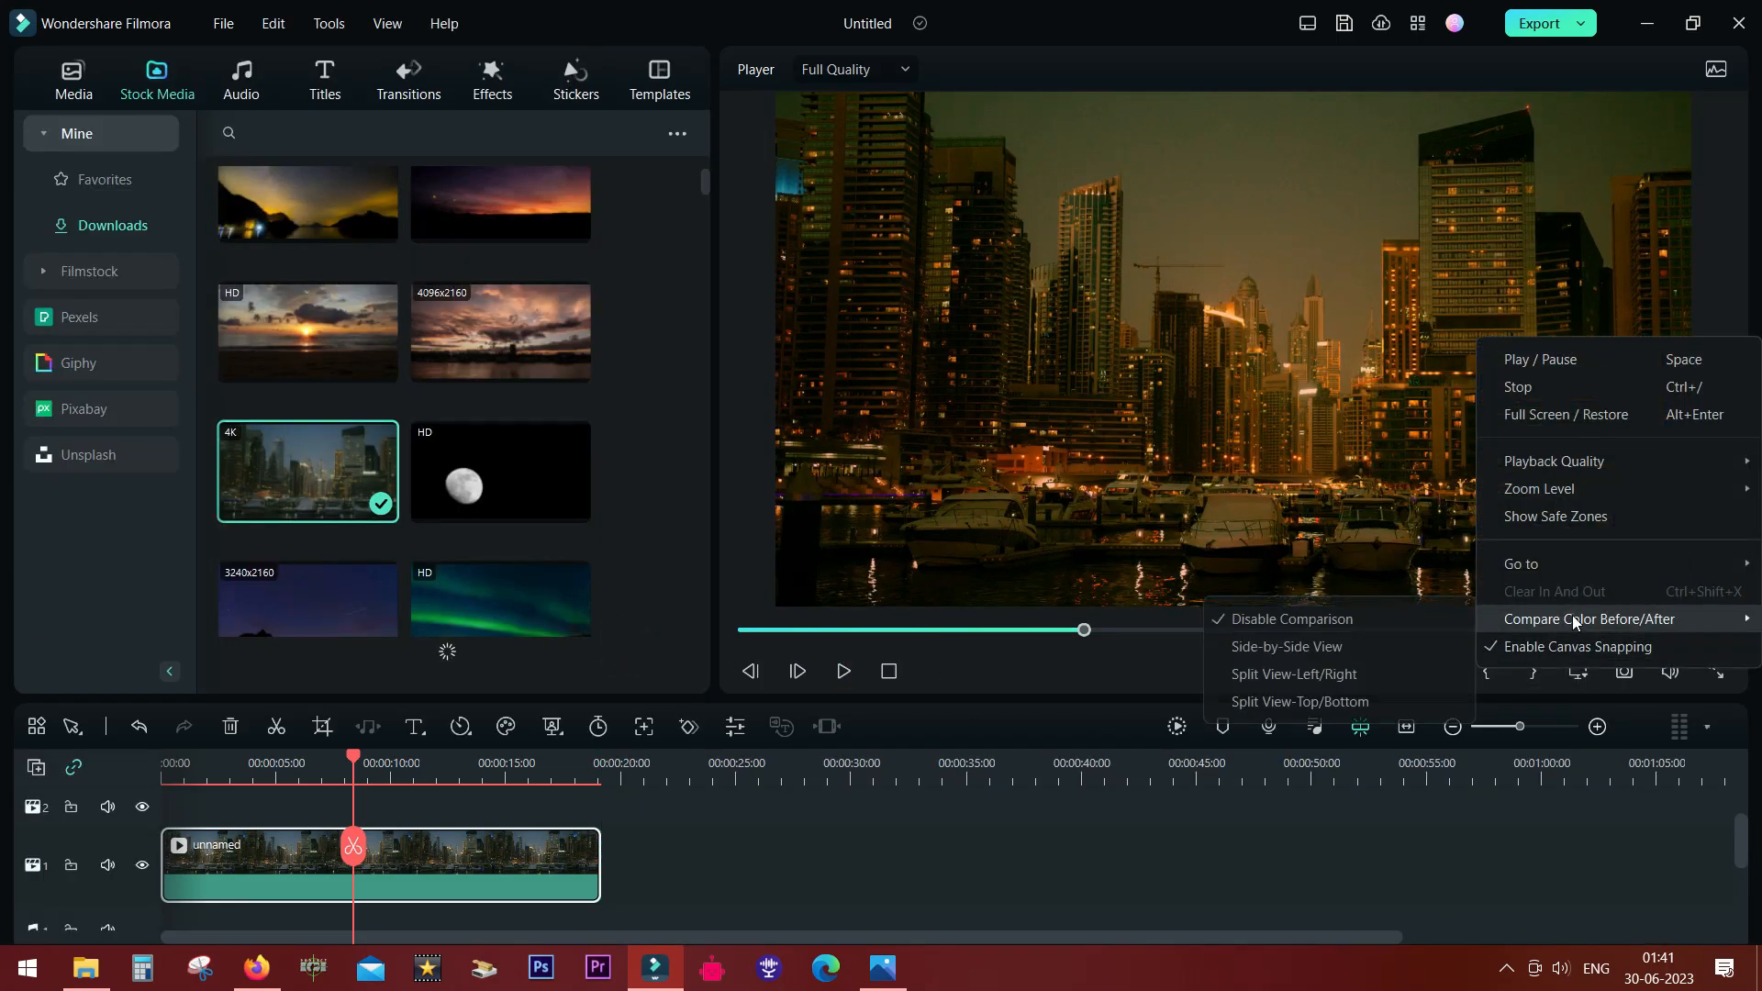
pyautogui.click(1292, 674)
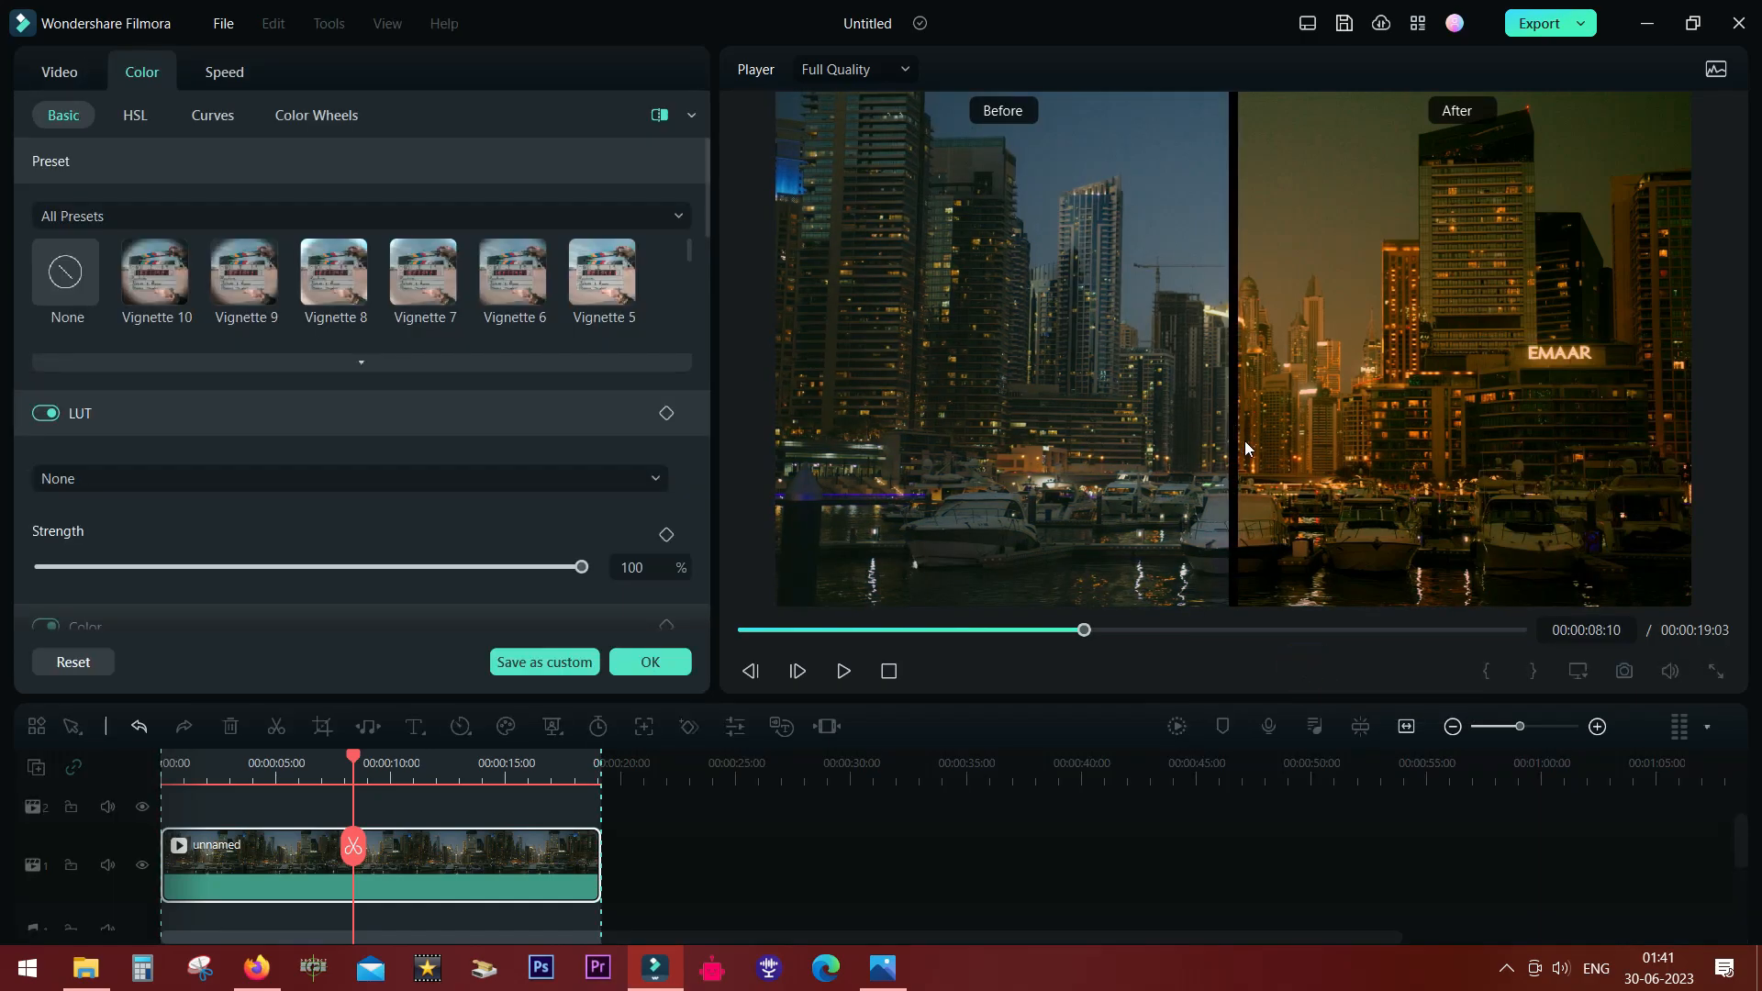
pyautogui.click(841, 671)
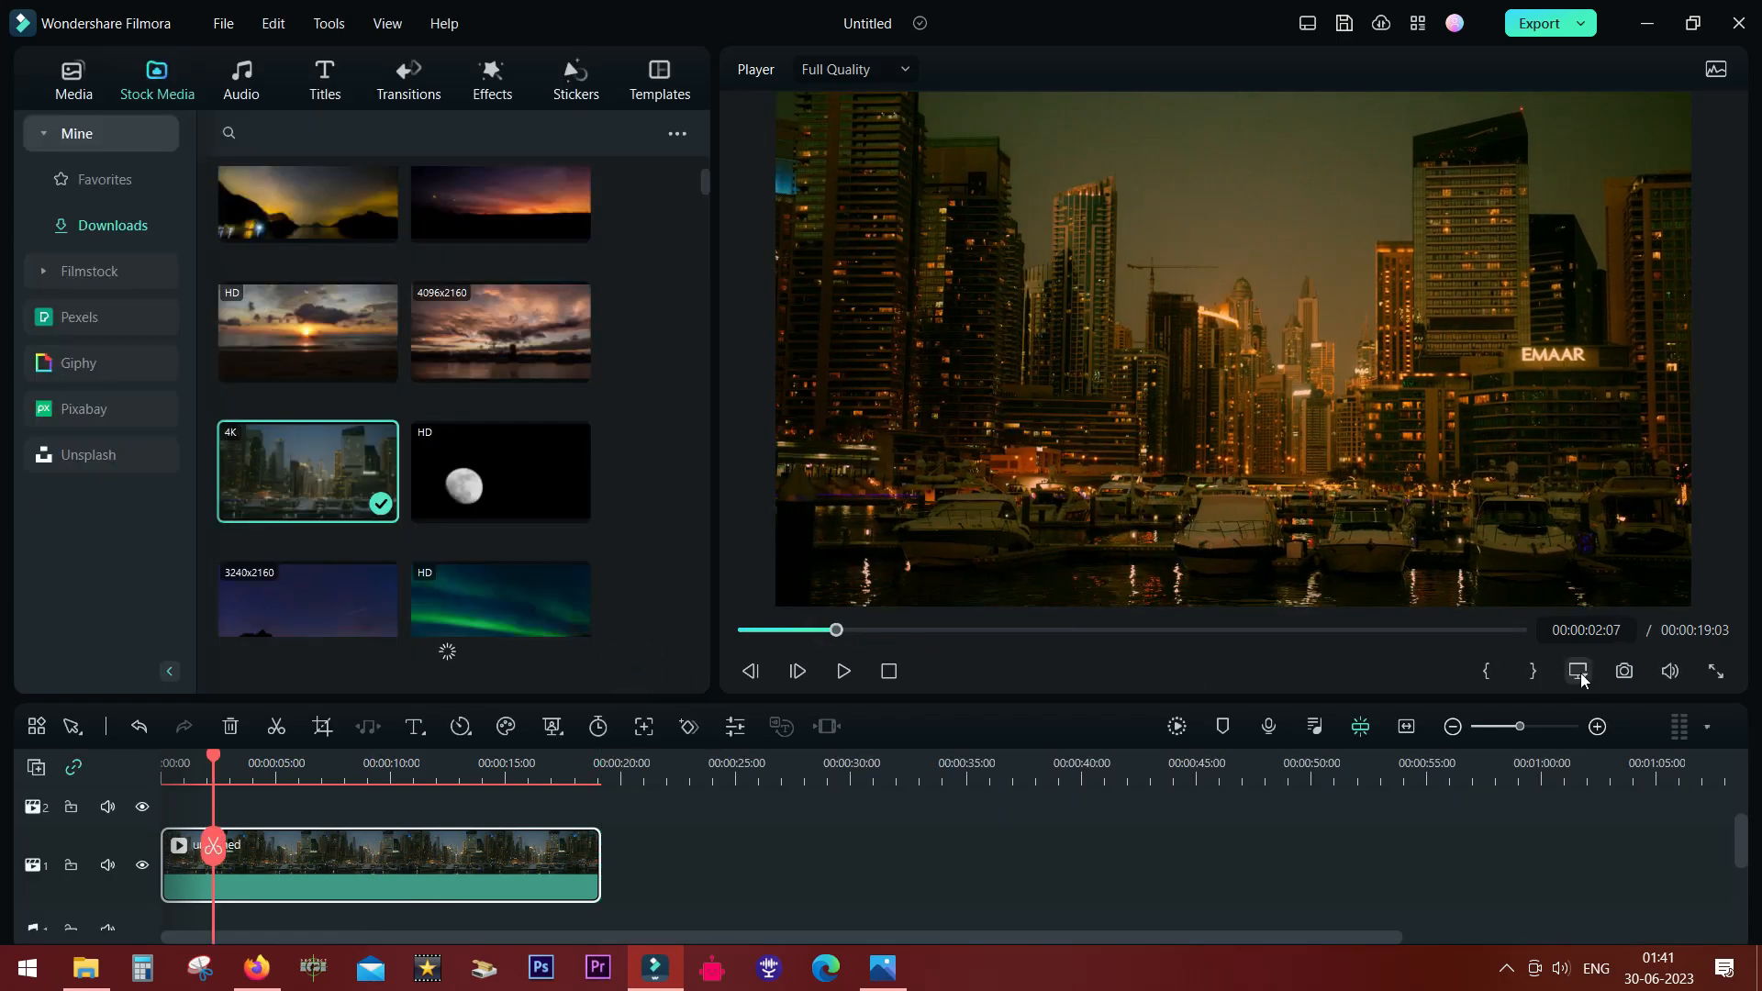
# Step: Choose Split View-Top/Bottom from the player's context menu, then play and pause the comparison
pyautogui.rightClick(1577, 671)
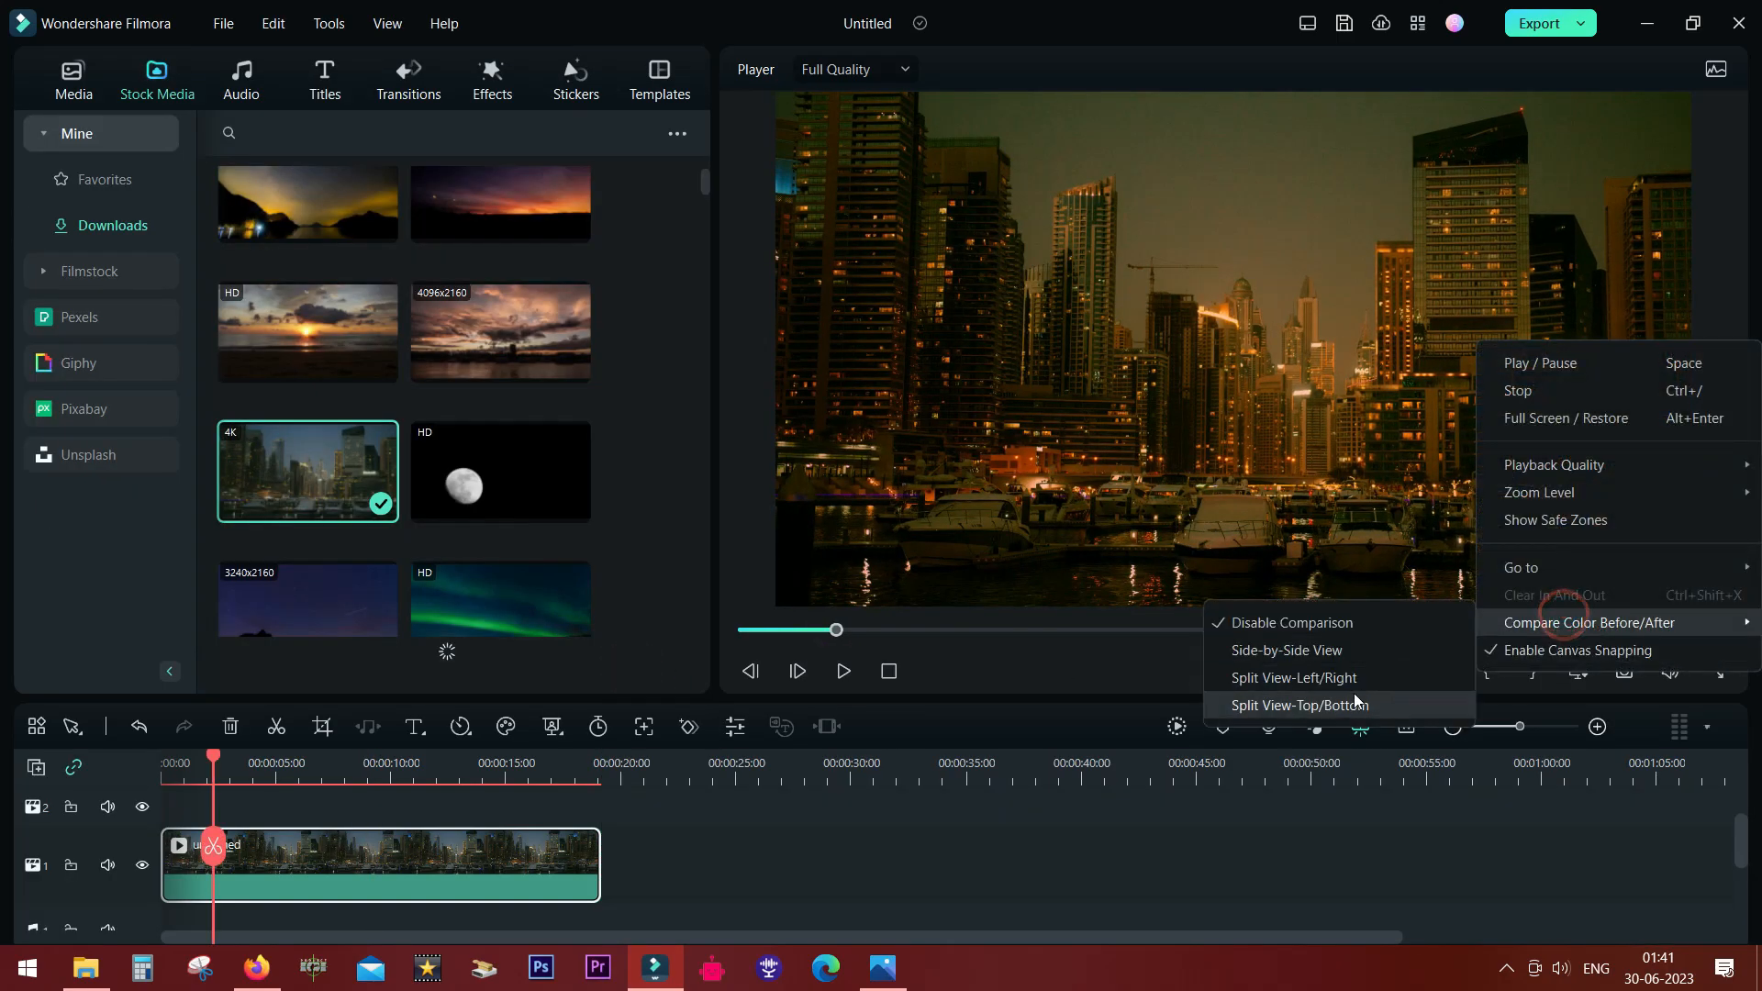
pyautogui.click(1300, 705)
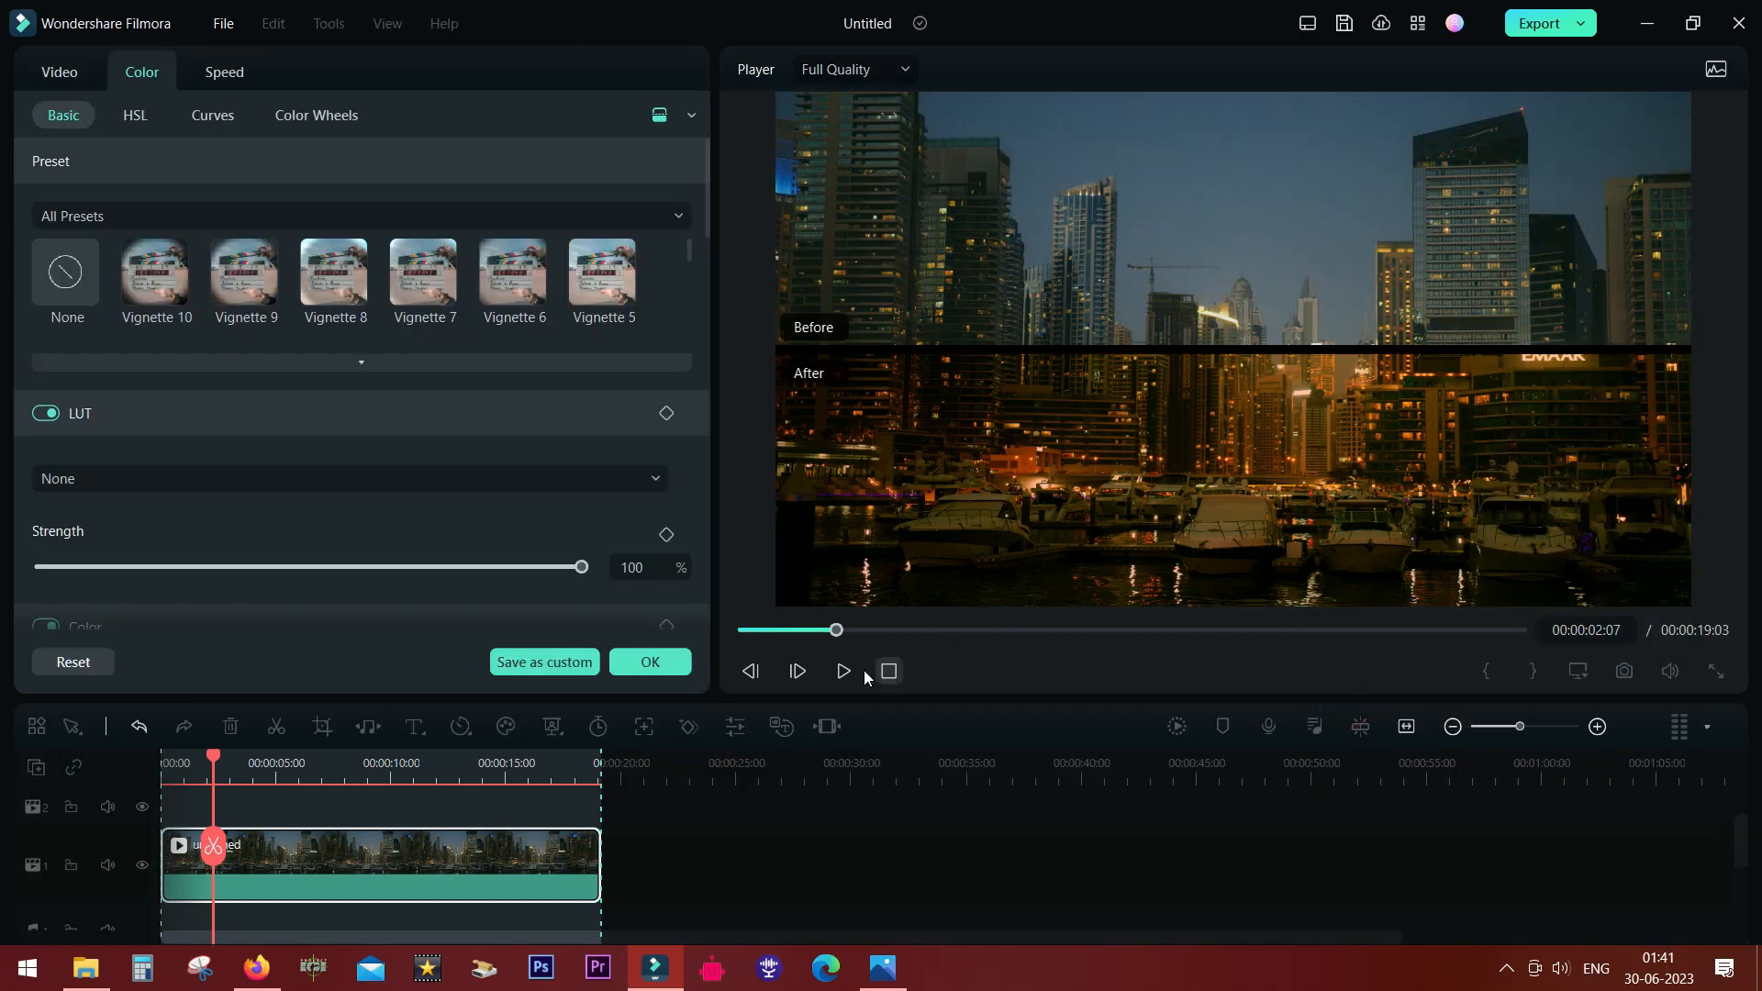
pyautogui.click(842, 670)
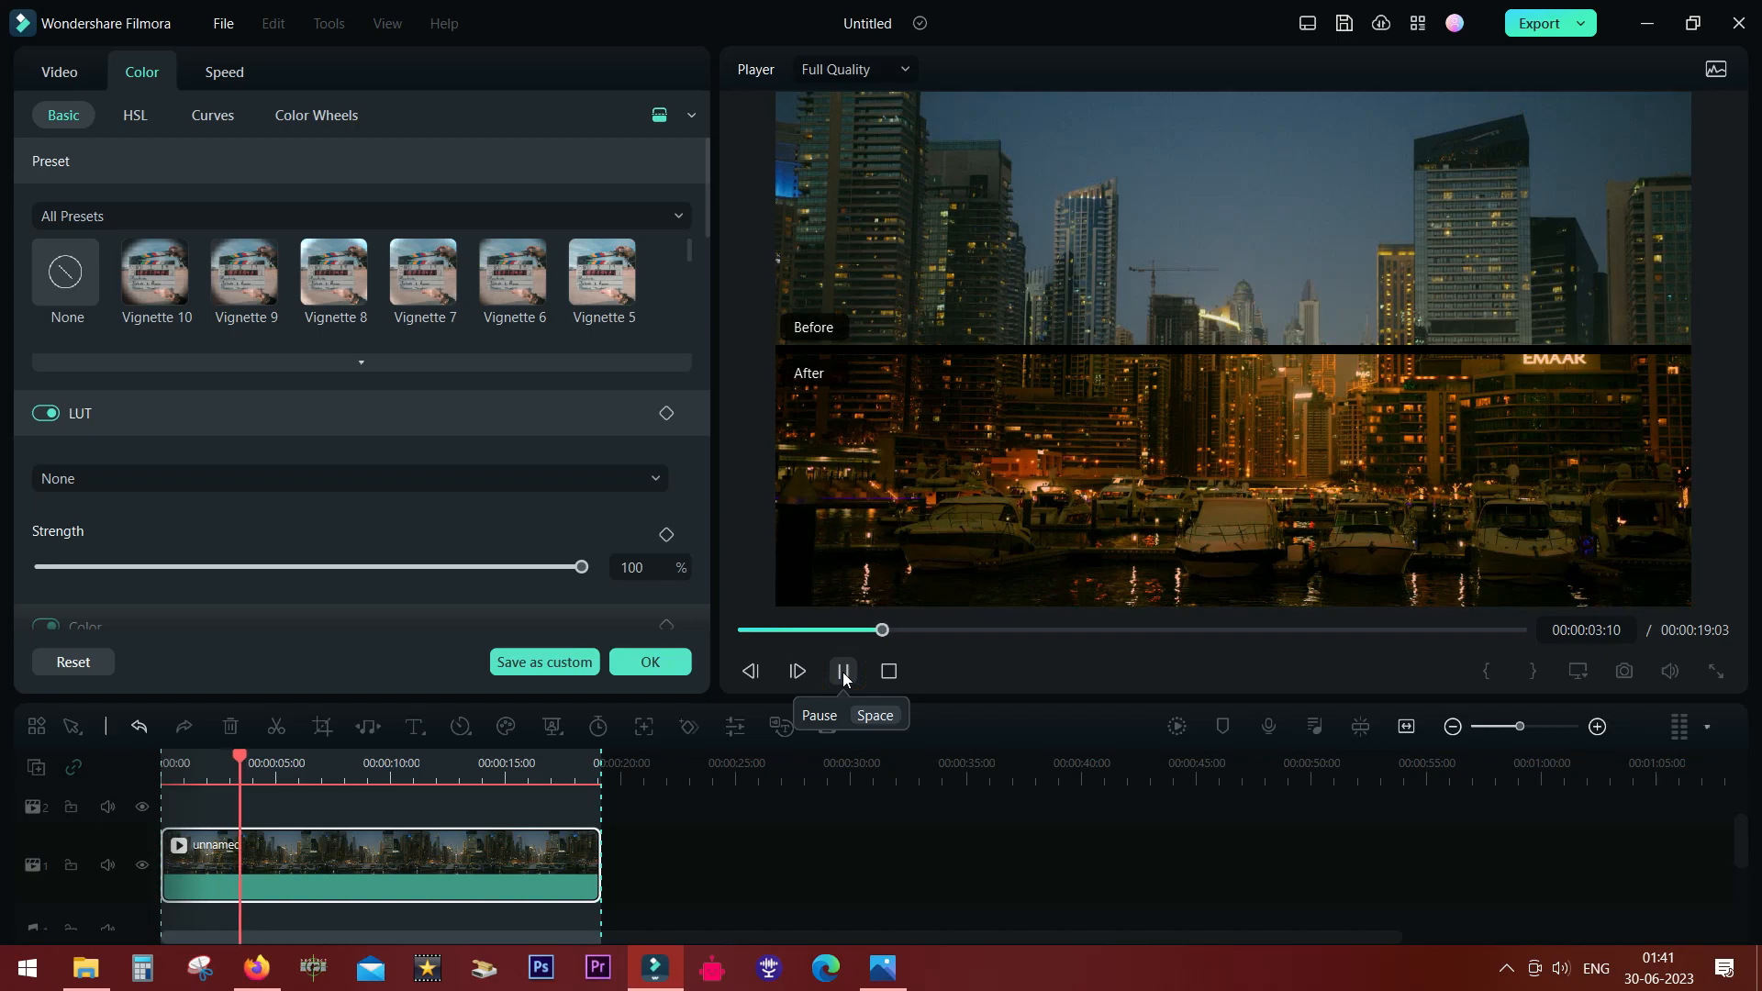
pyautogui.click(842, 670)
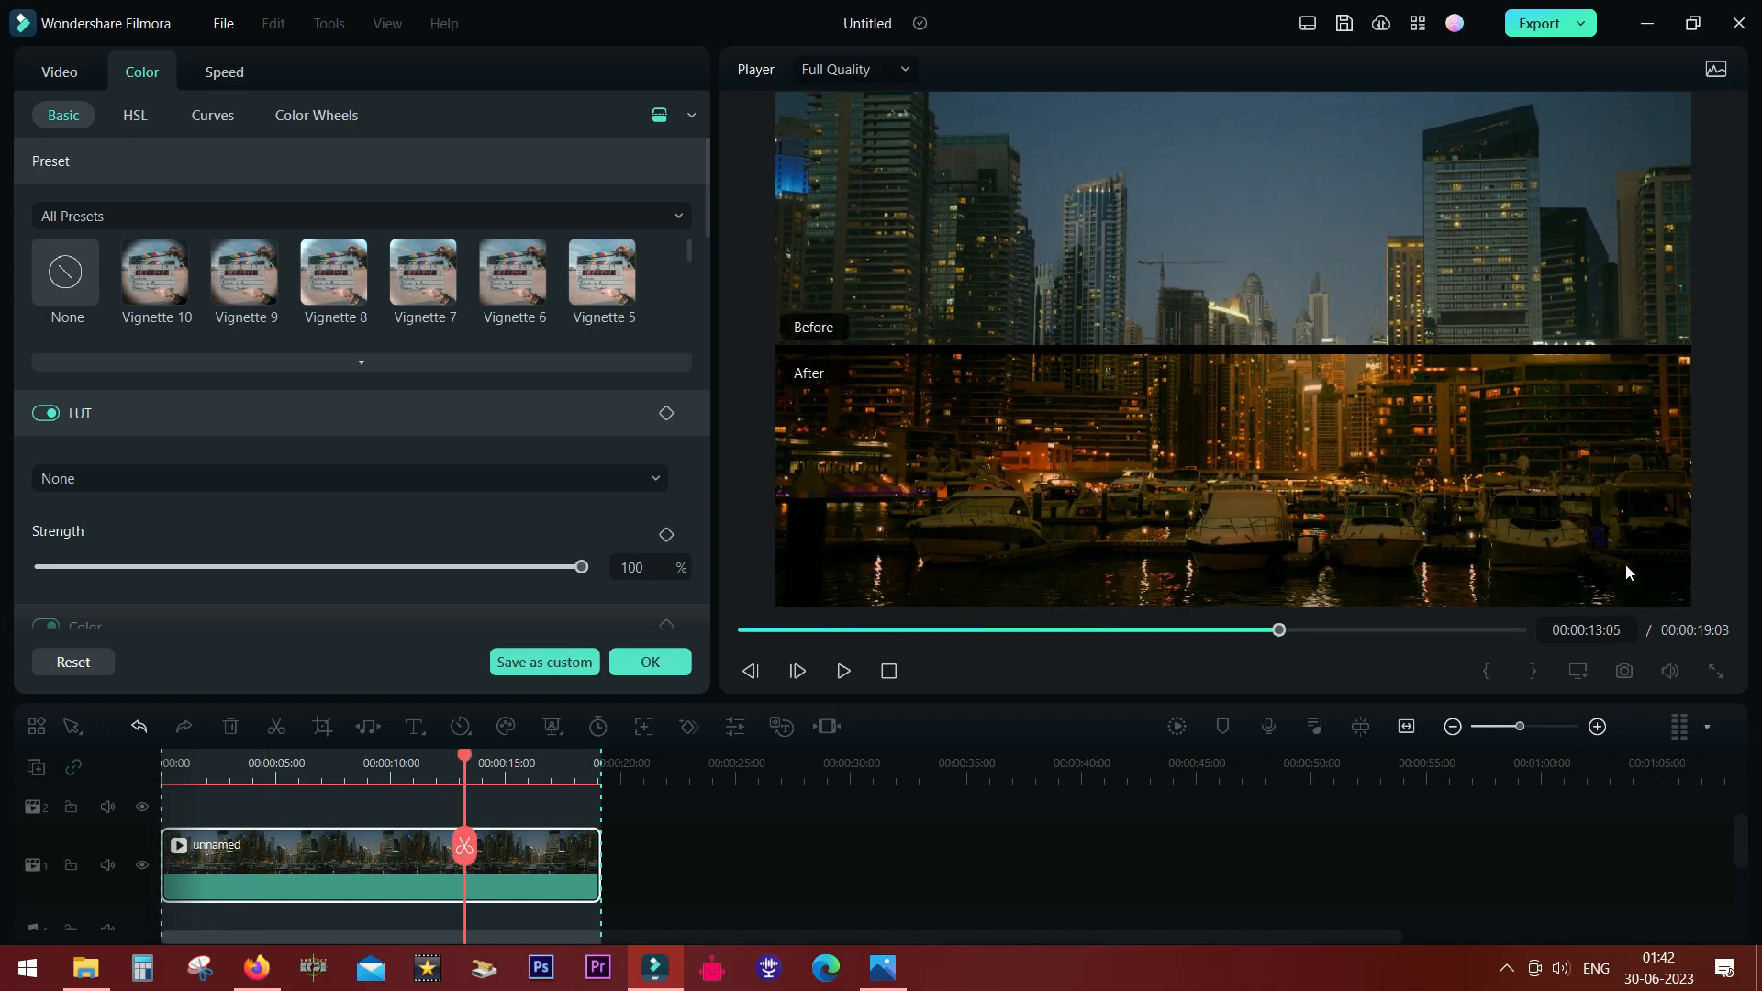
pyautogui.moveTo(1396, 445)
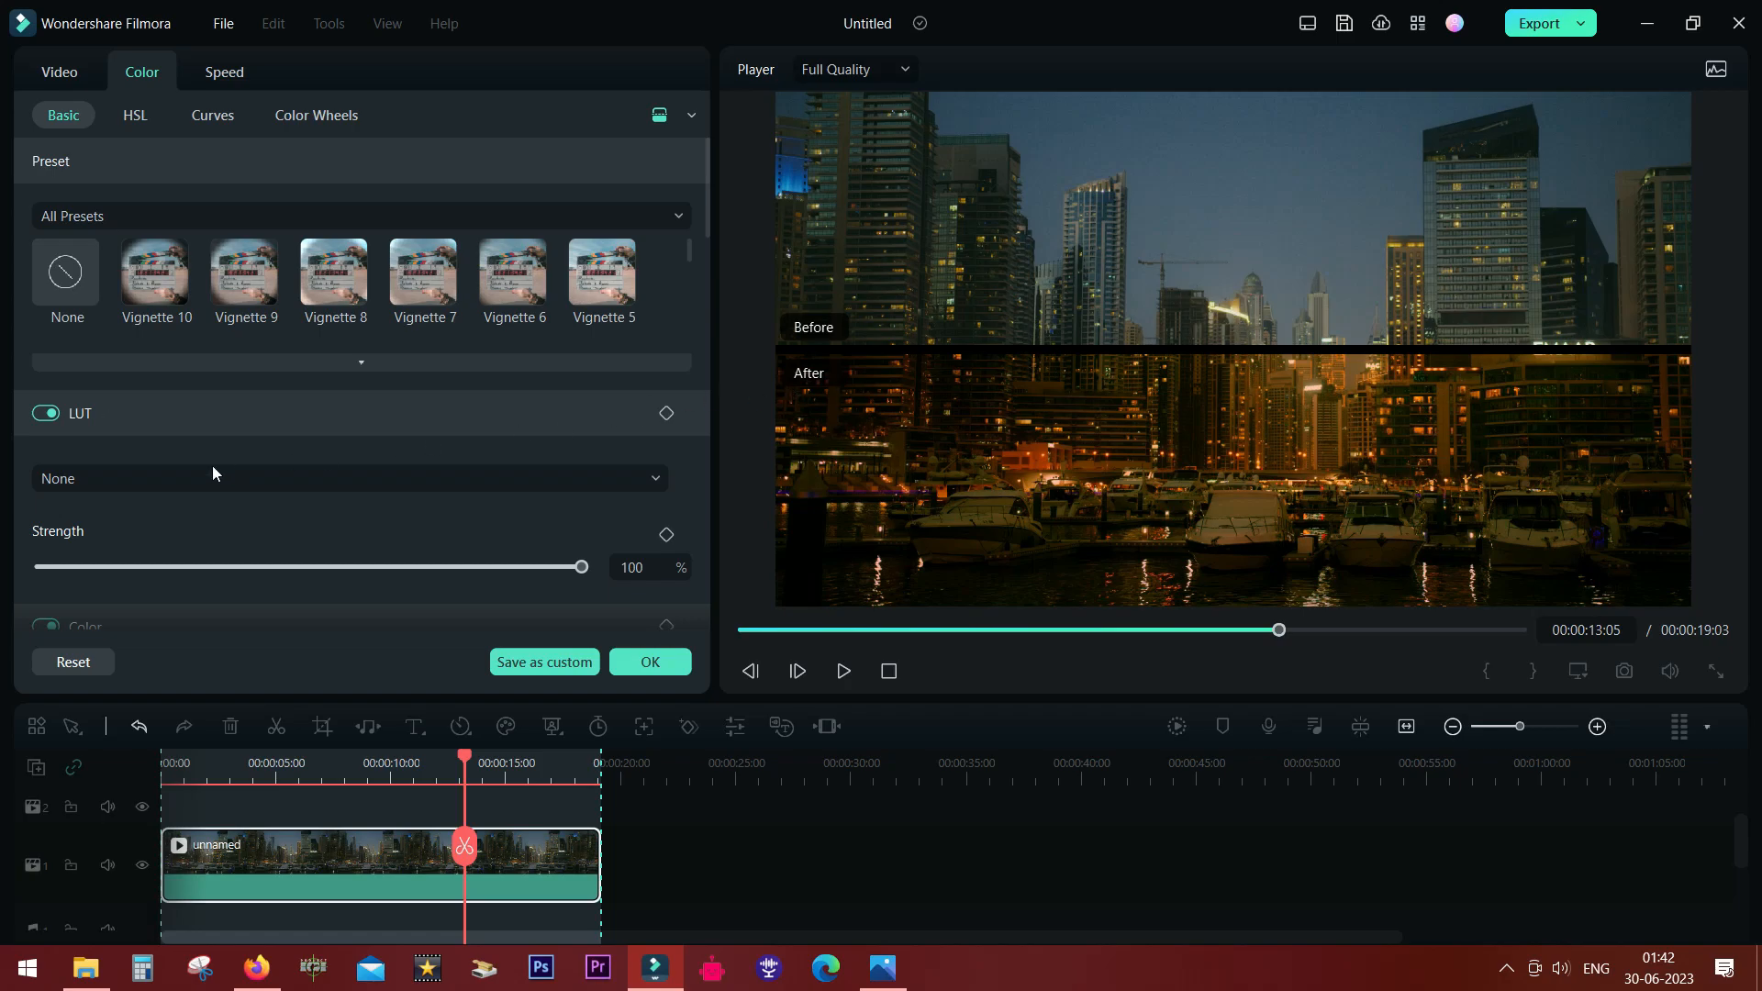
# Step: Apply the Warm Film LUT to the city clip and set its strength to 26%
pyautogui.click(348, 477)
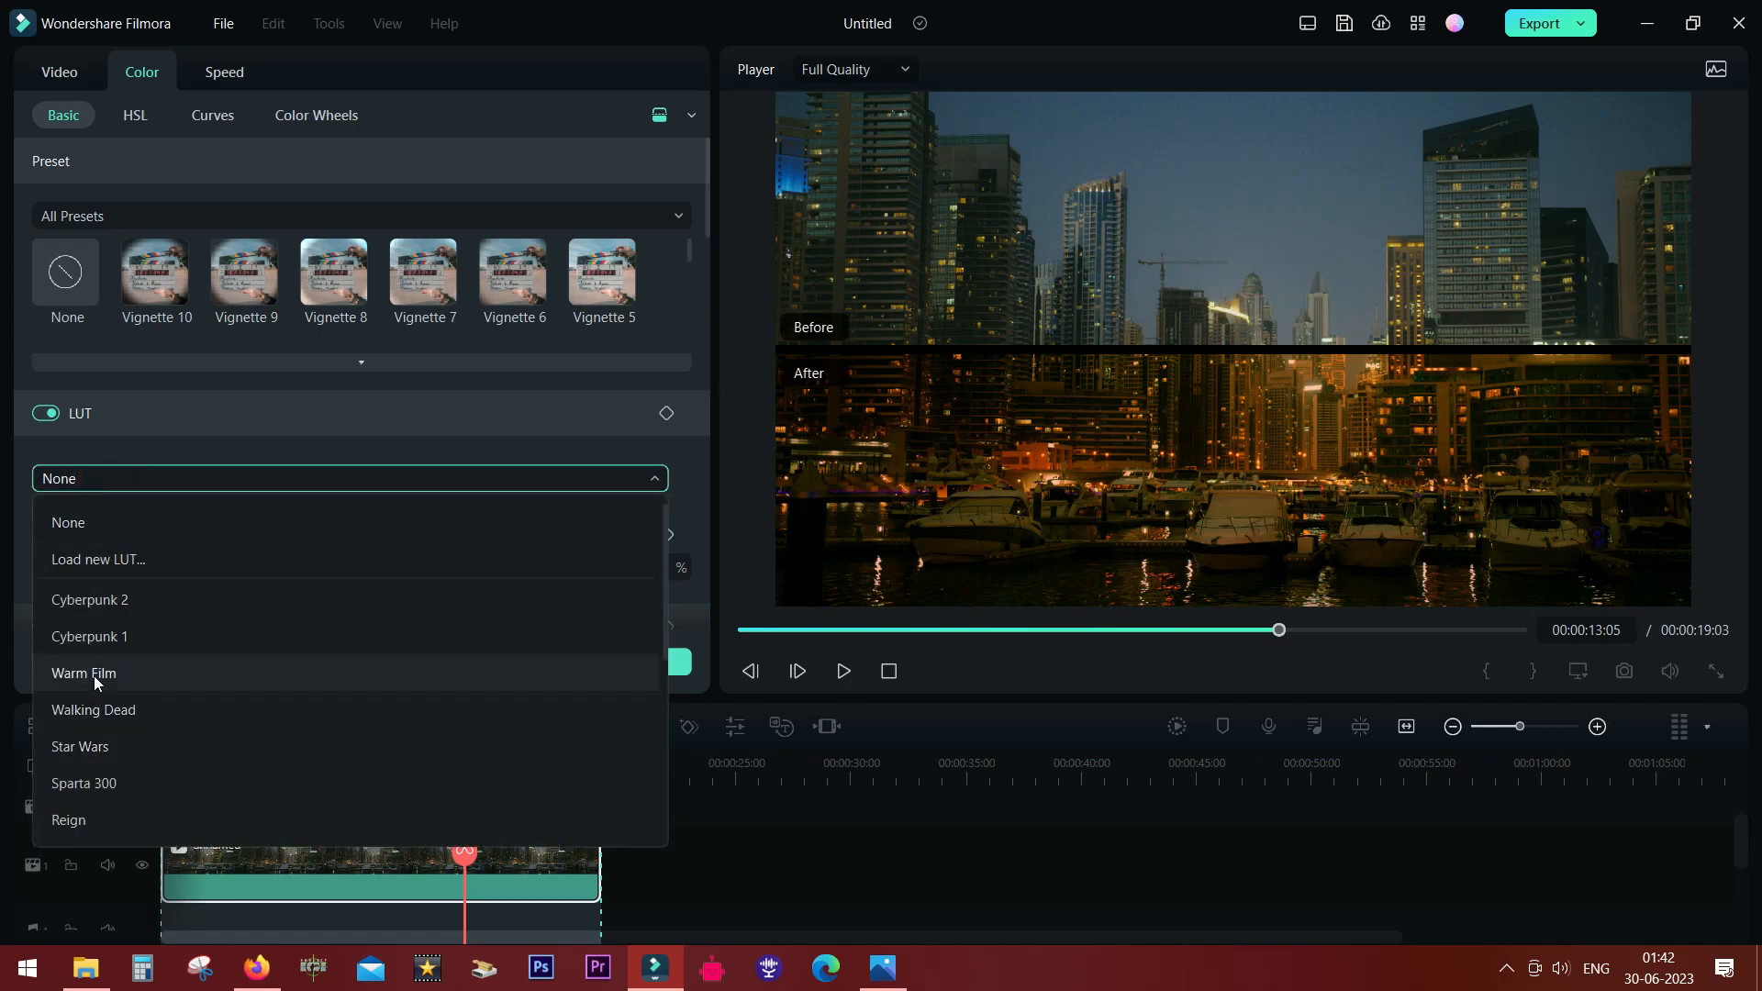
pyautogui.click(84, 673)
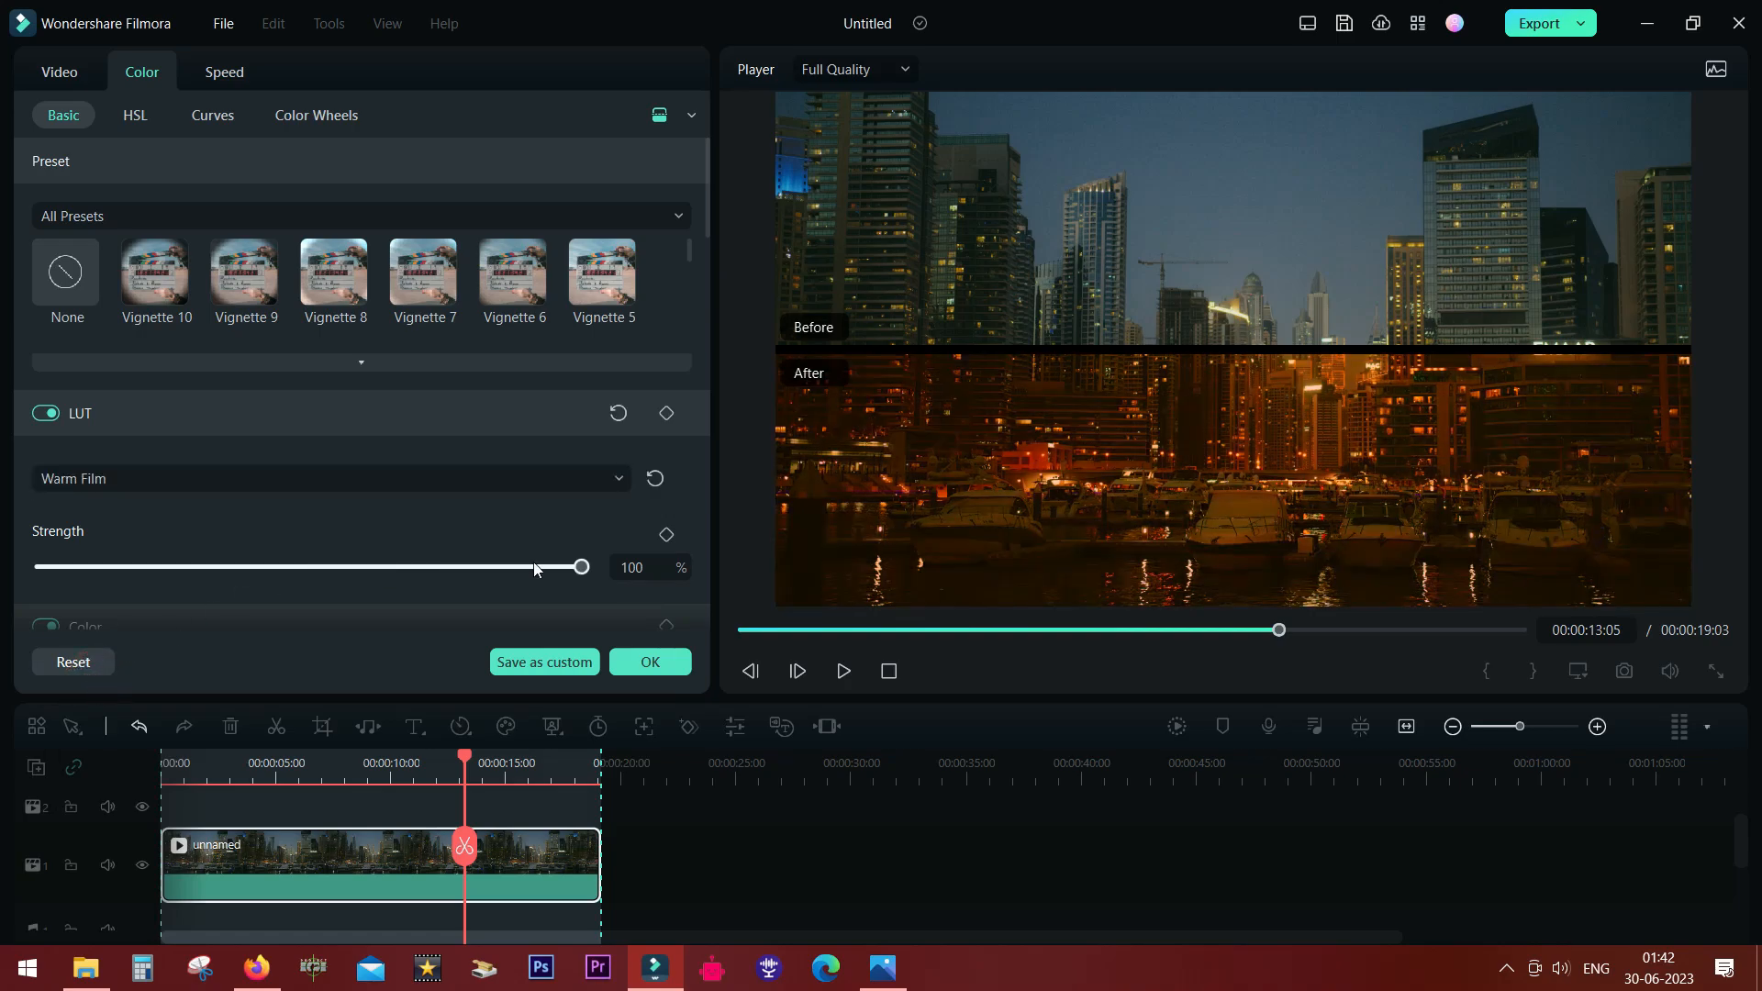
pyautogui.moveTo(580, 566); pyautogui.dragTo(209, 566)
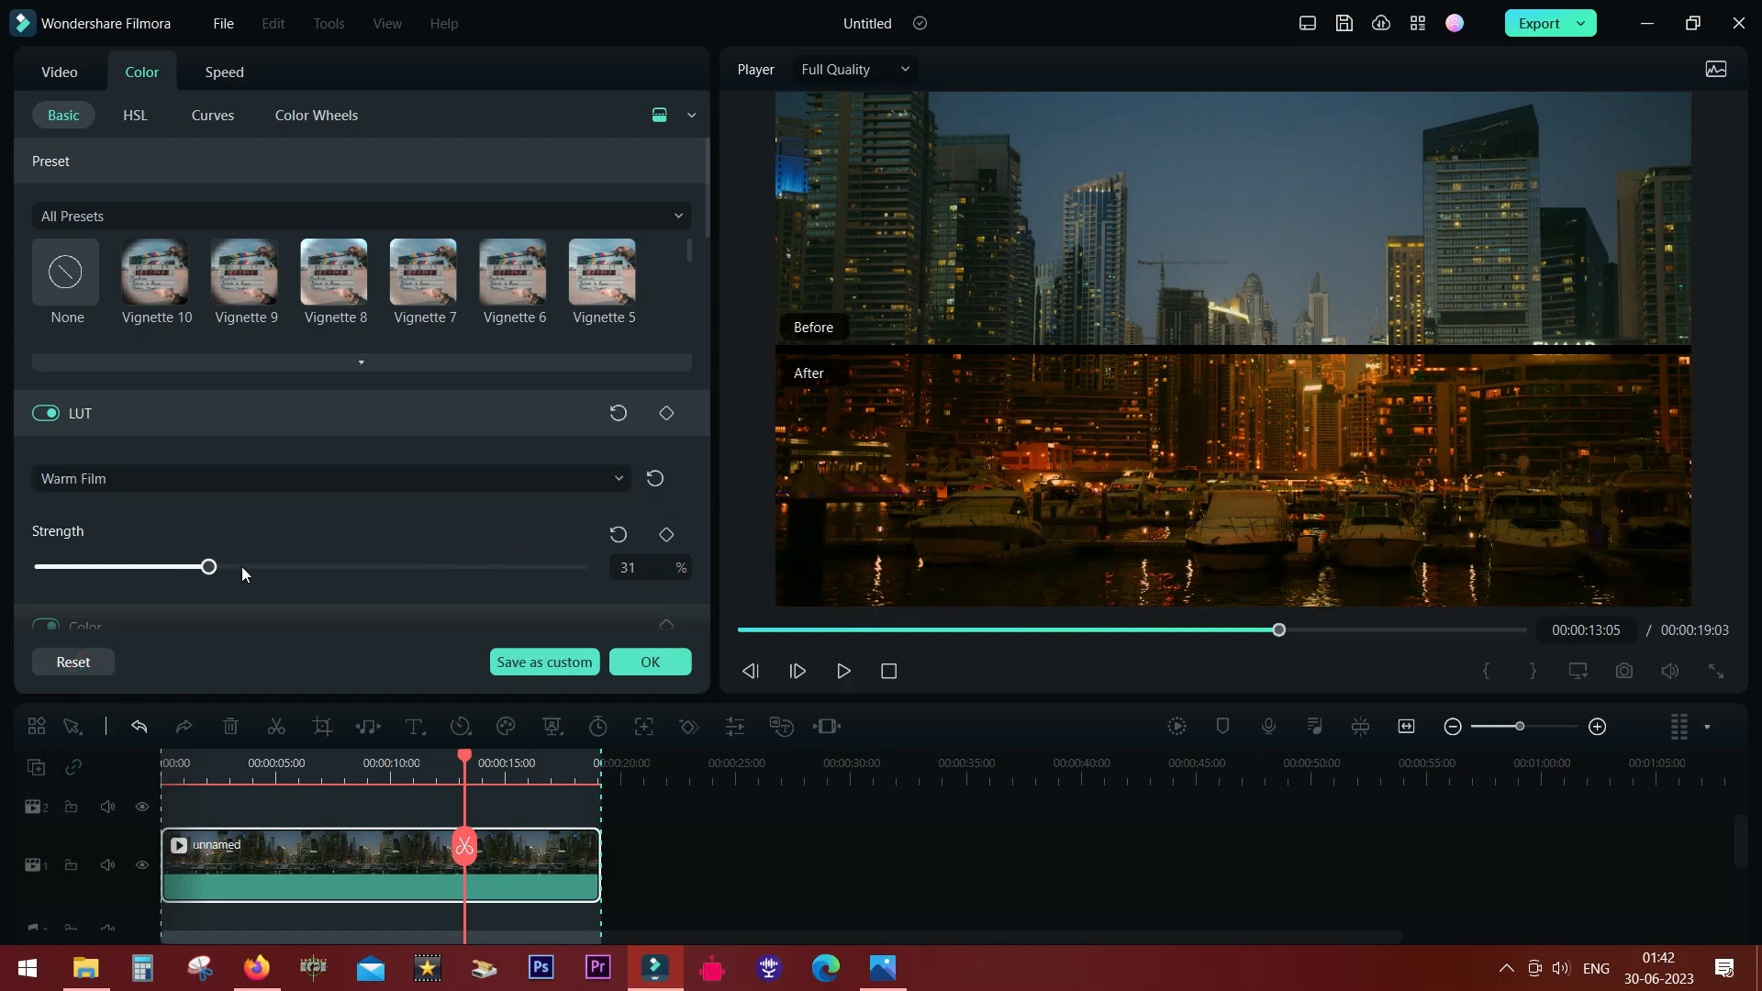
pyautogui.moveTo(208, 566); pyautogui.dragTo(289, 566)
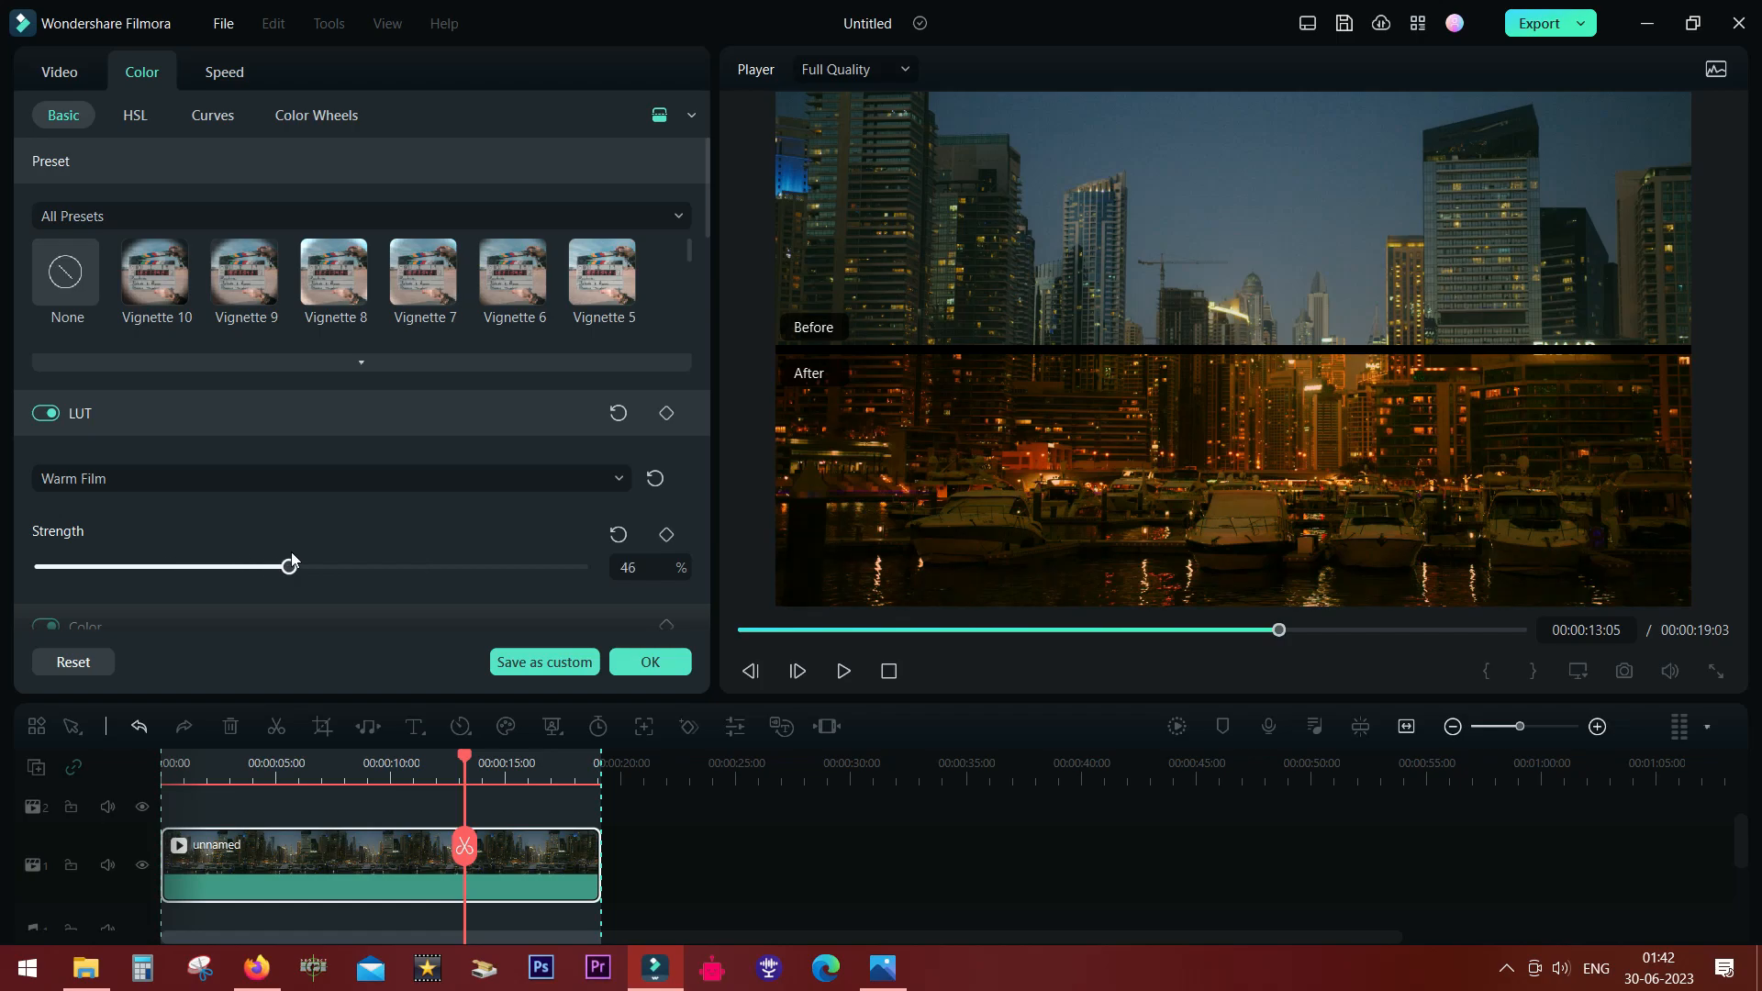
pyautogui.moveTo(289, 566); pyautogui.dragTo(181, 566)
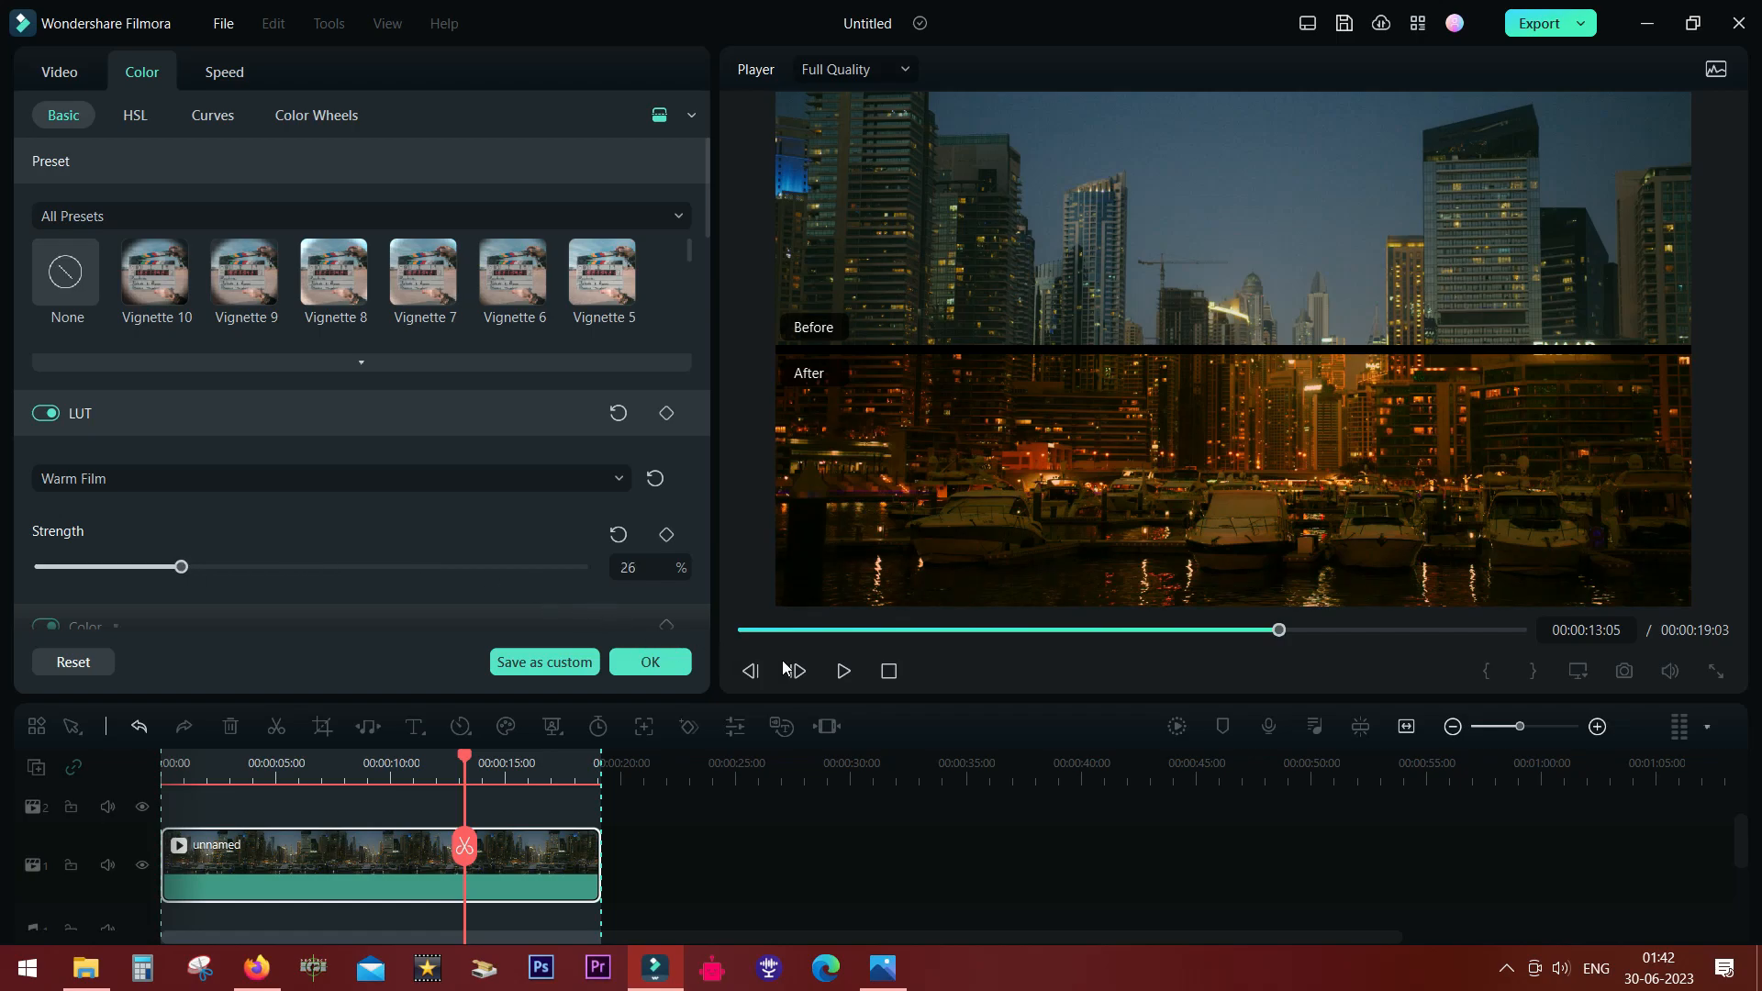
pyautogui.click(841, 671)
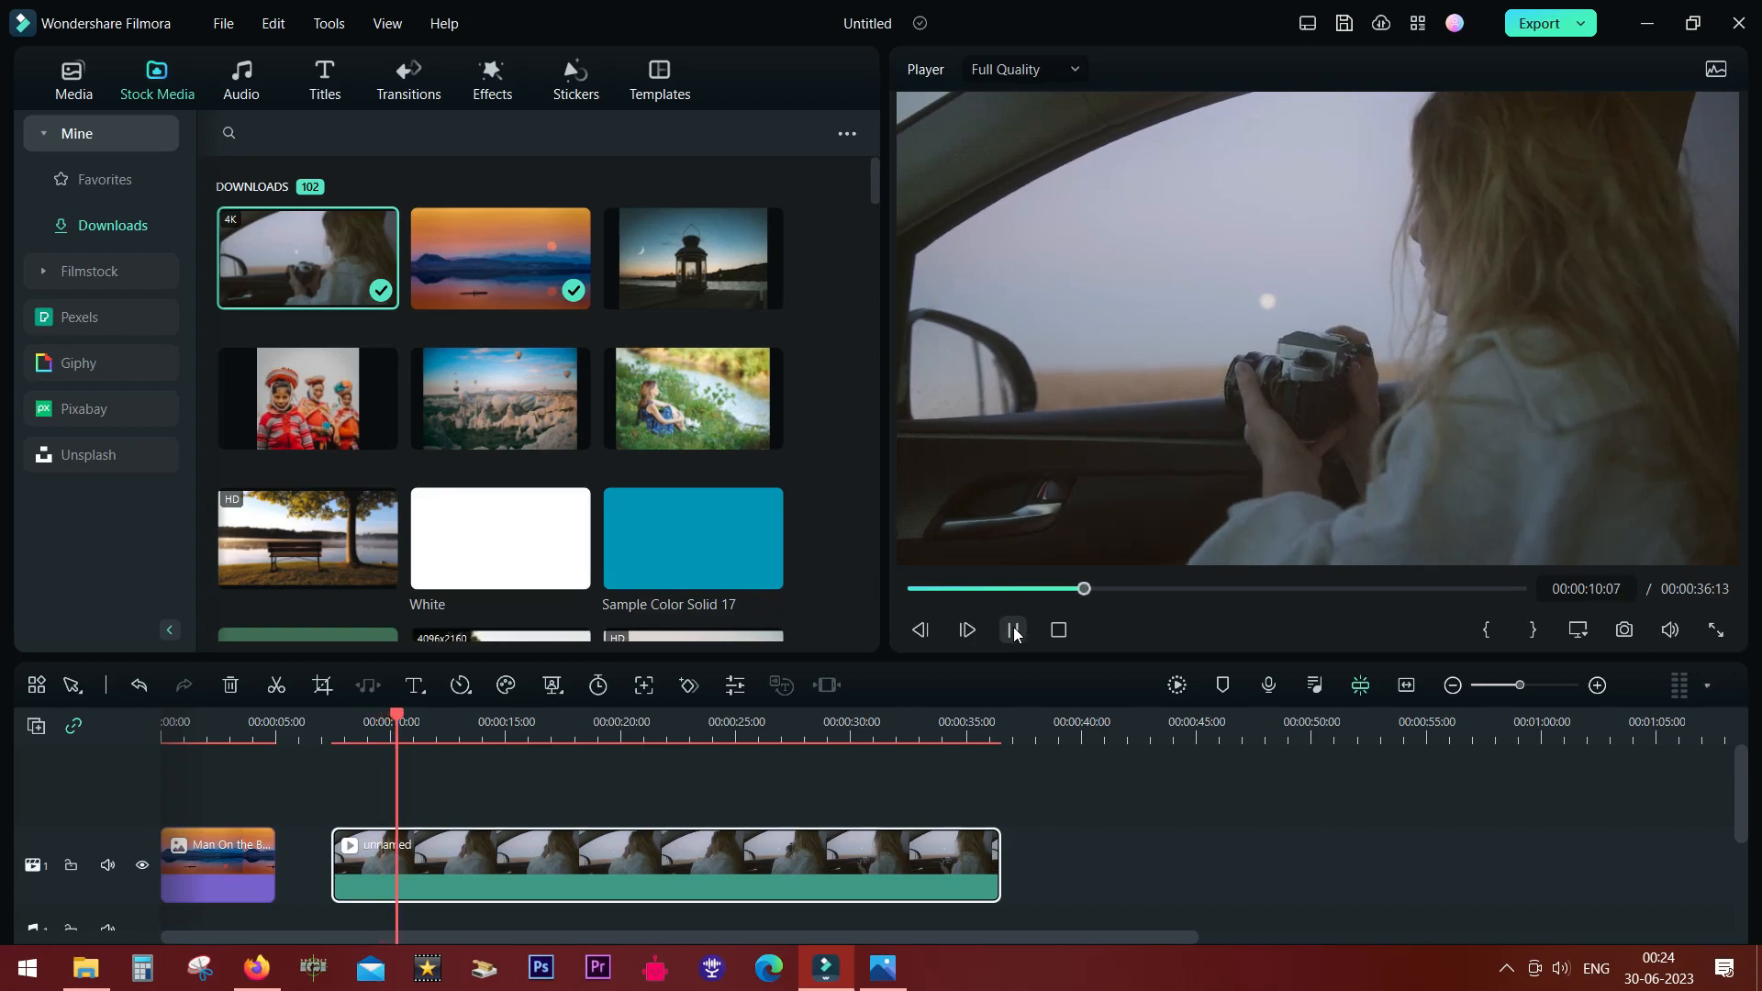
# Step: Pause playback, trim the car clip to end at 00:00:12:01, and open its settings
pyautogui.click(1010, 630)
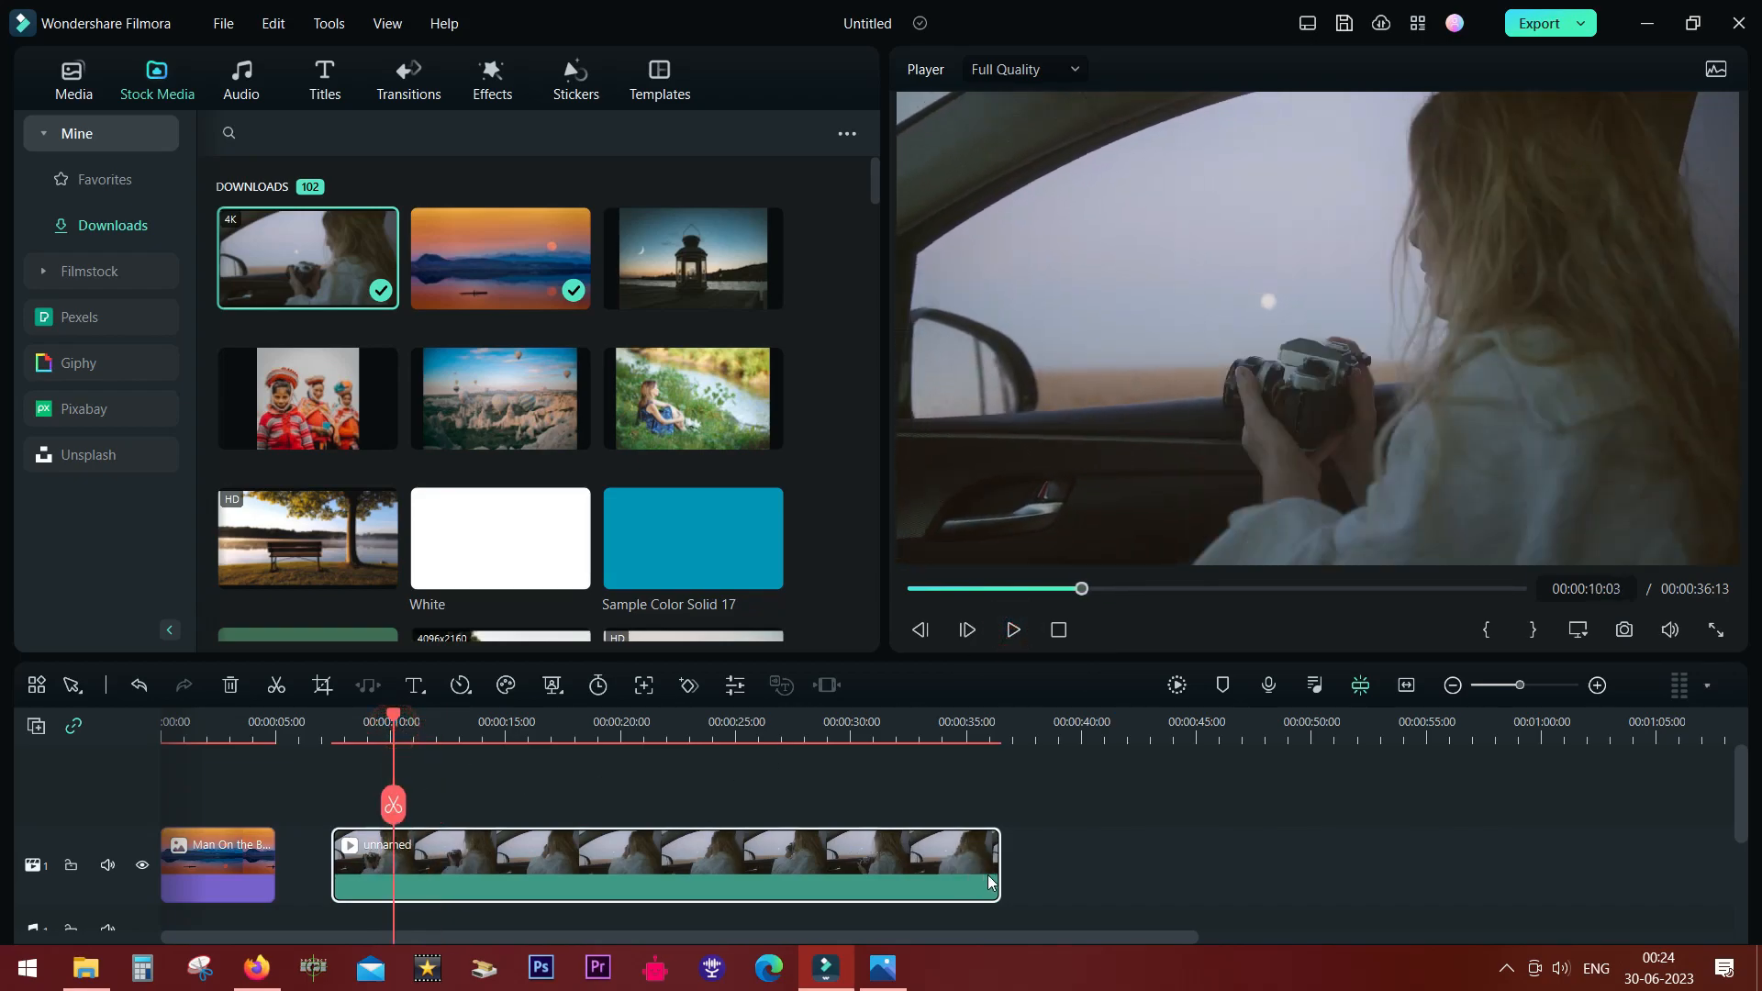
pyautogui.moveTo(993, 882); pyautogui.dragTo(439, 882)
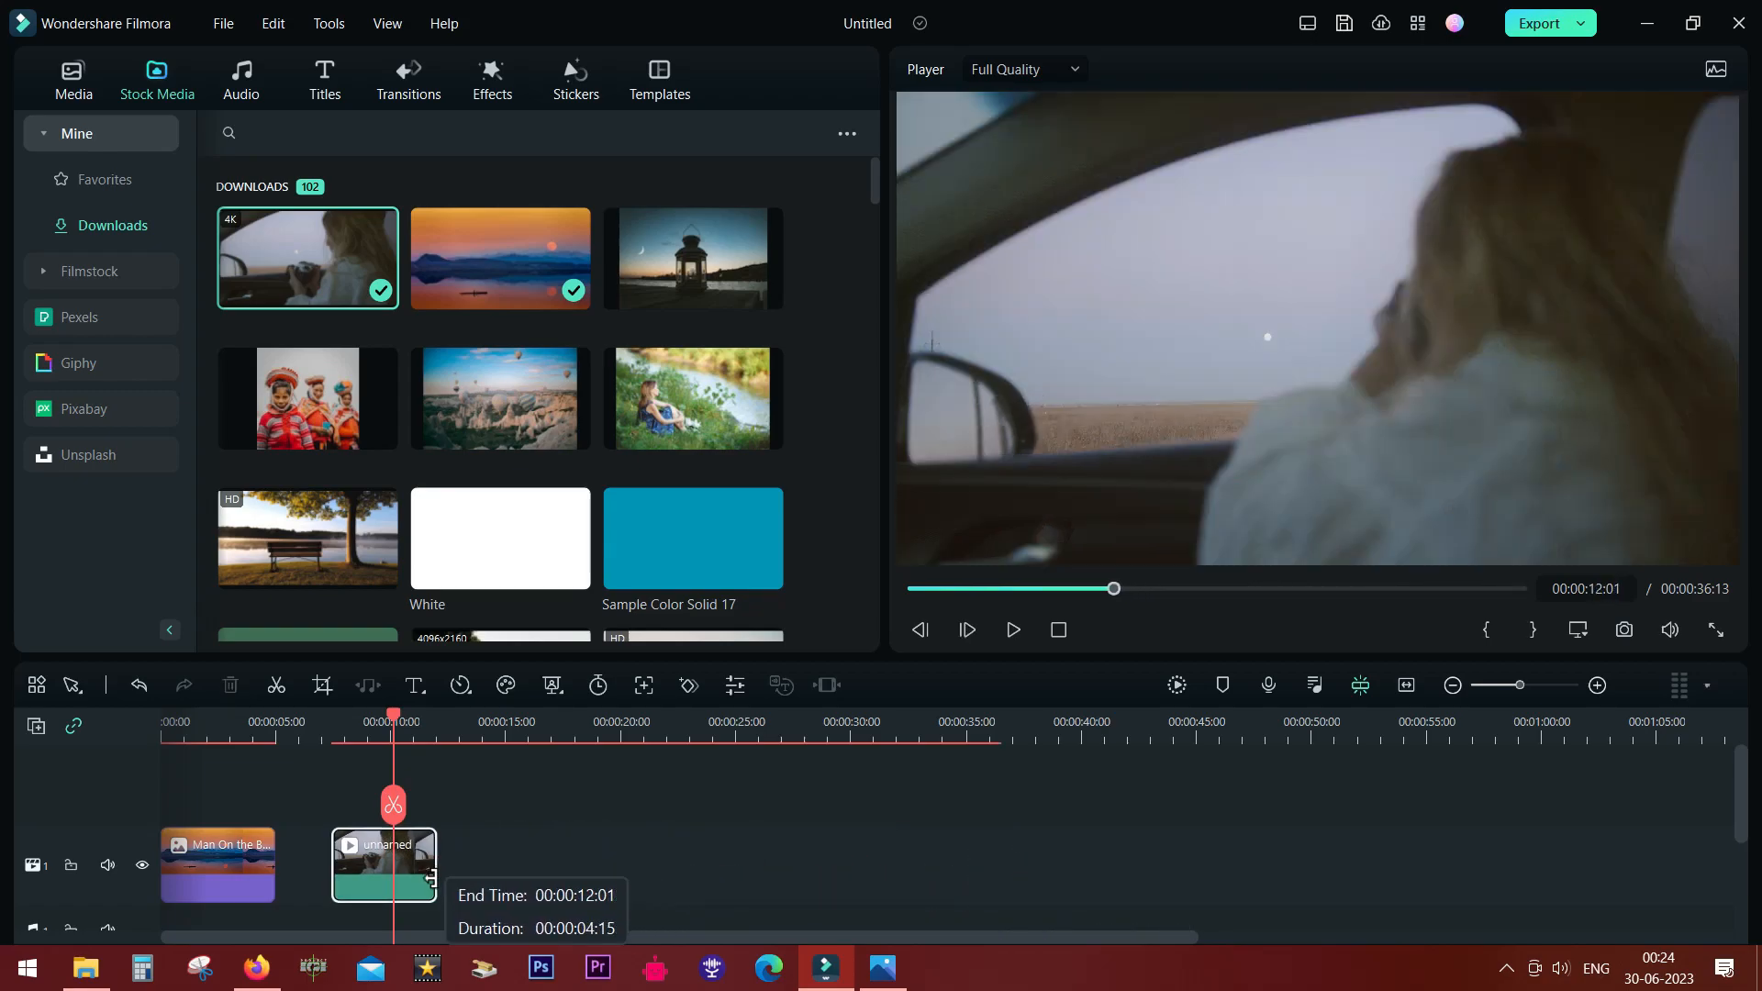
pyautogui.doubleClick(383, 865)
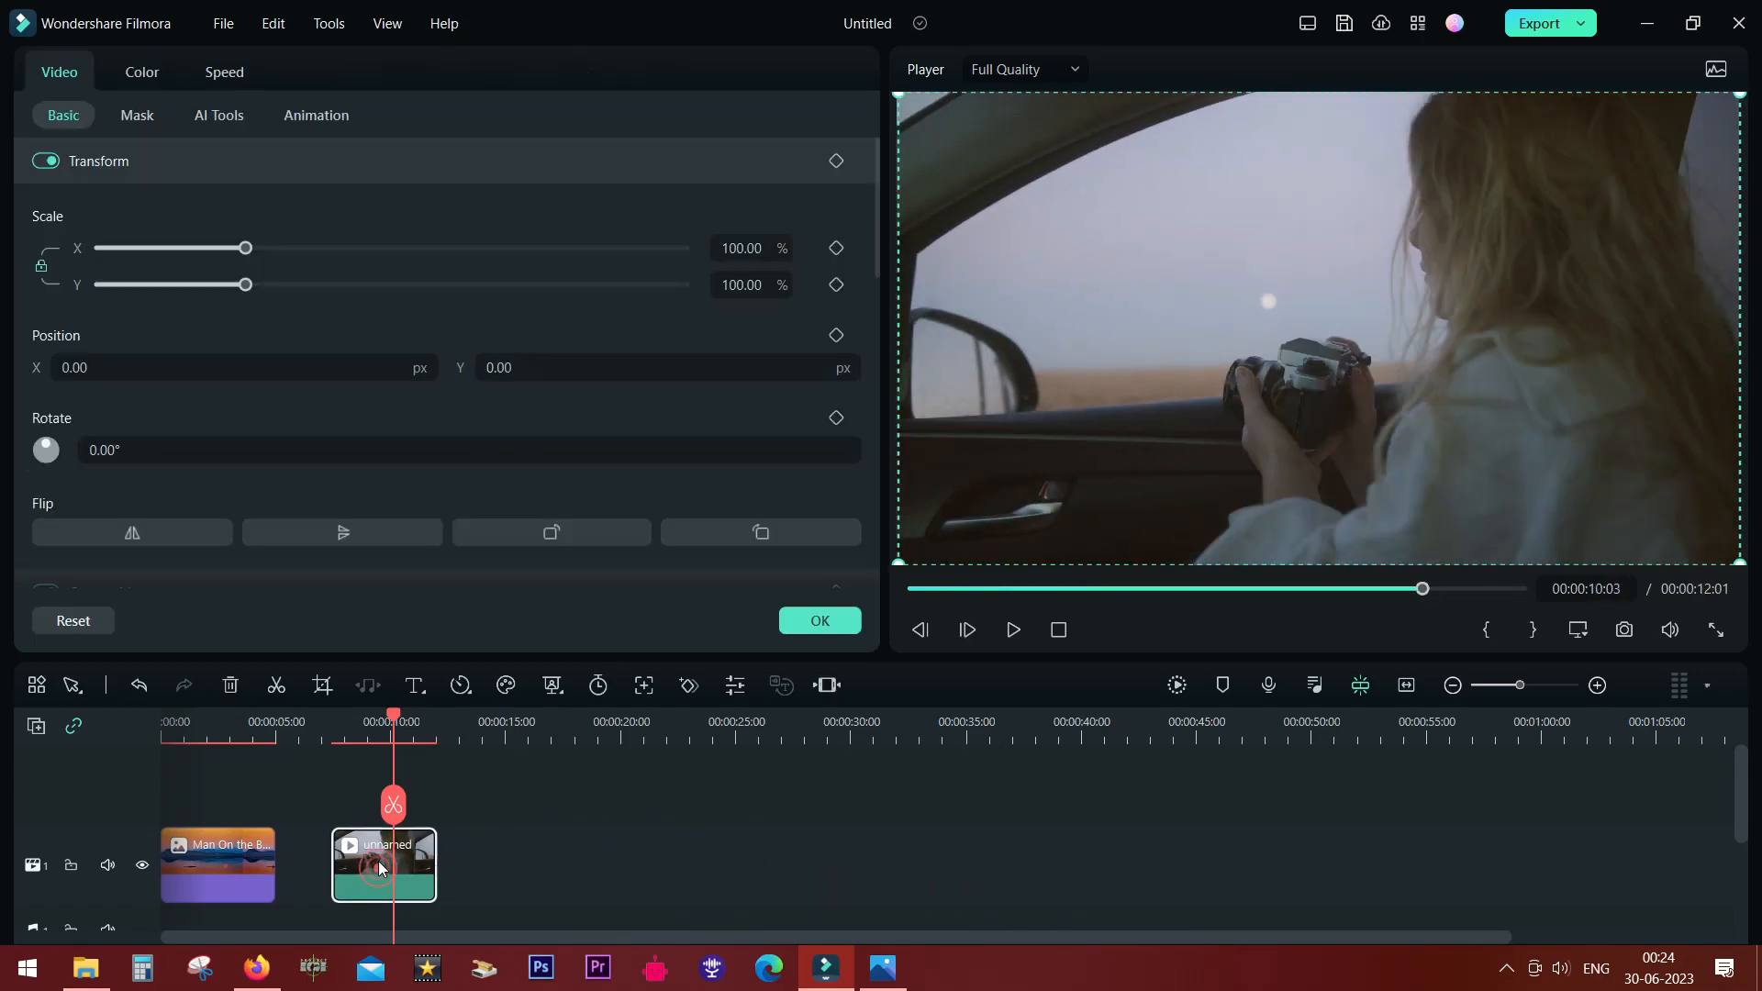
# Step: Under Color > Color Wheels, lower the car clip's Shadows slider to darken it
pyautogui.click(140, 71)
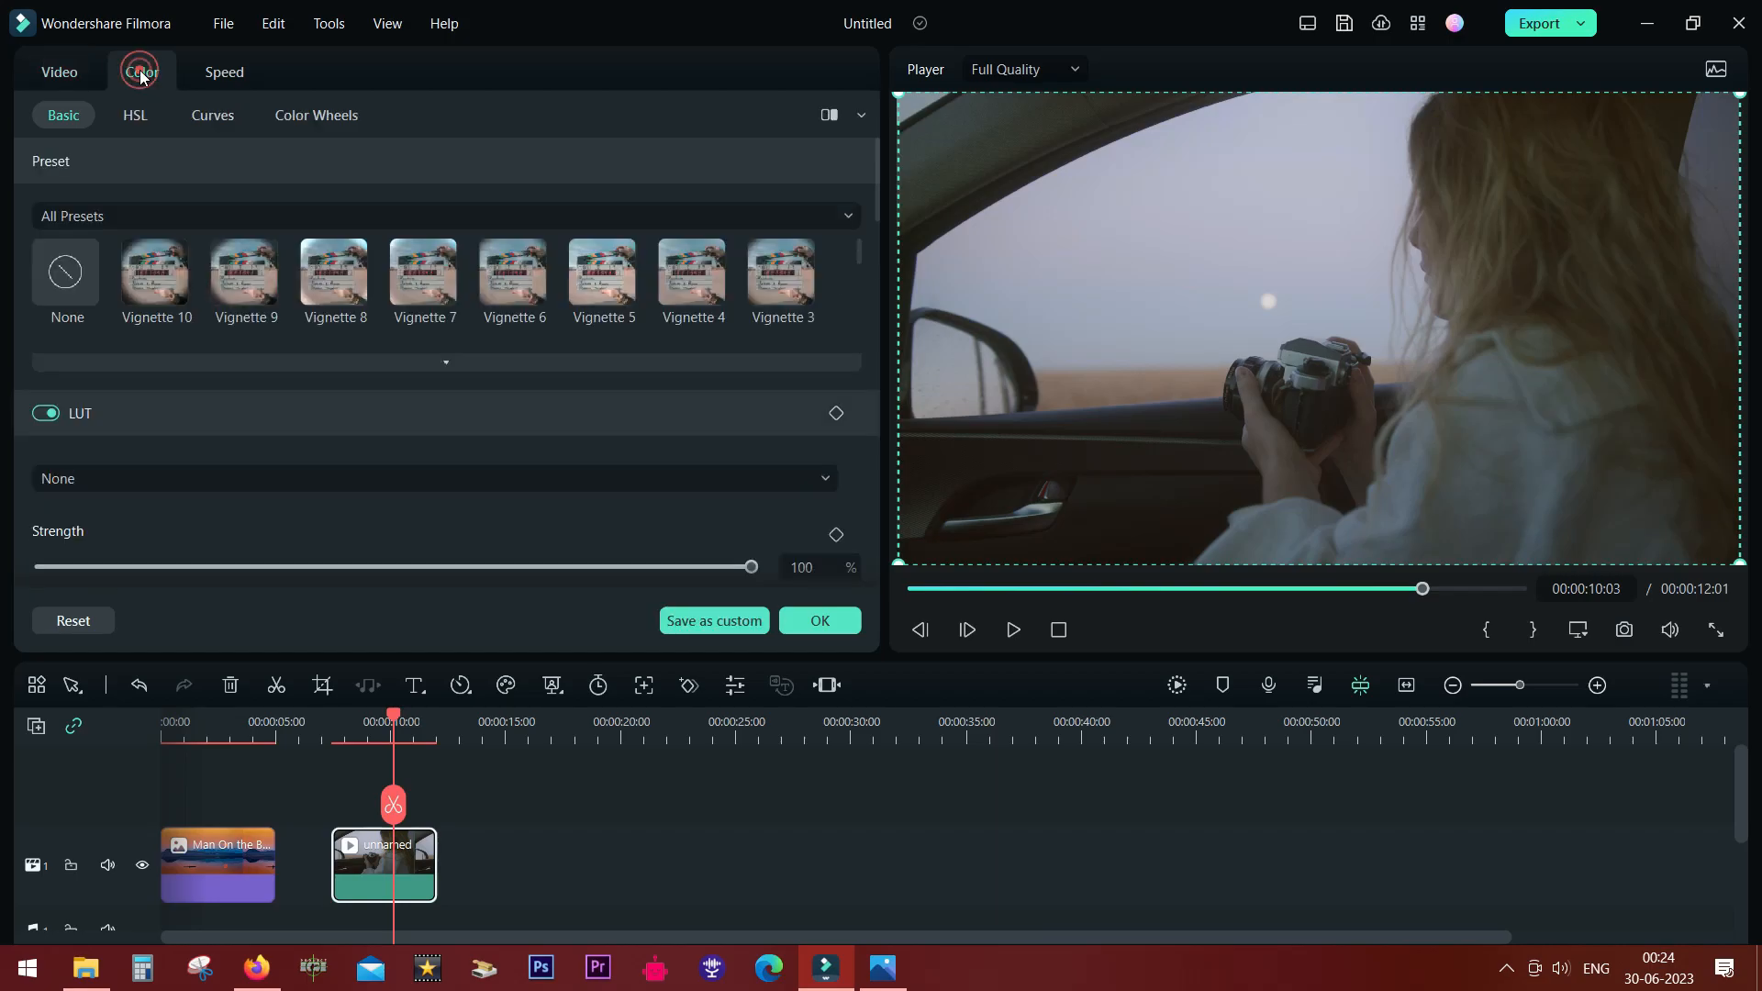
pyautogui.click(315, 114)
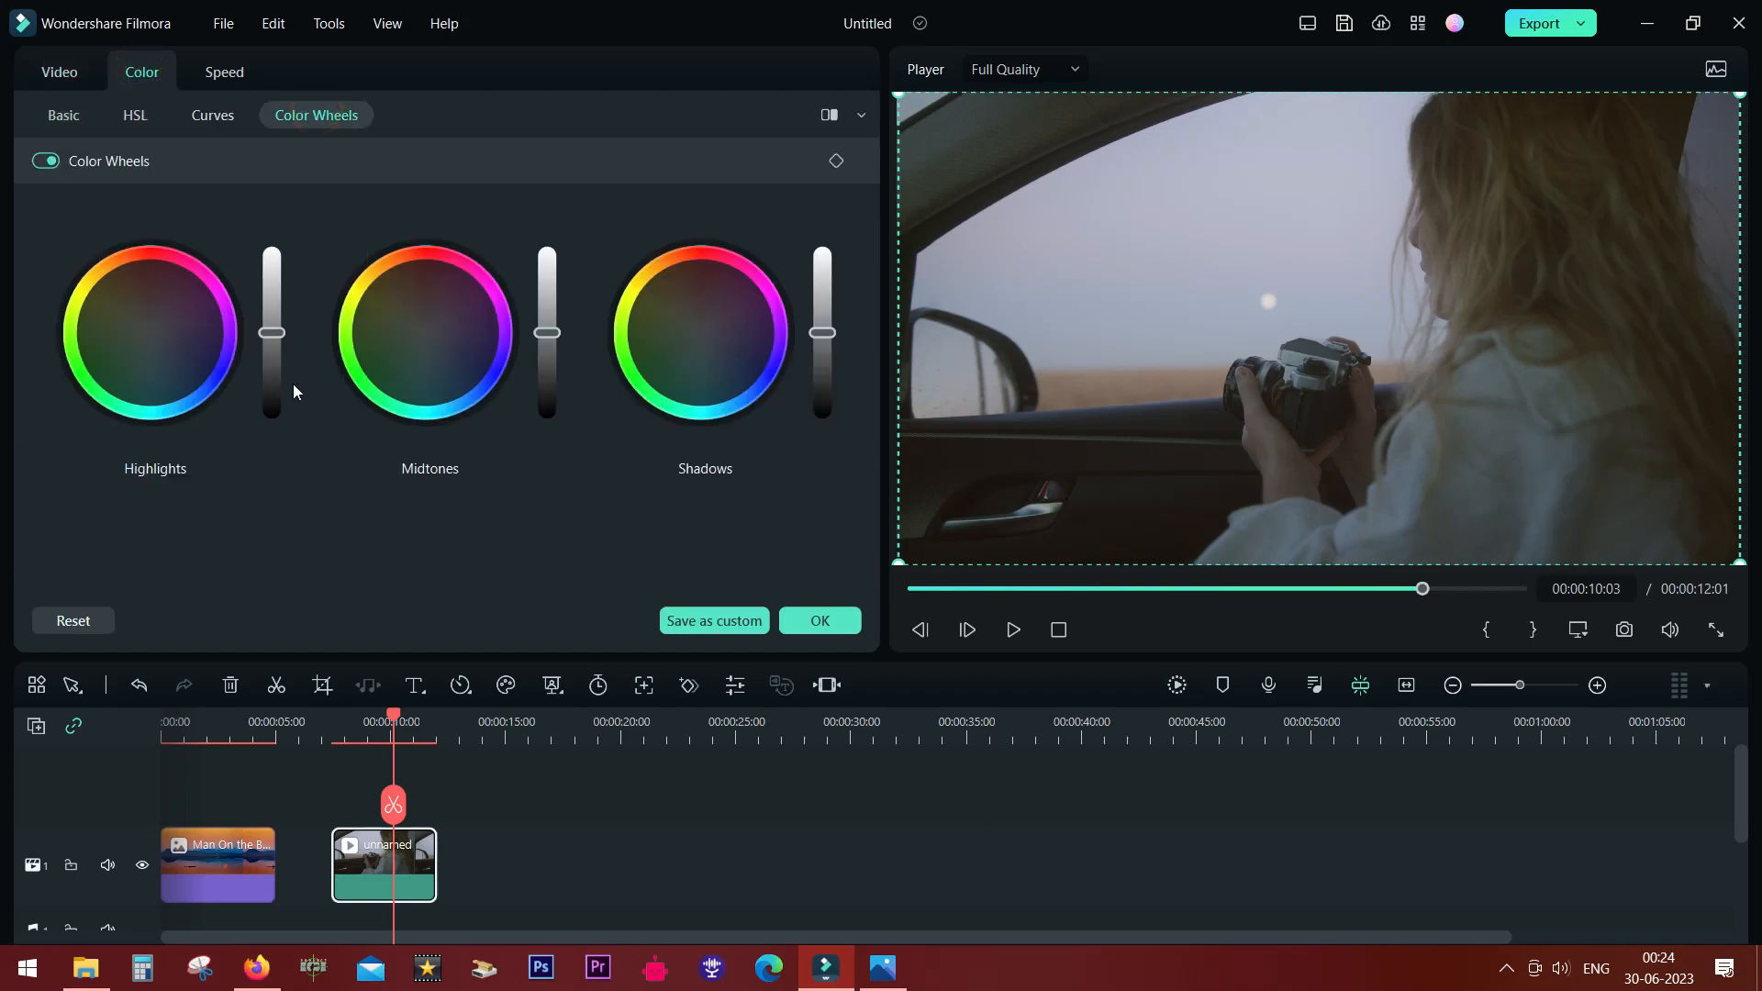
pyautogui.moveTo(345, 497)
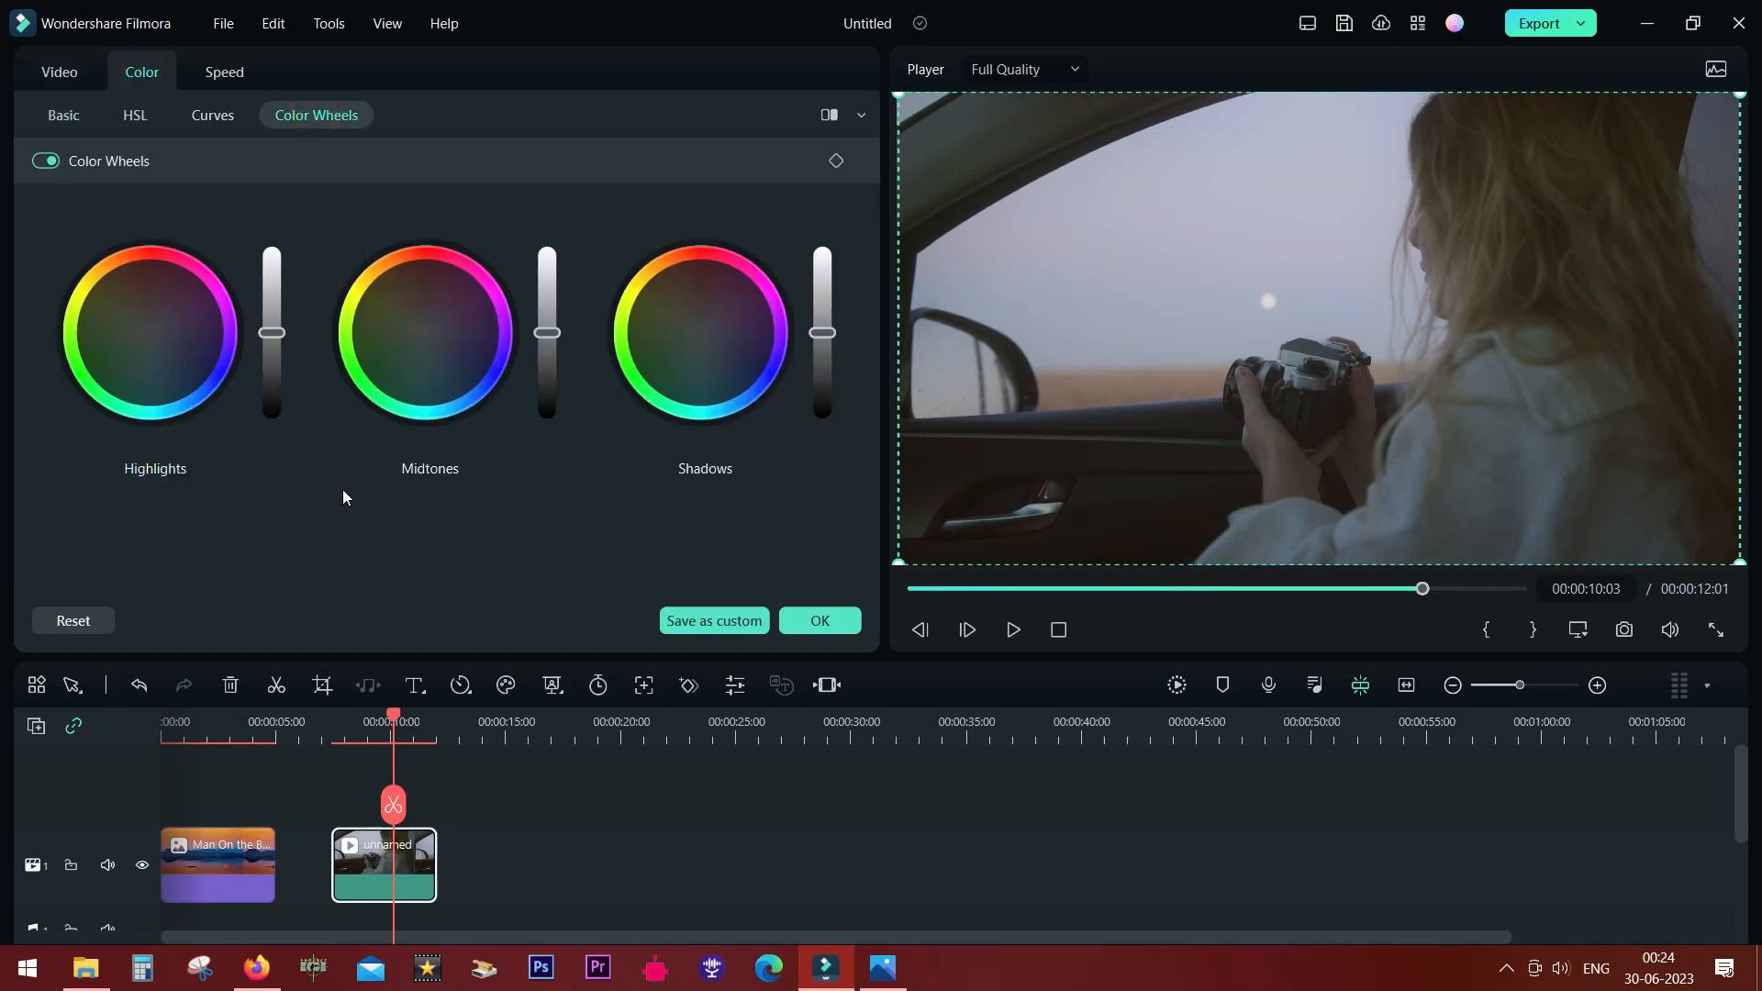
pyautogui.moveTo(820, 331); pyautogui.dragTo(820, 331)
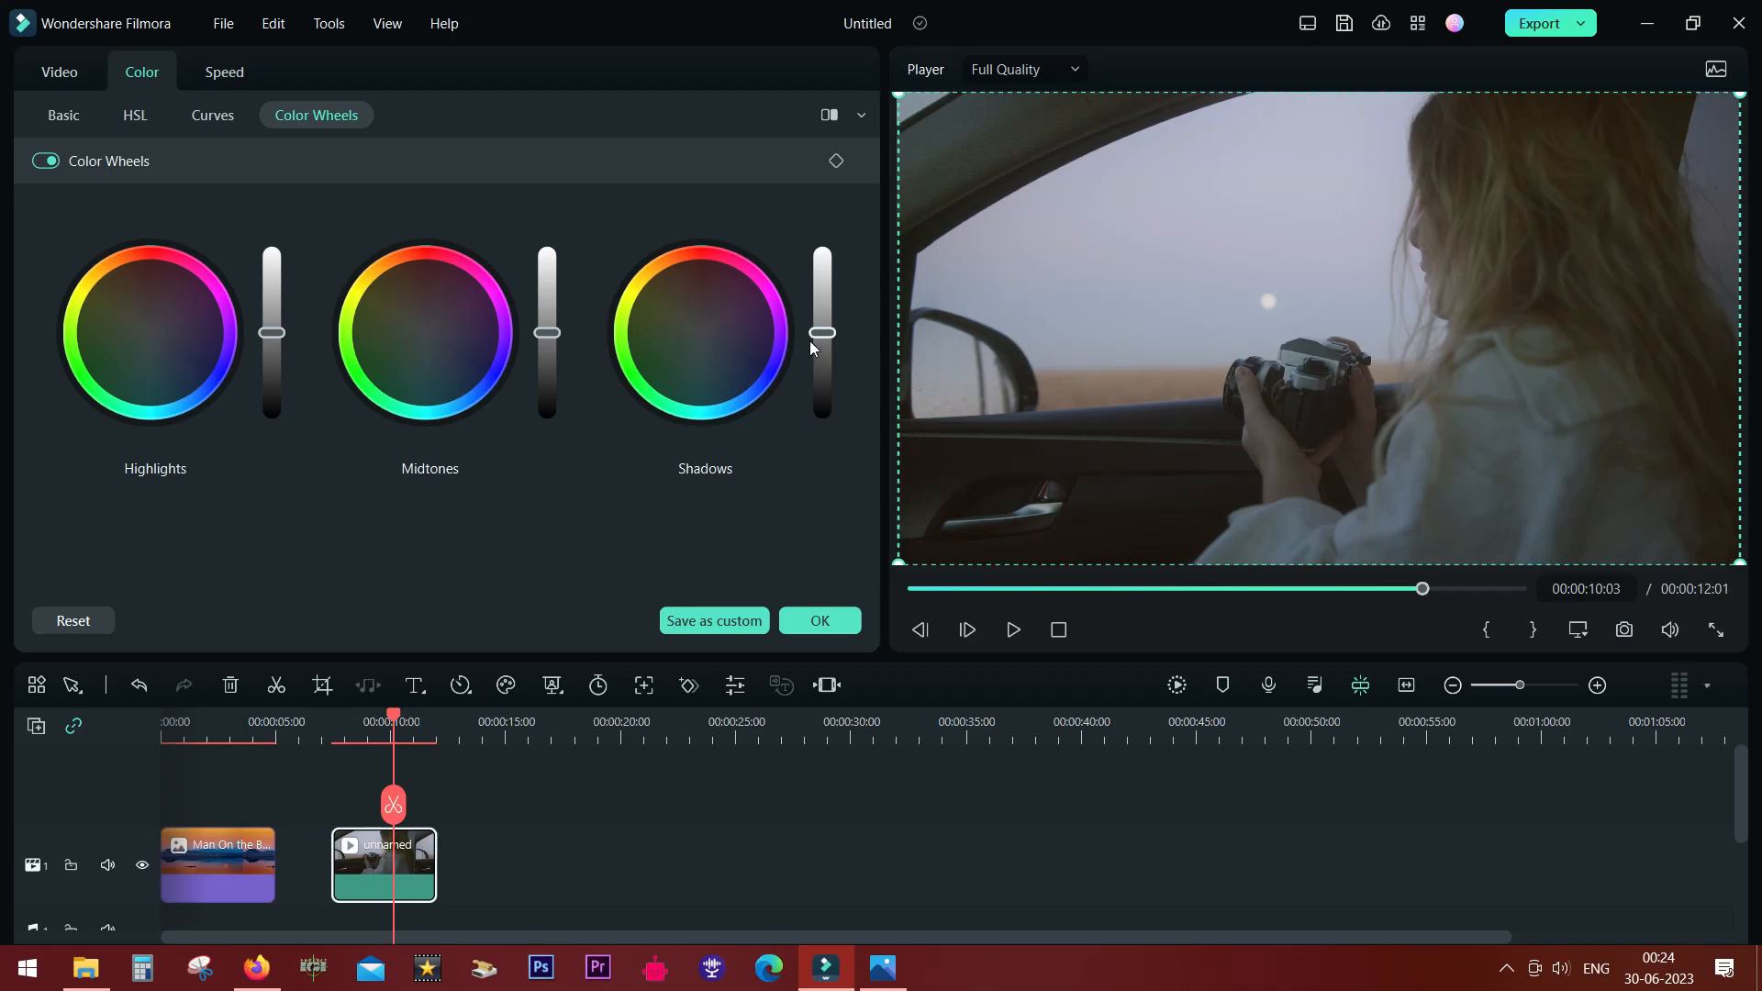
pyautogui.moveTo(821, 332); pyautogui.dragTo(822, 353)
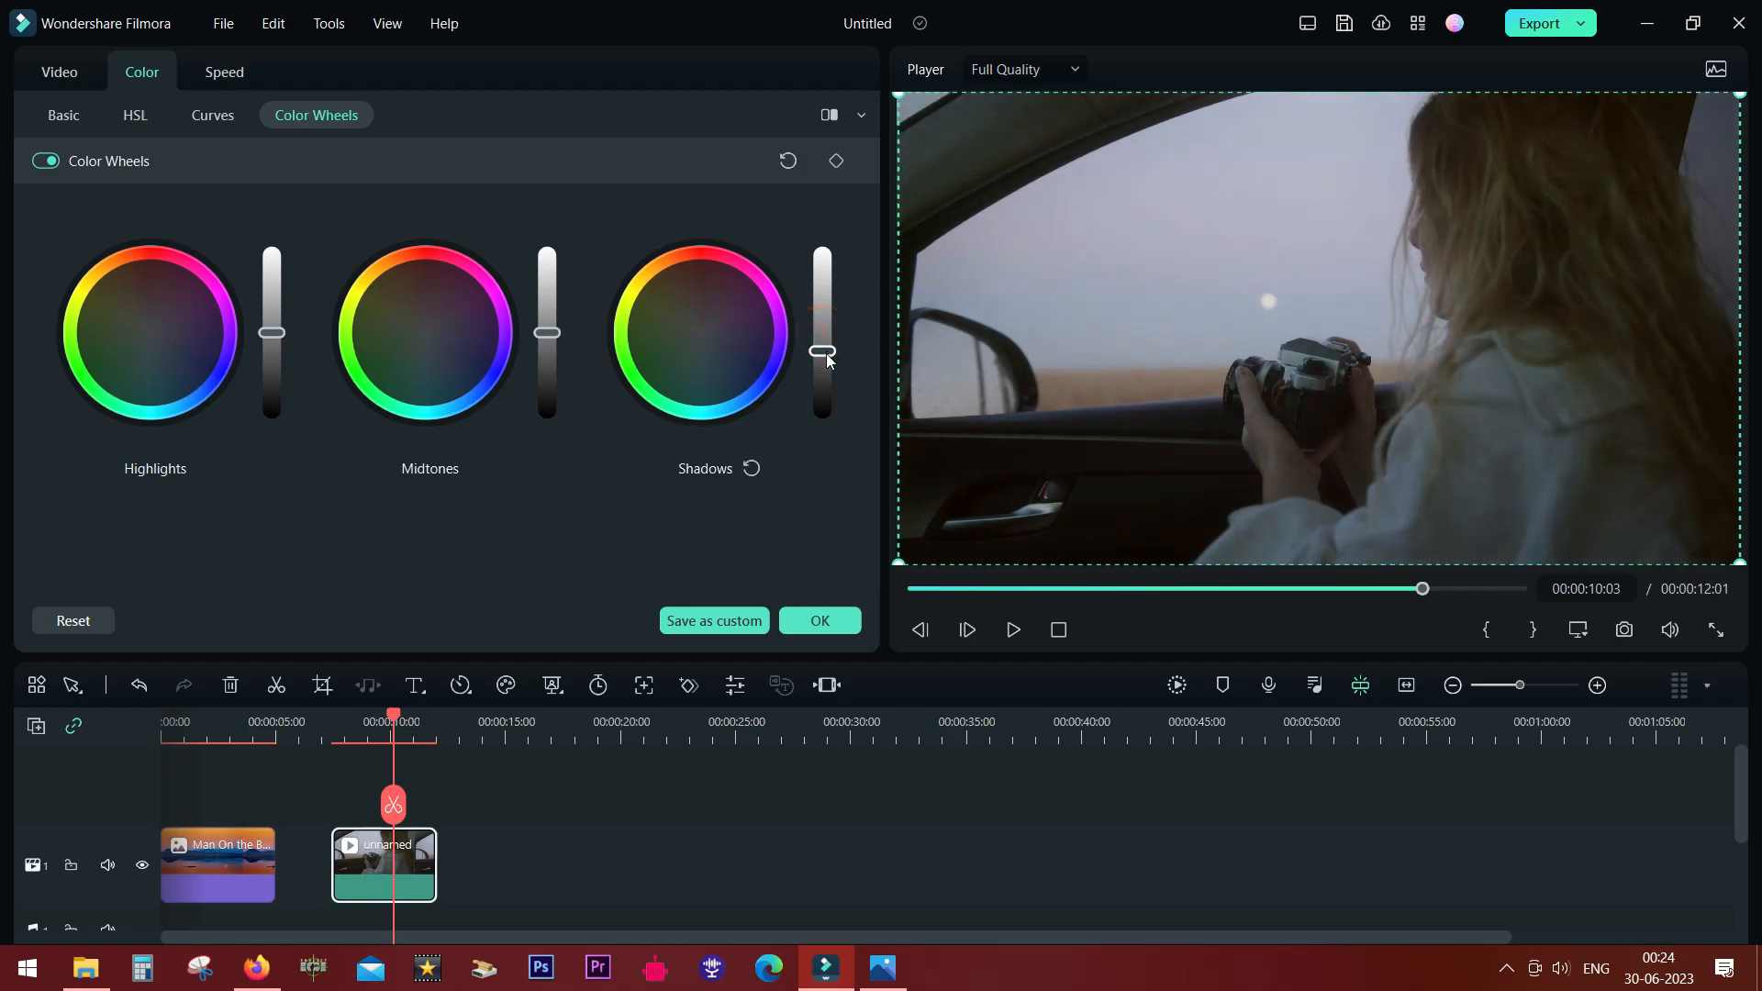
pyautogui.moveTo(820, 352); pyautogui.dragTo(820, 375)
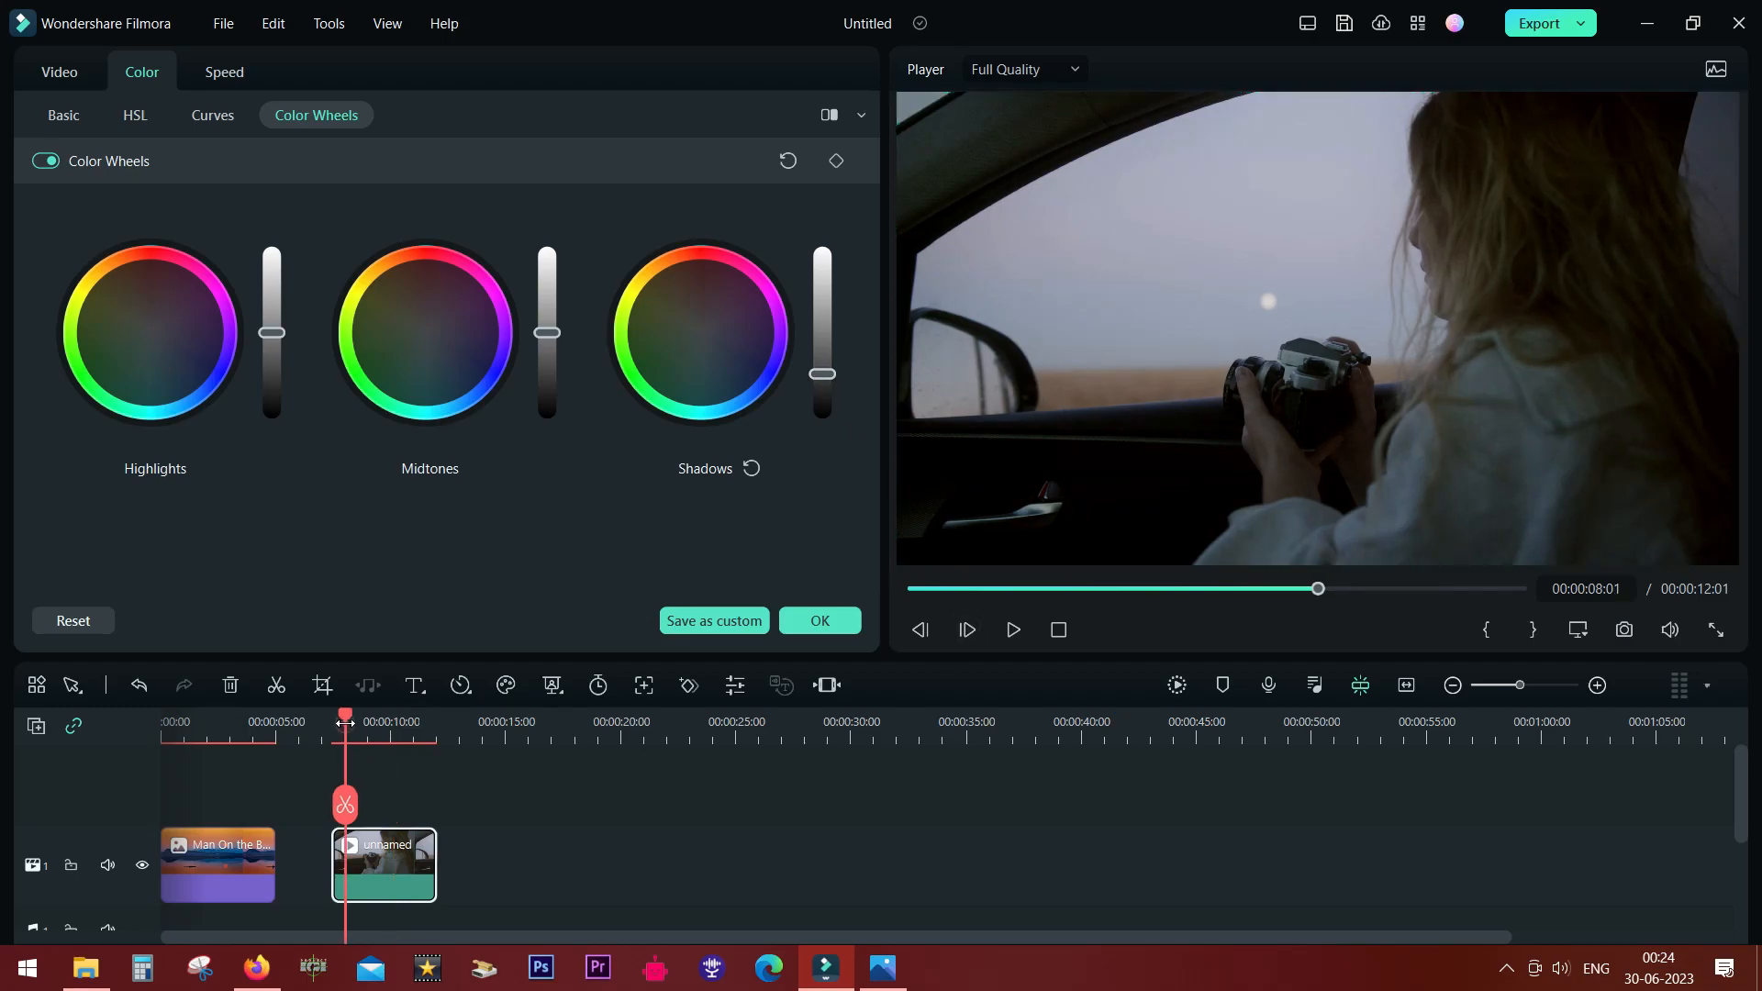
pyautogui.click(1010, 630)
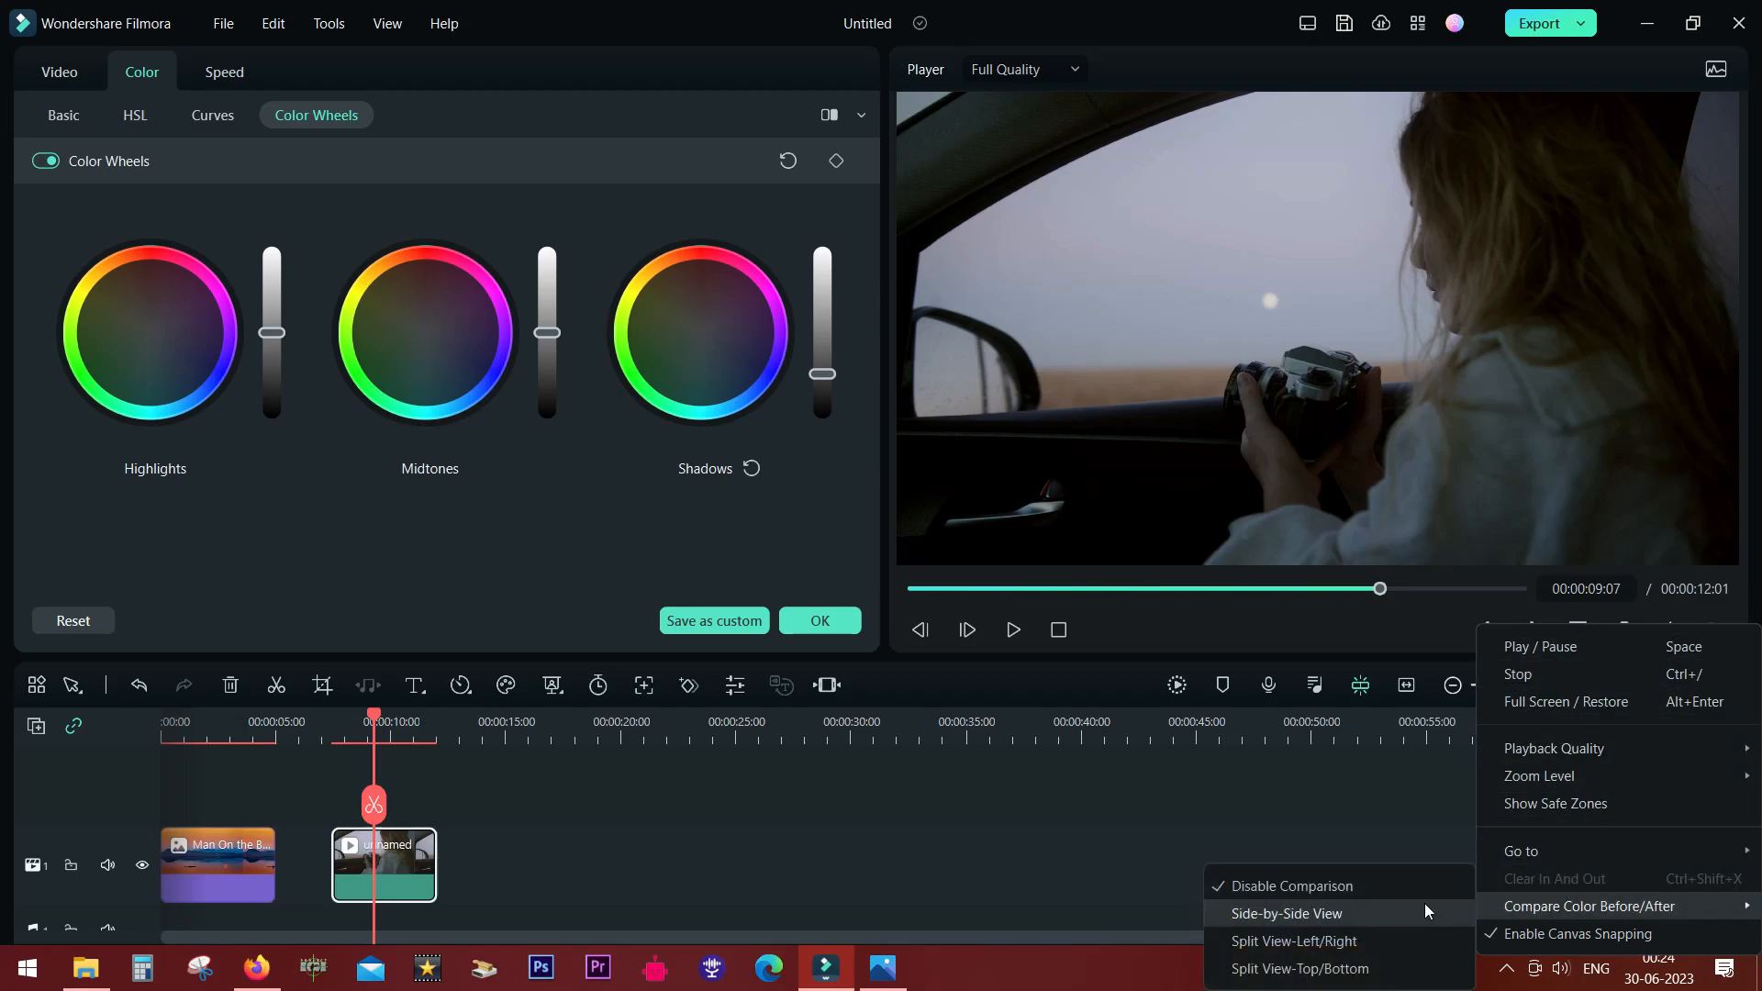
# Step: Switch the preview to Side-by-Side before/after view and return to Color Wheels
pyautogui.click(1286, 914)
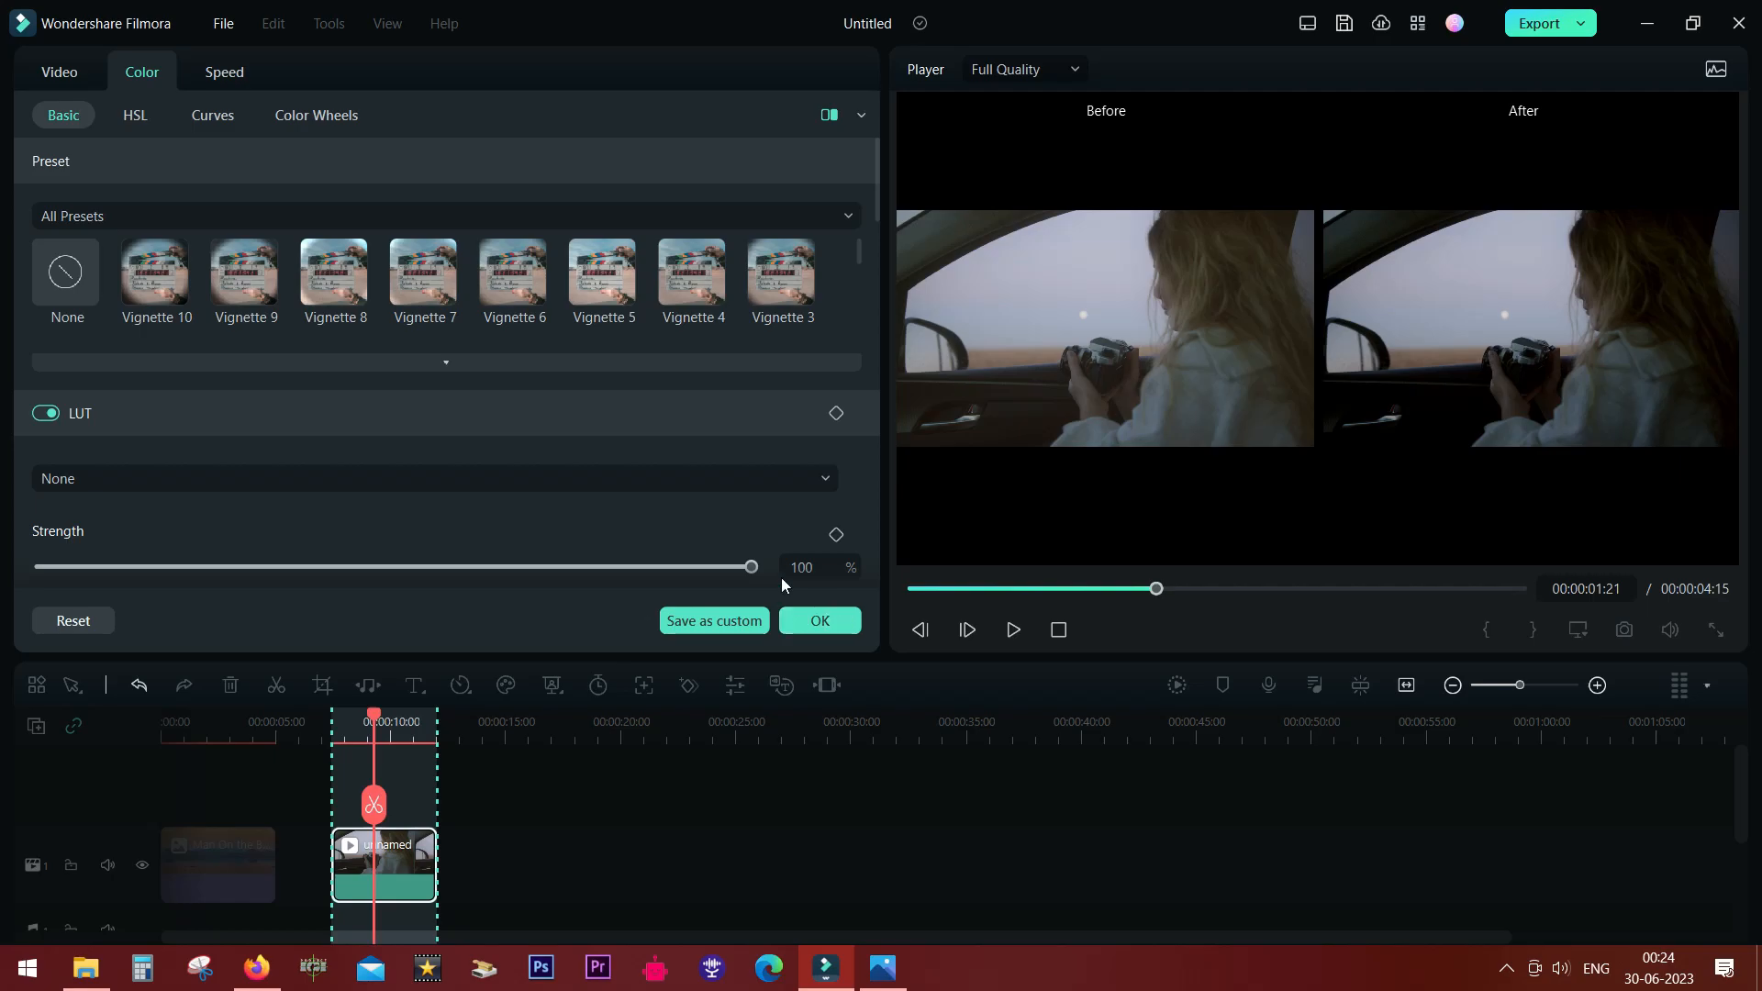
pyautogui.click(316, 115)
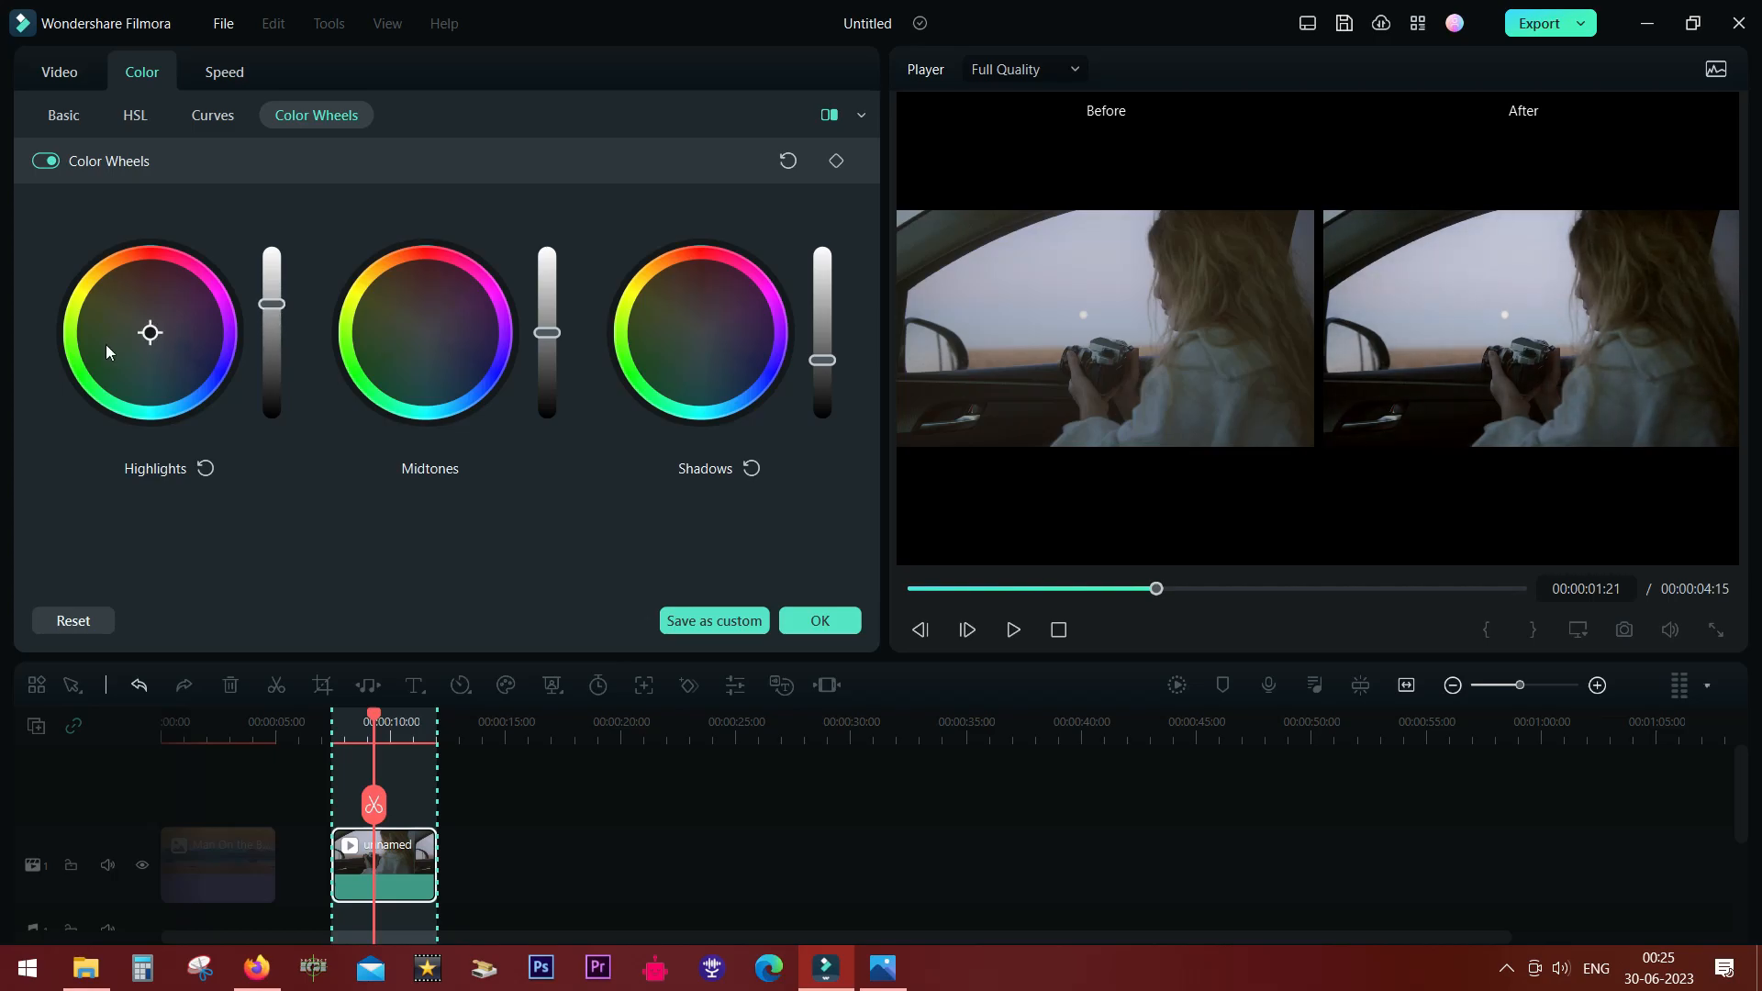
# Step: Drag the Highlights wheel point to a strong orange tint
pyautogui.click(149, 331)
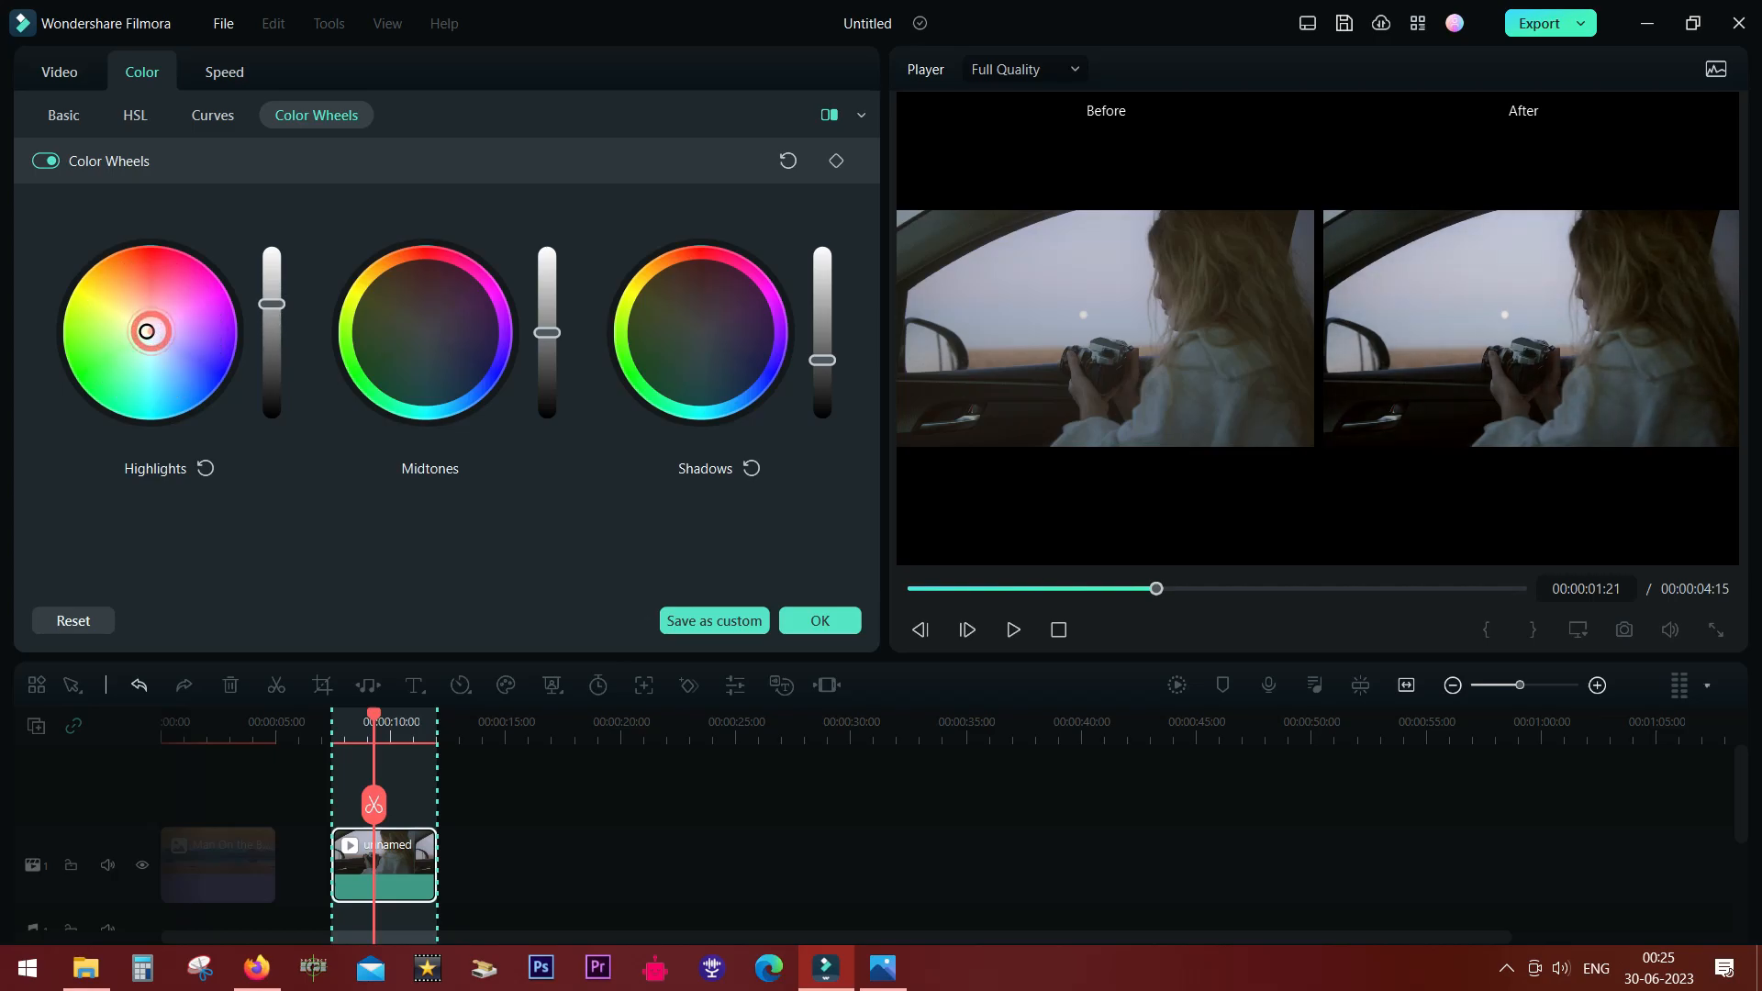
pyautogui.moveTo(147, 330); pyautogui.dragTo(95, 306)
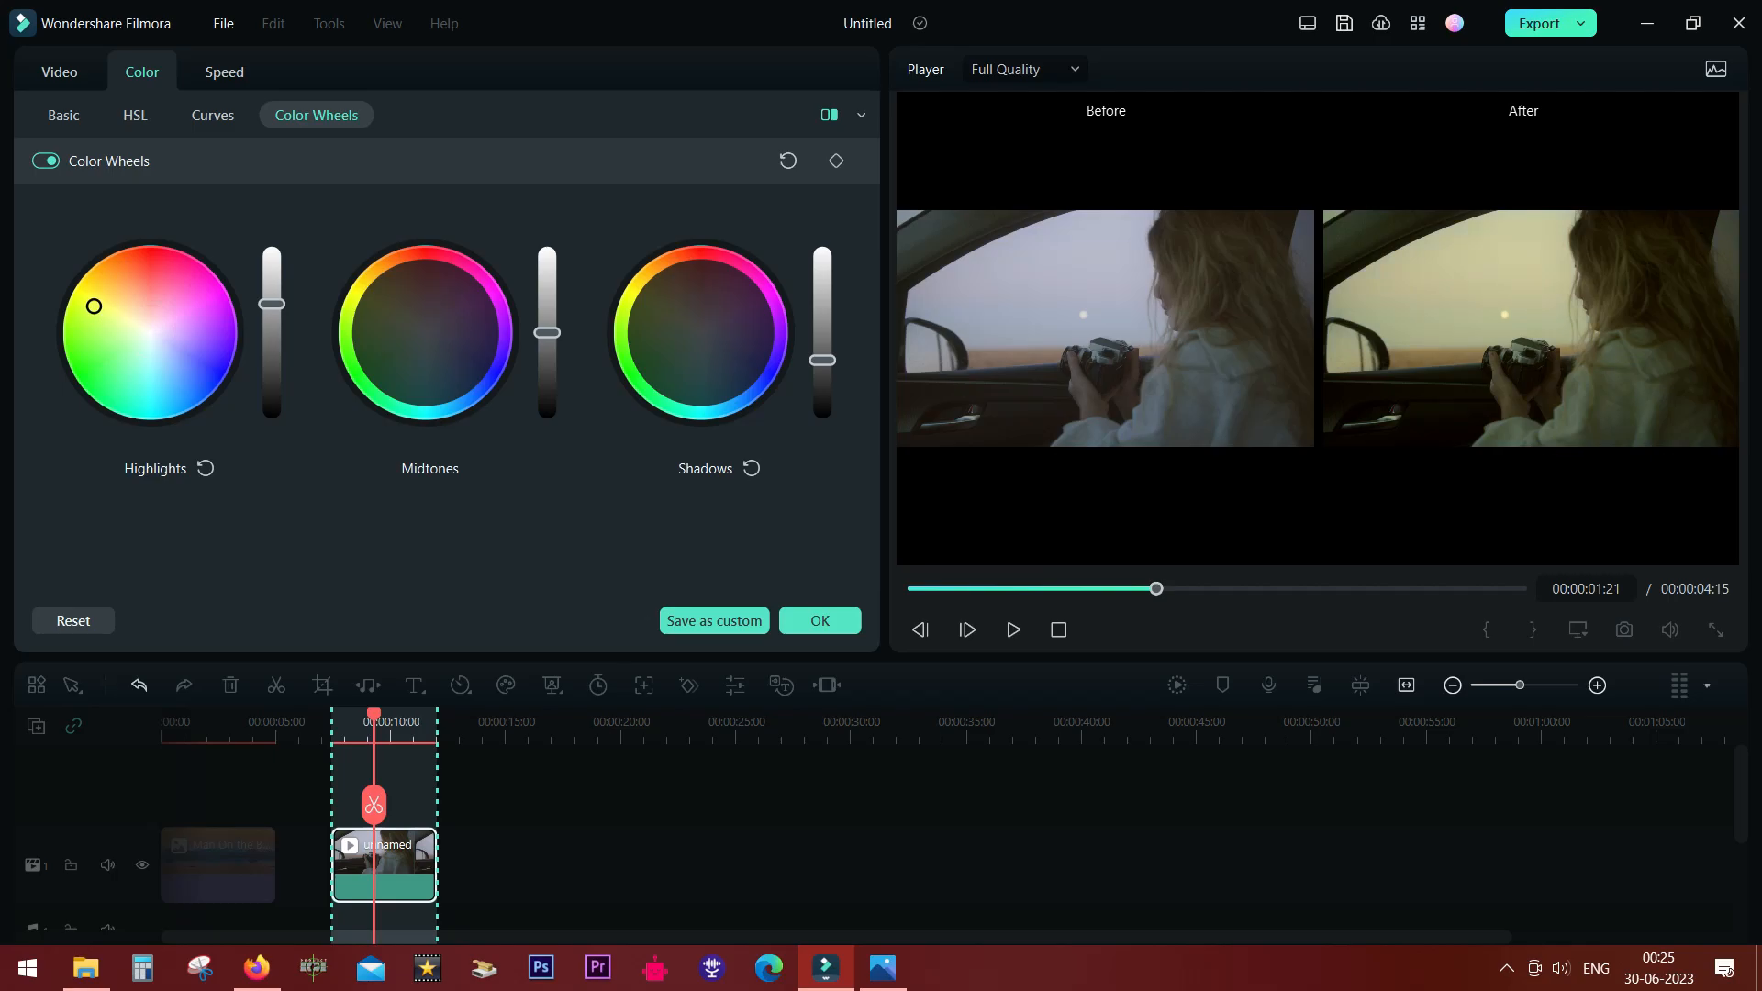
pyautogui.moveTo(94, 305); pyautogui.dragTo(116, 286)
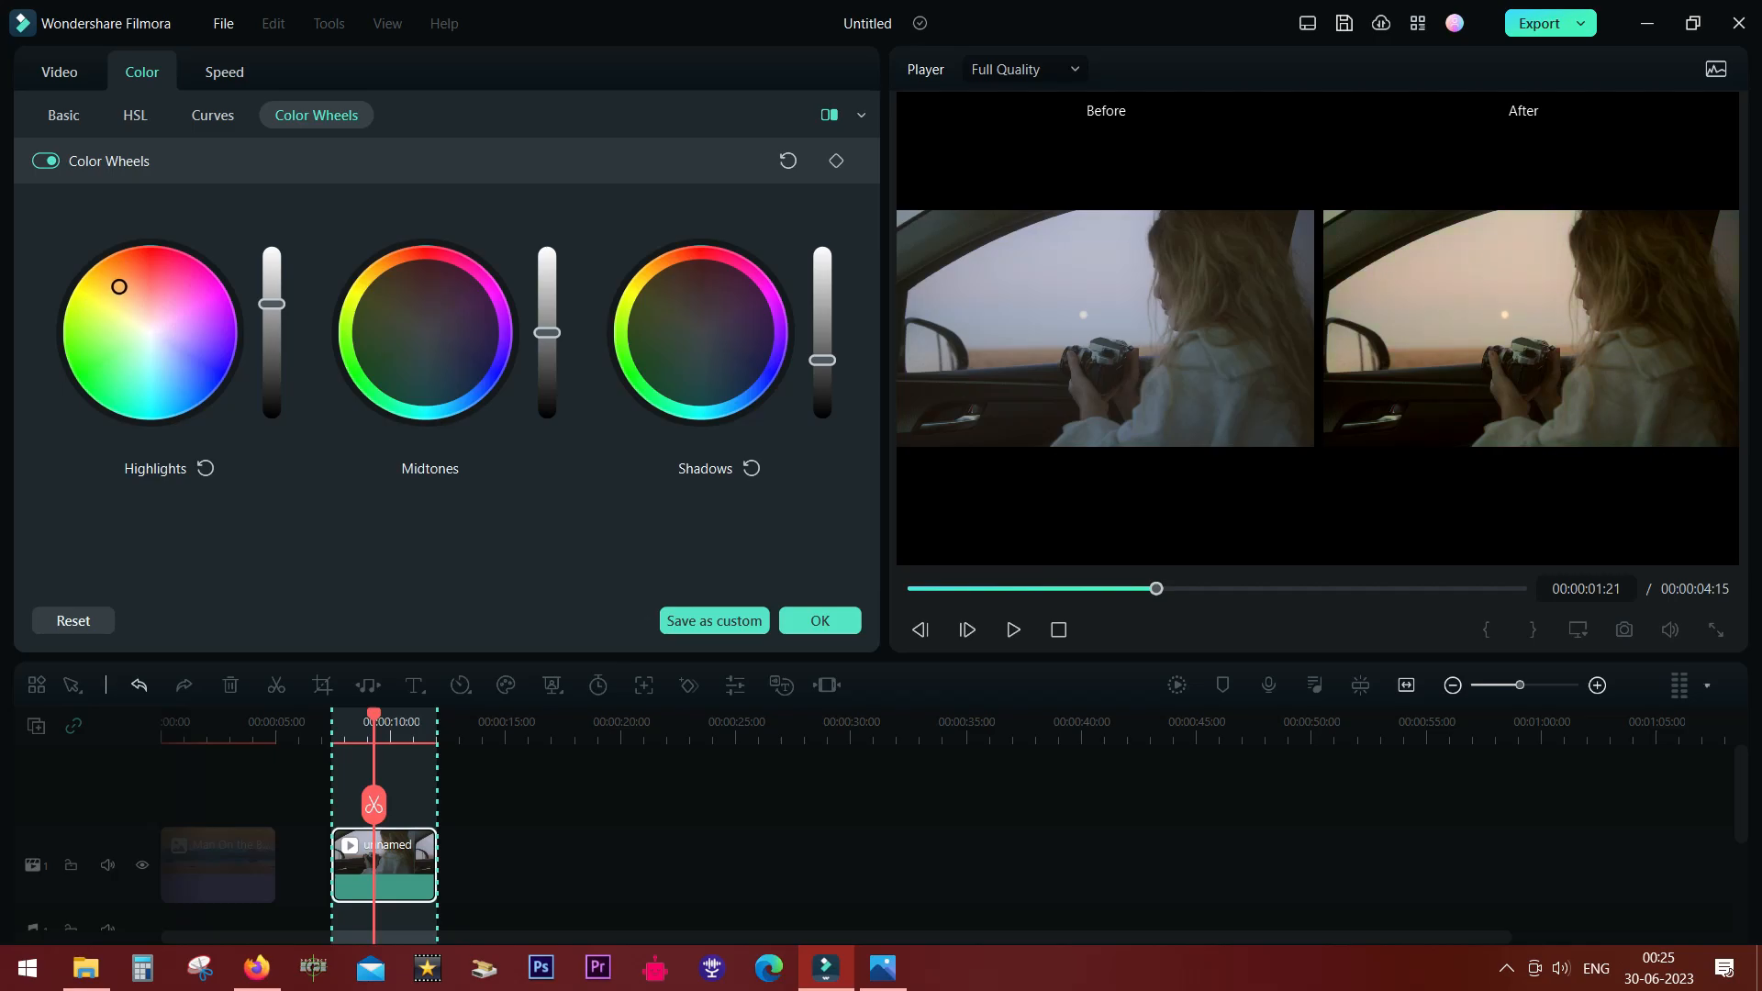
pyautogui.moveTo(116, 286); pyautogui.dragTo(110, 281)
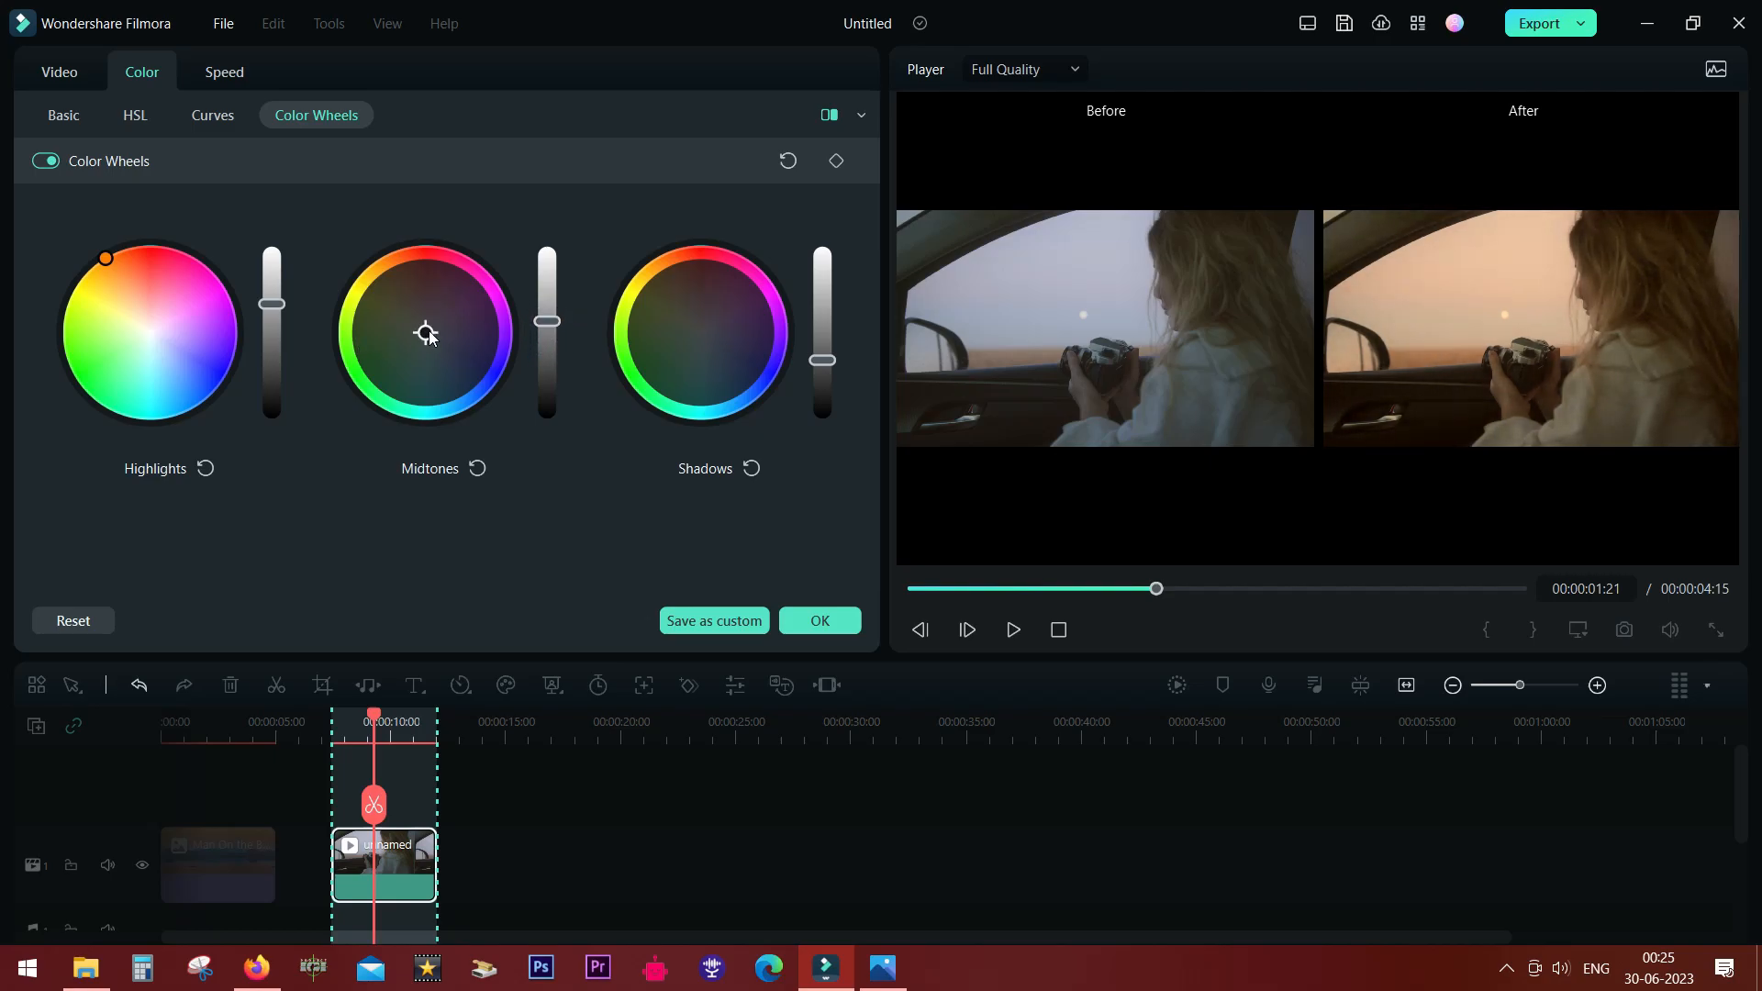
# Step: Adjust the Midtones wheel point back and forth, settling on a slight green tint
pyautogui.moveTo(424, 336); pyautogui.dragTo(414, 374)
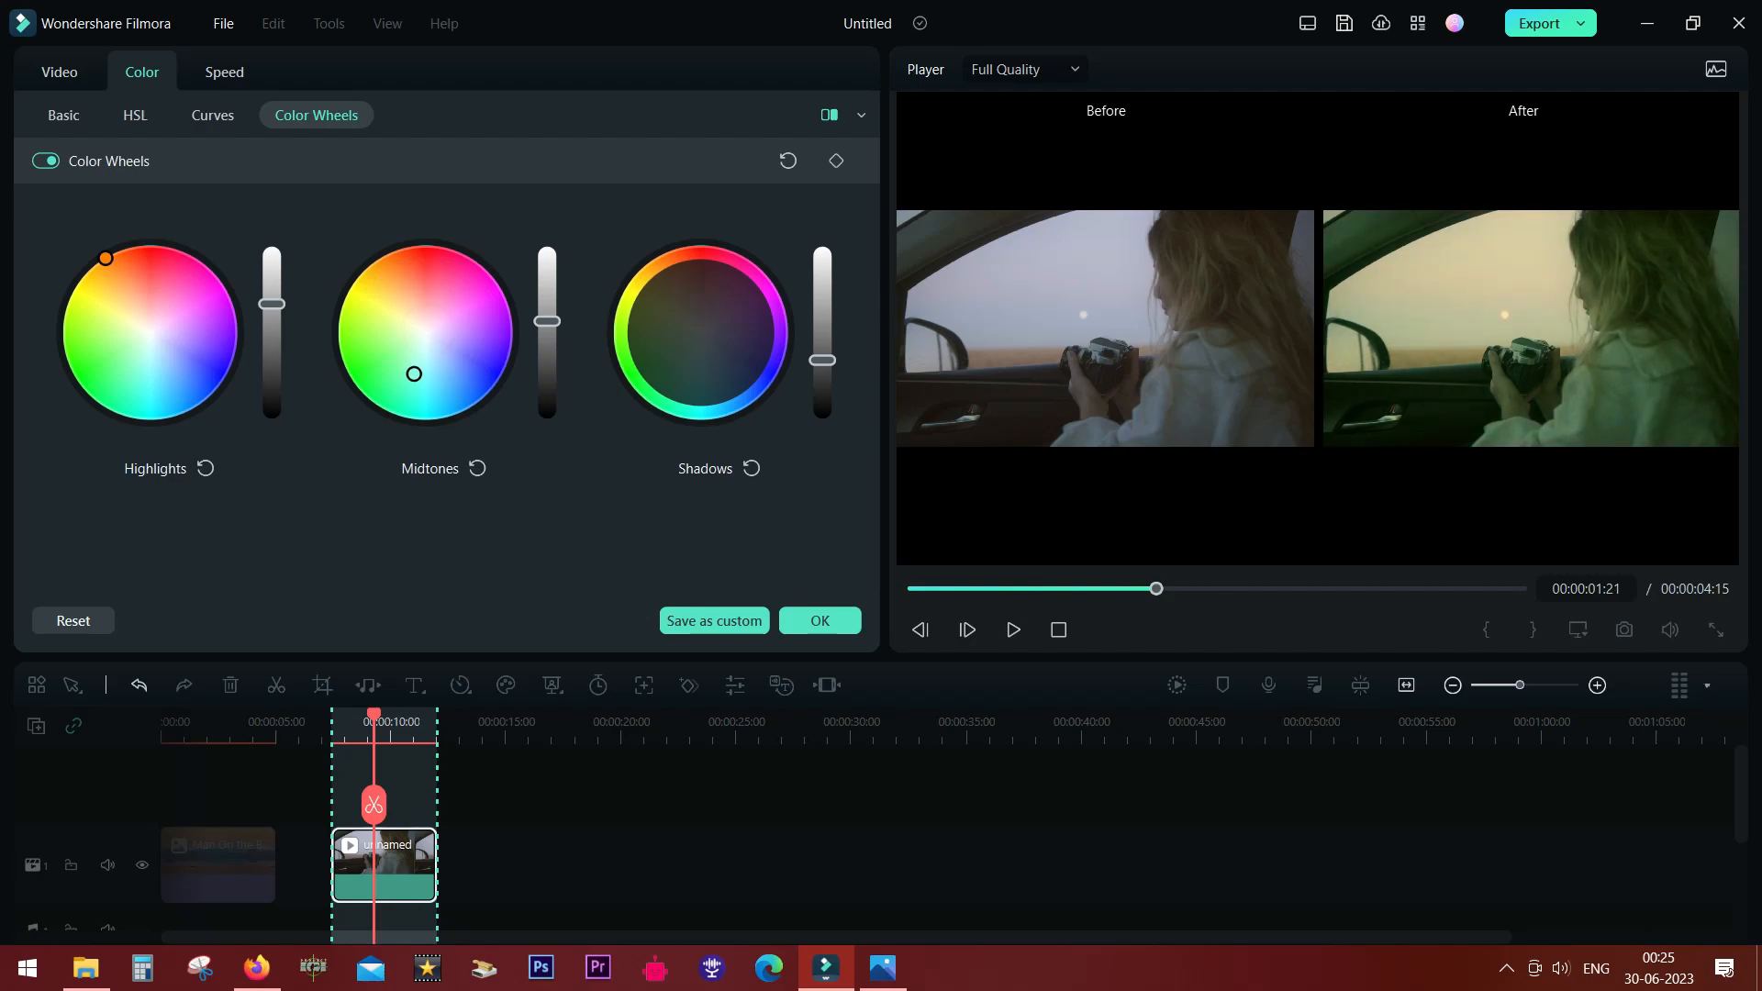
pyautogui.moveTo(414, 373); pyautogui.dragTo(428, 296)
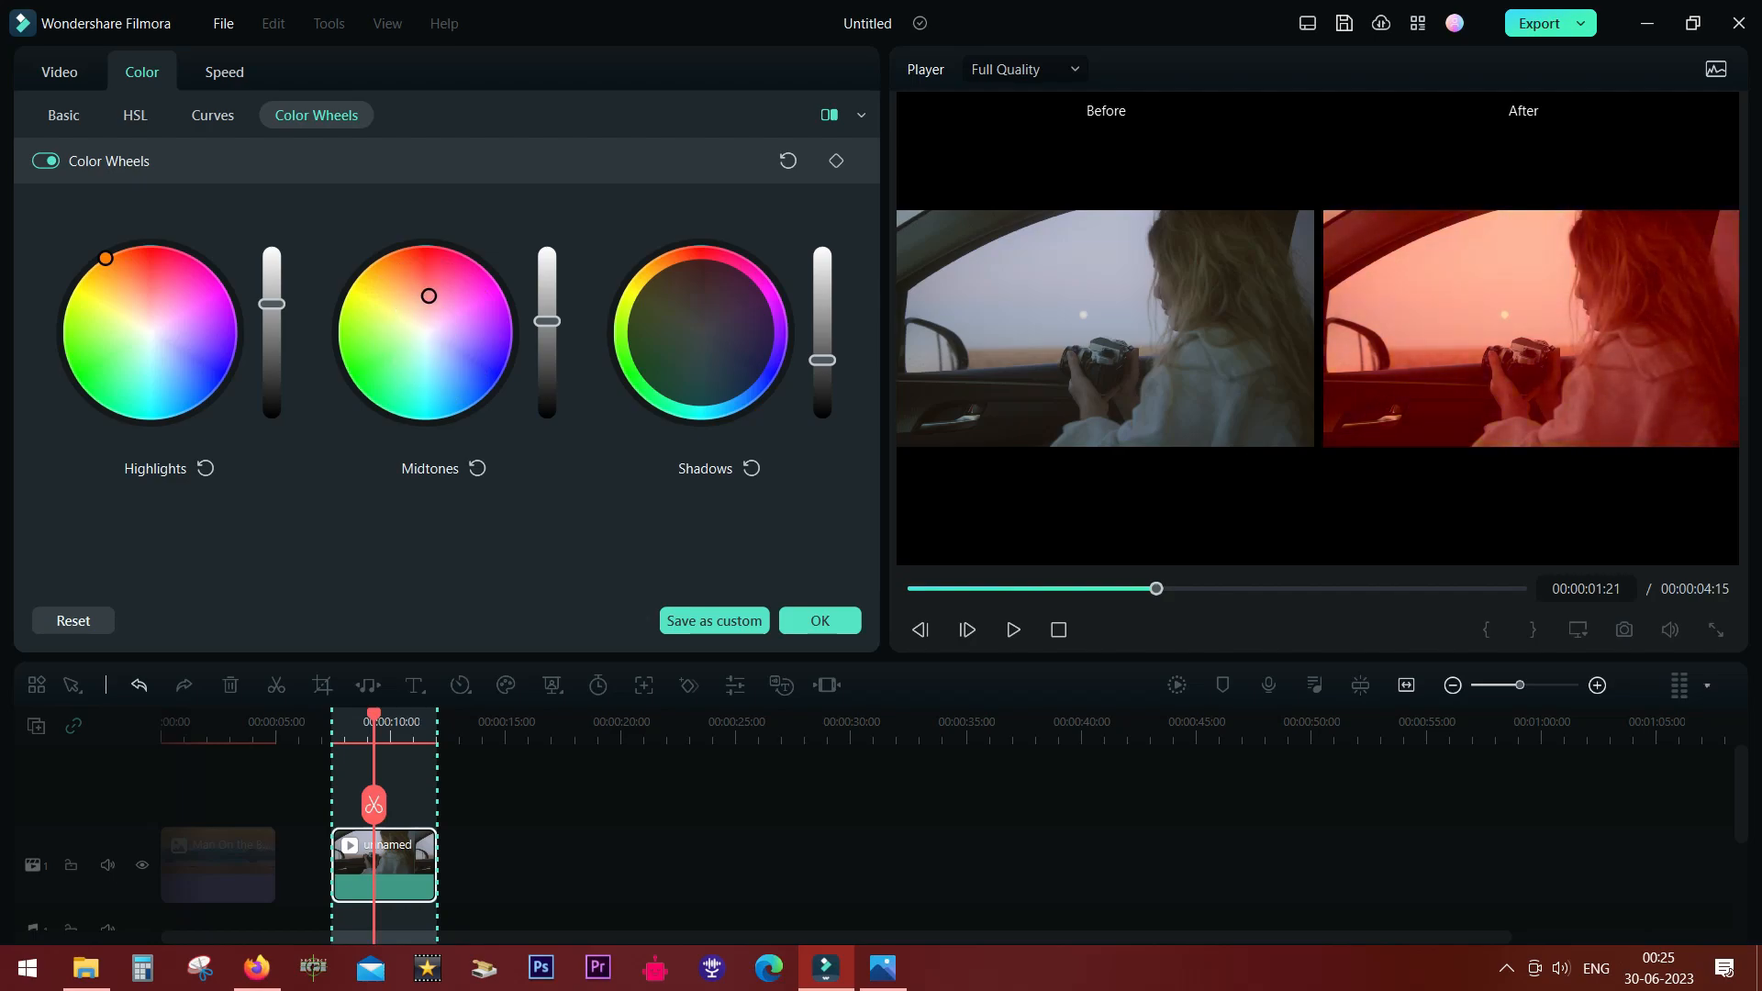
pyautogui.moveTo(428, 295); pyautogui.dragTo(416, 369)
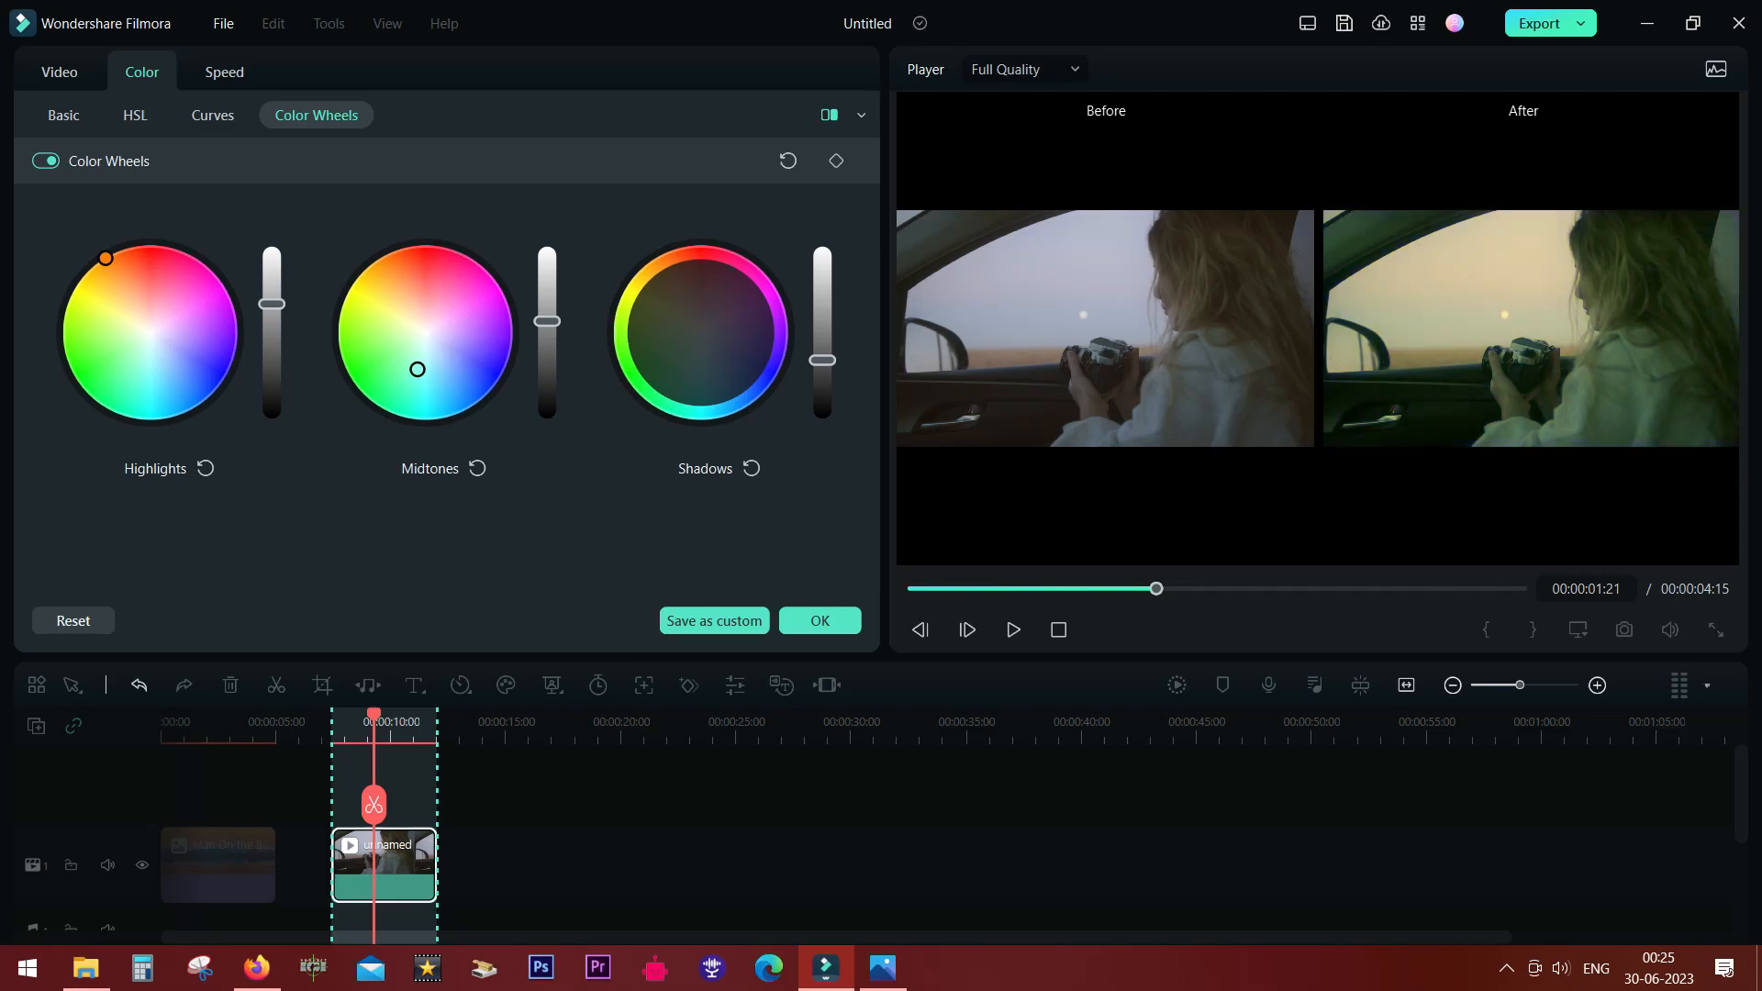
pyautogui.moveTo(416, 369); pyautogui.dragTo(424, 339)
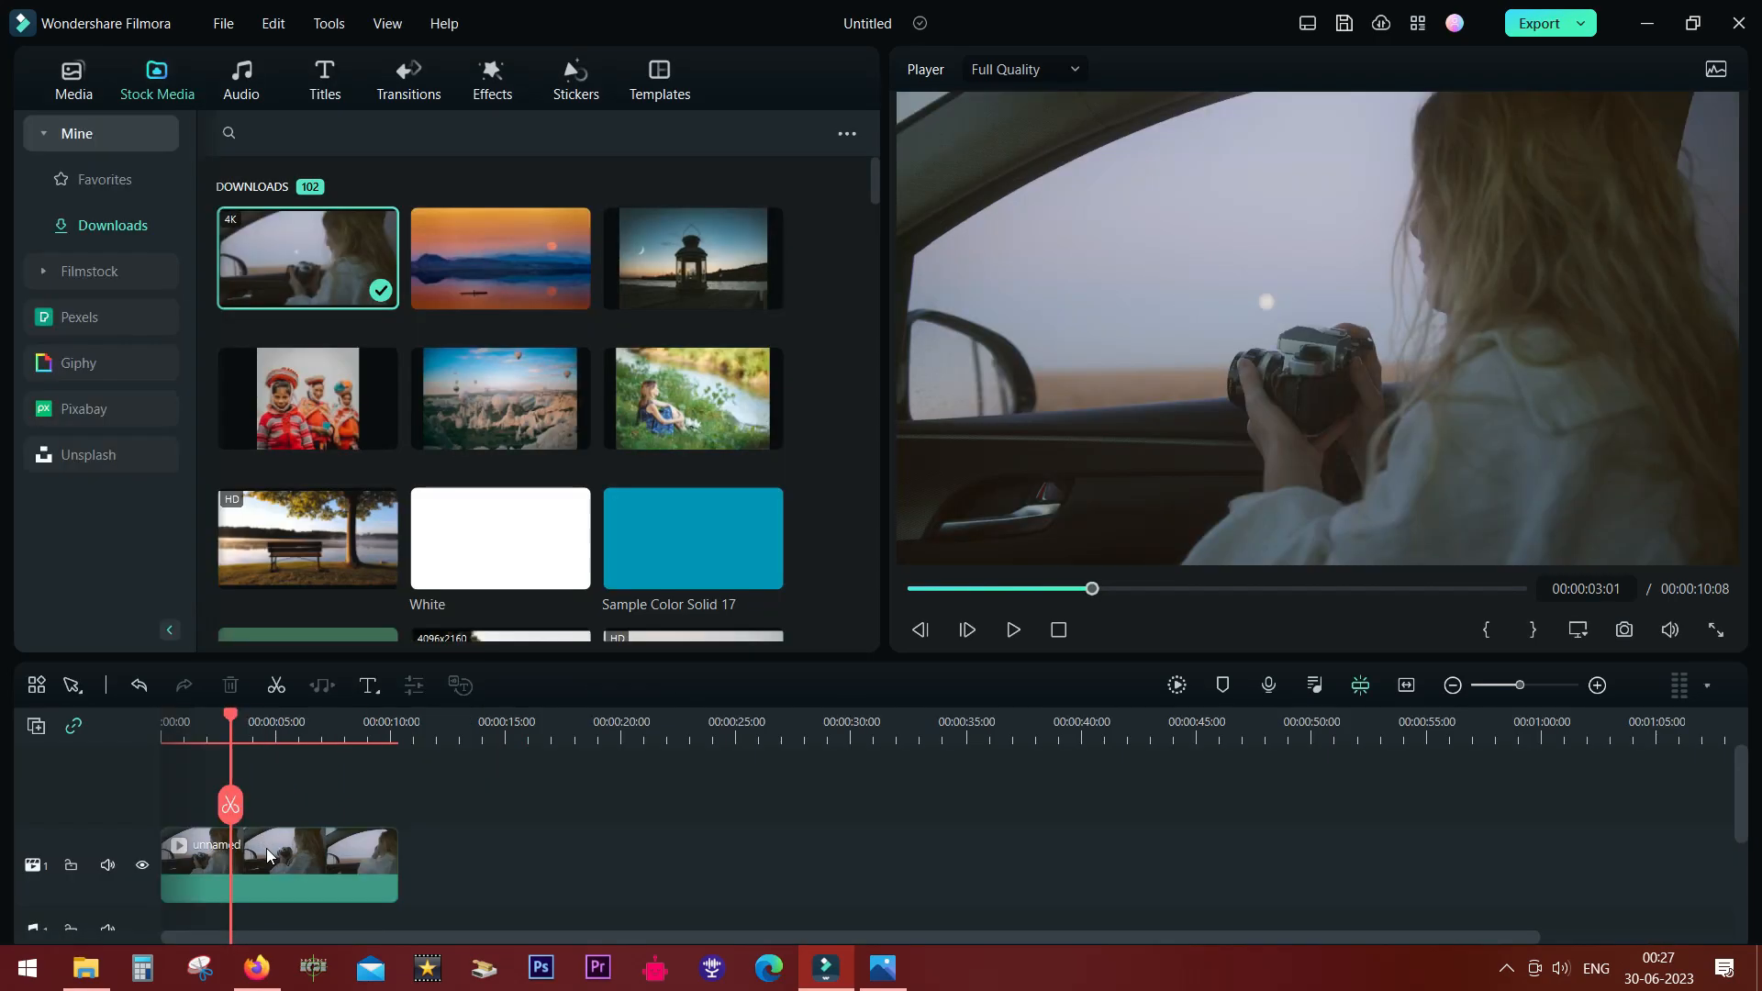
# Step: Enable LUT on the car clip, choose Warm Film, and lower its strength to about 64%
pyautogui.click(277, 863)
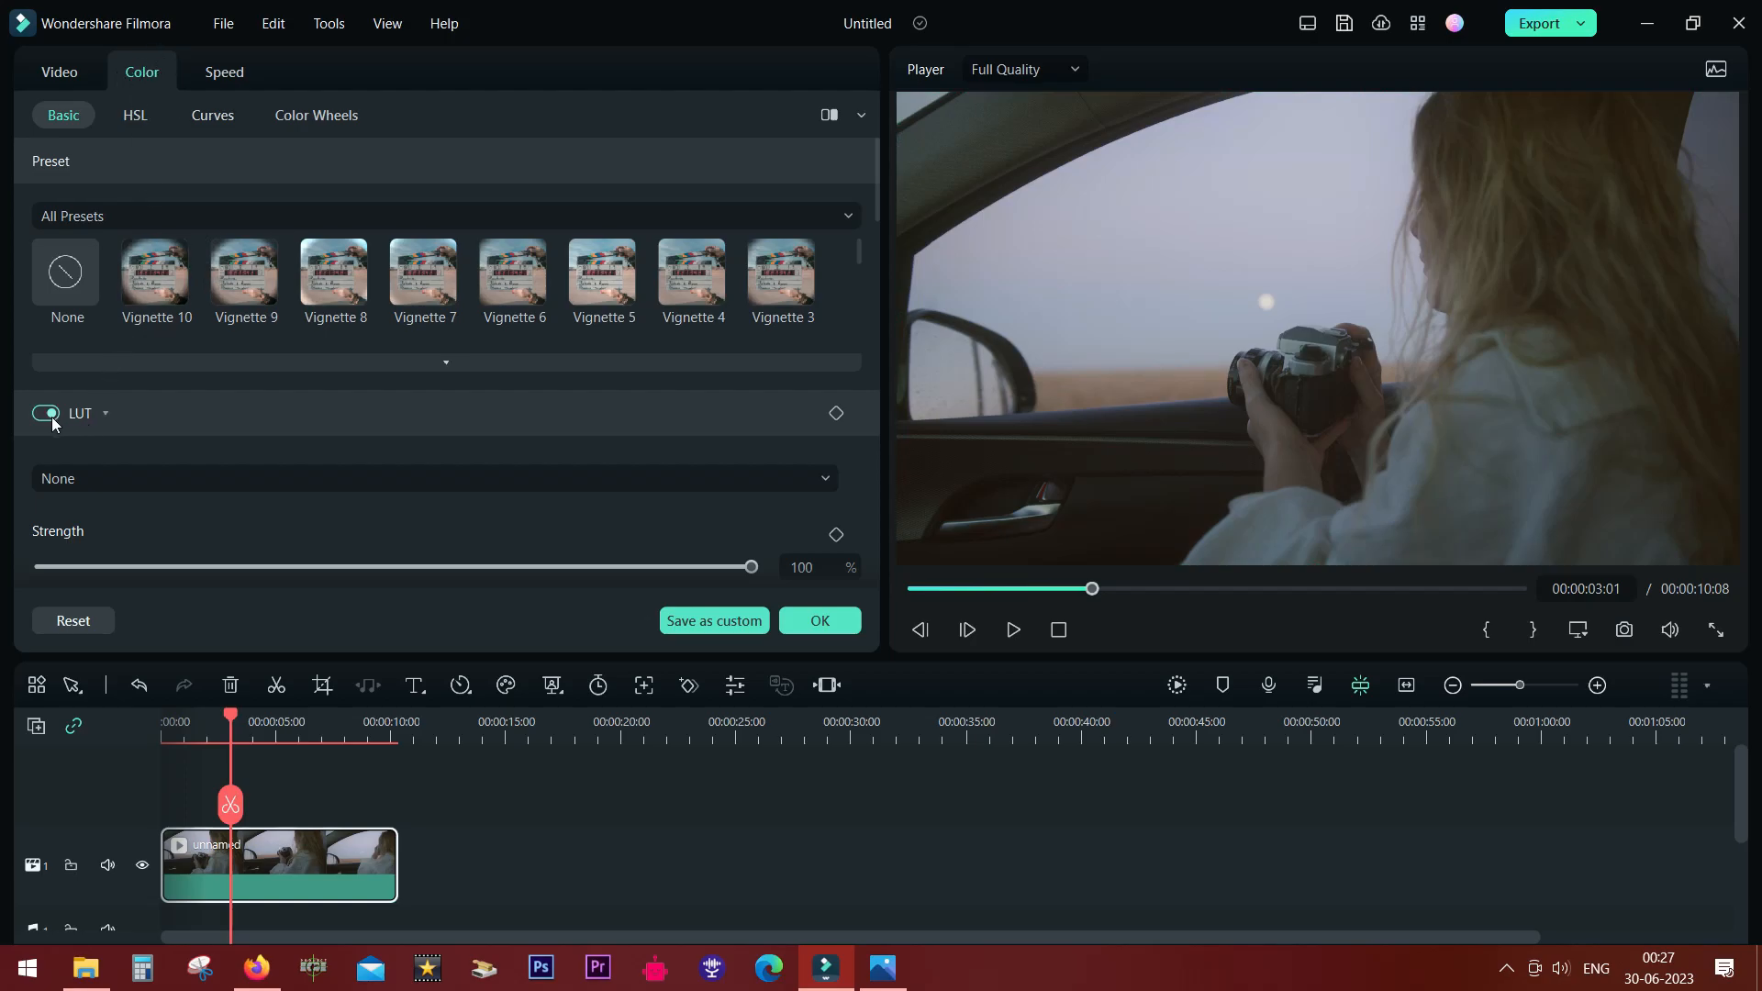
pyautogui.click(44, 412)
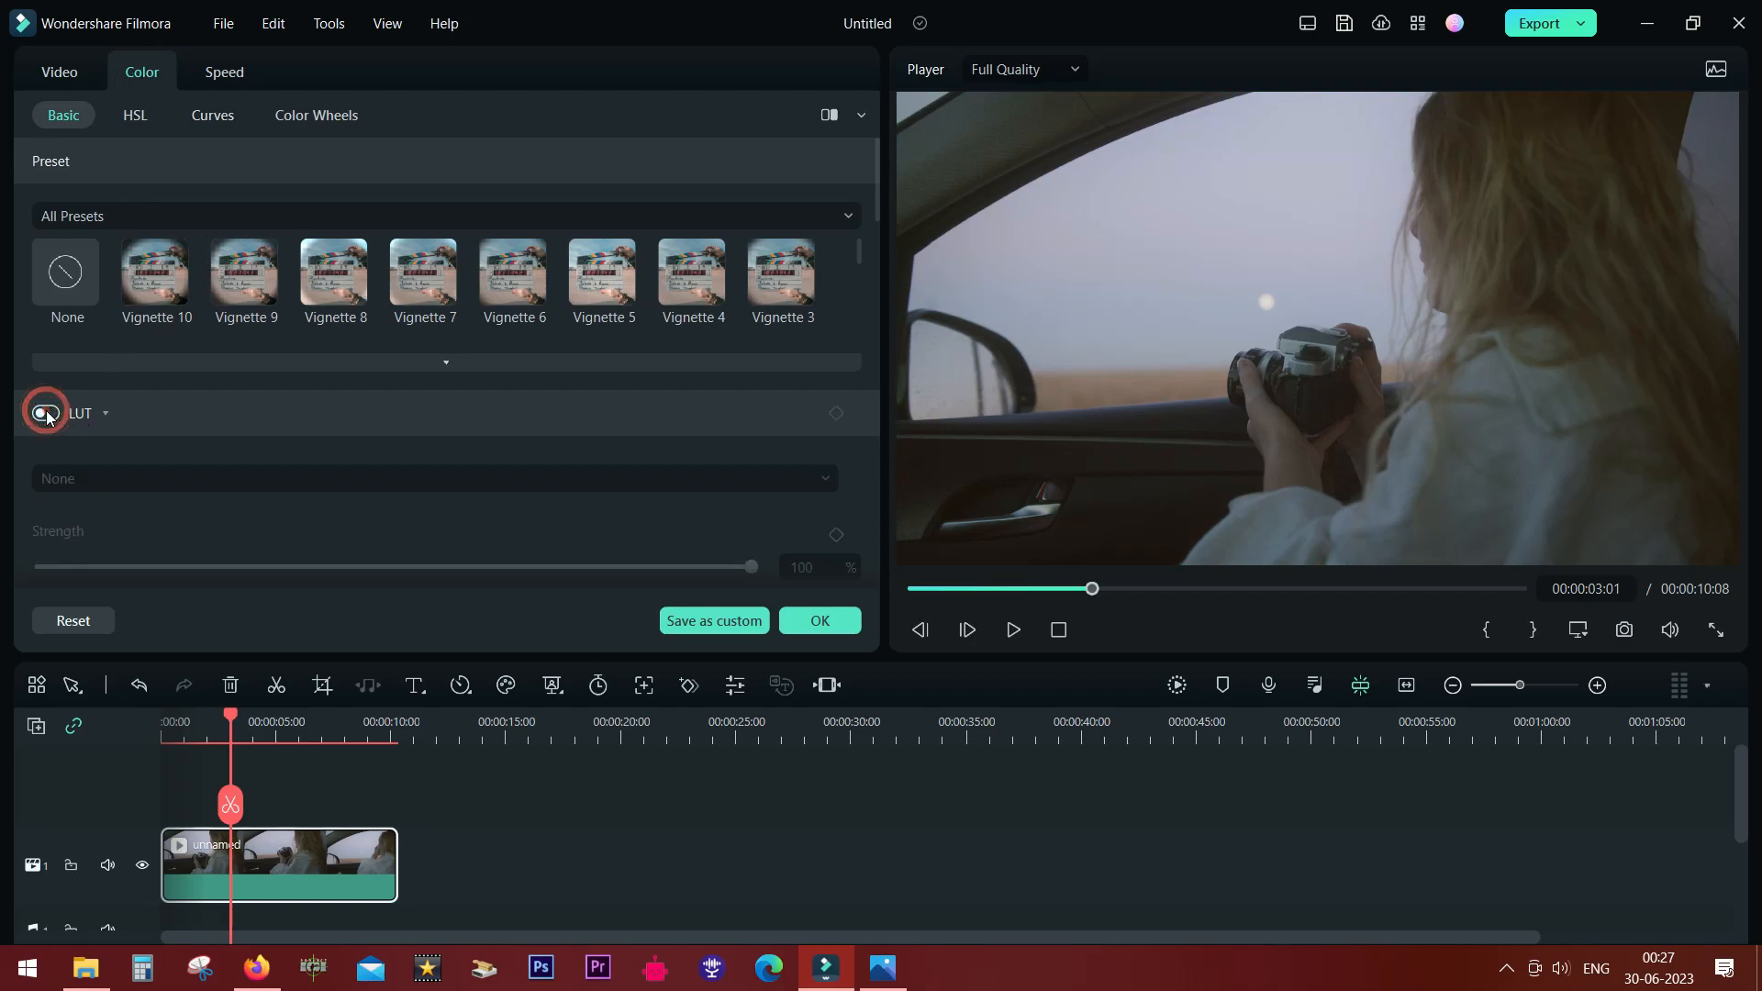
pyautogui.click(45, 412)
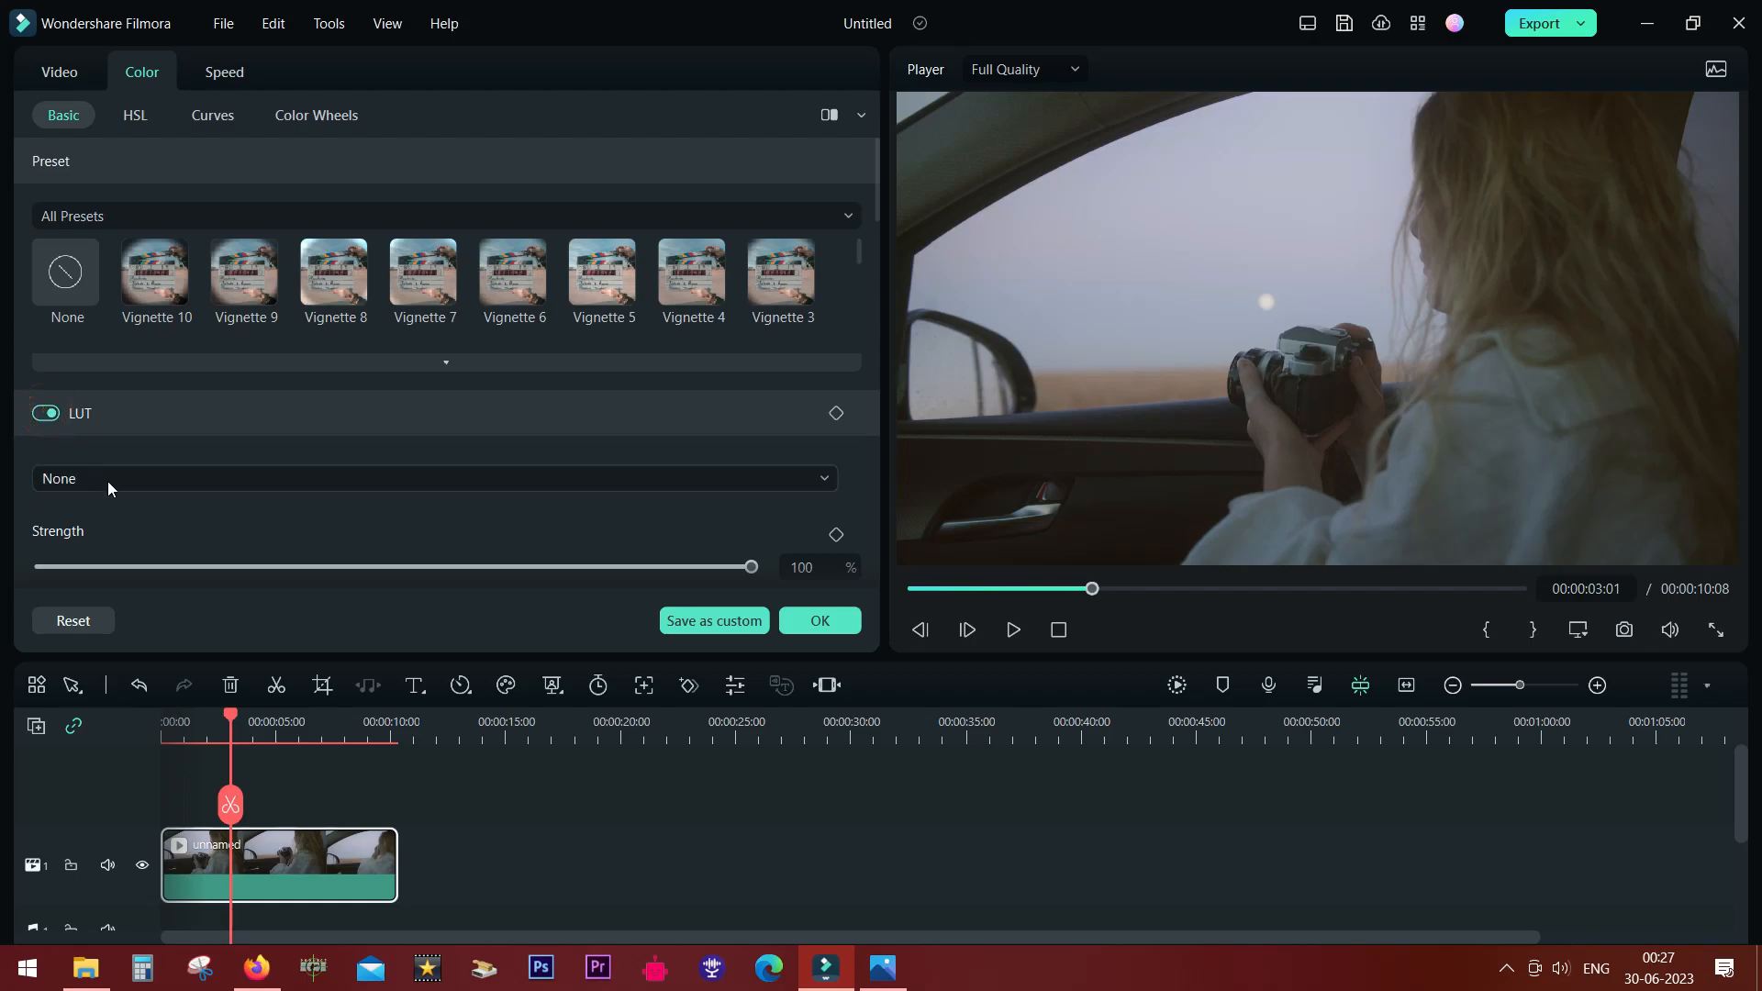
pyautogui.click(432, 477)
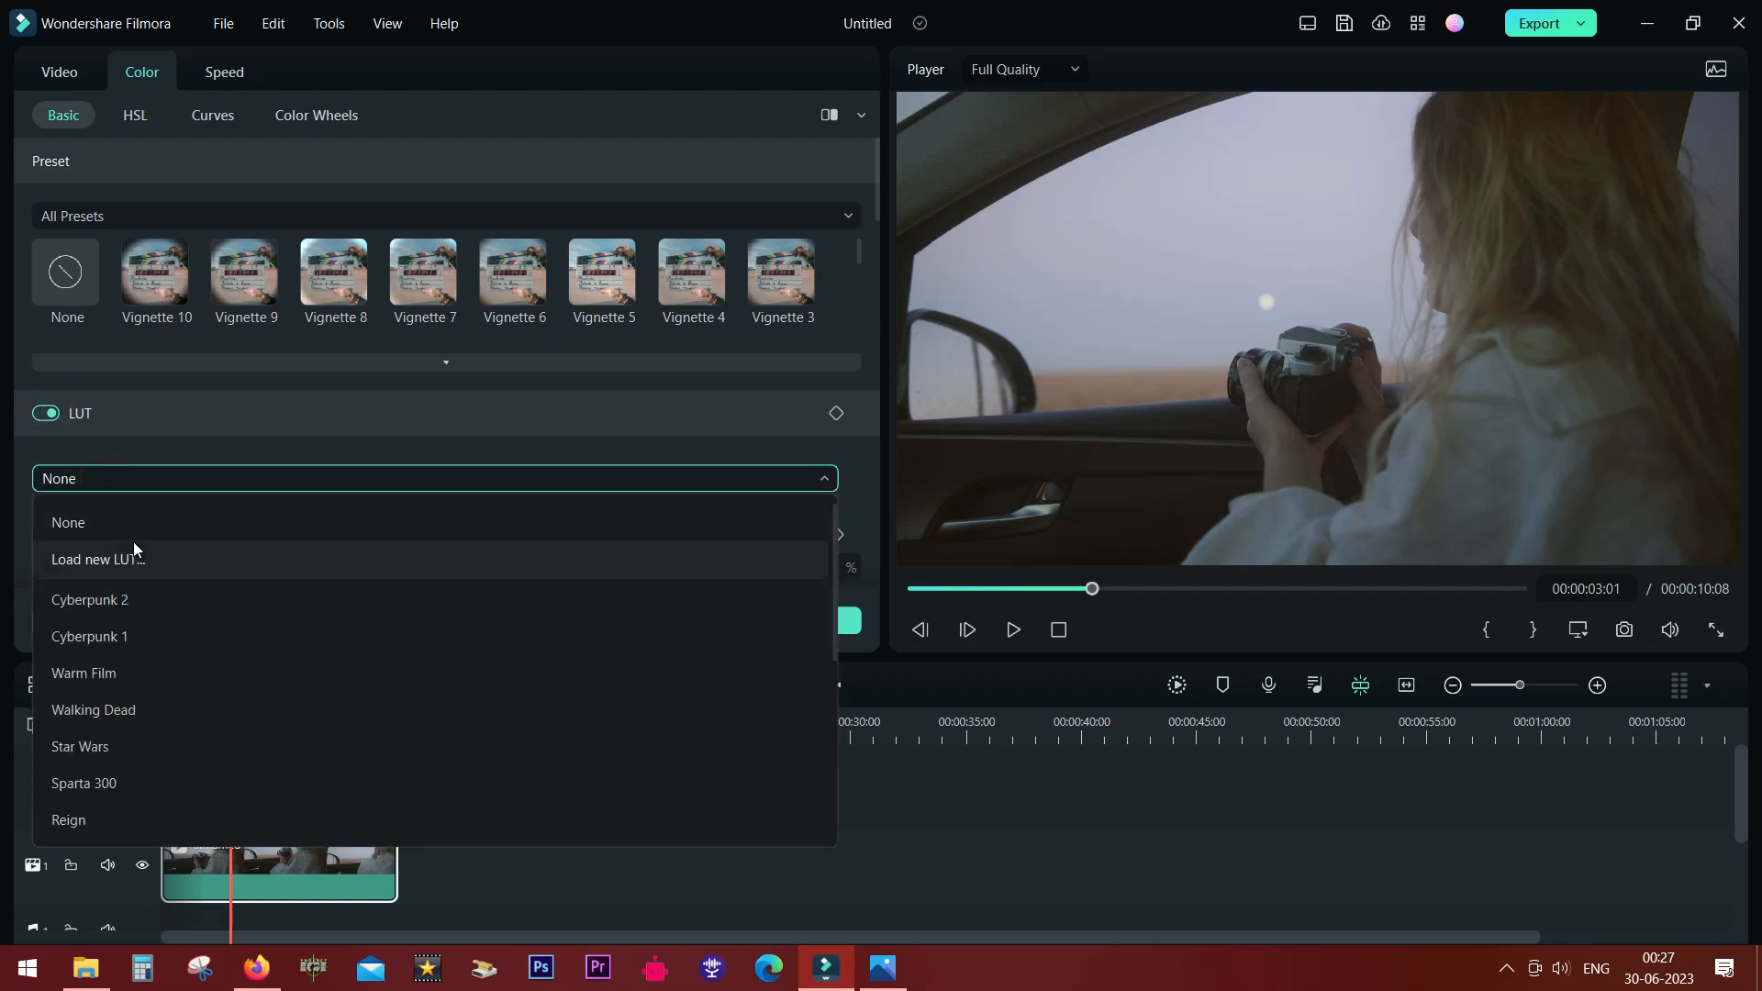
pyautogui.moveTo(130, 614)
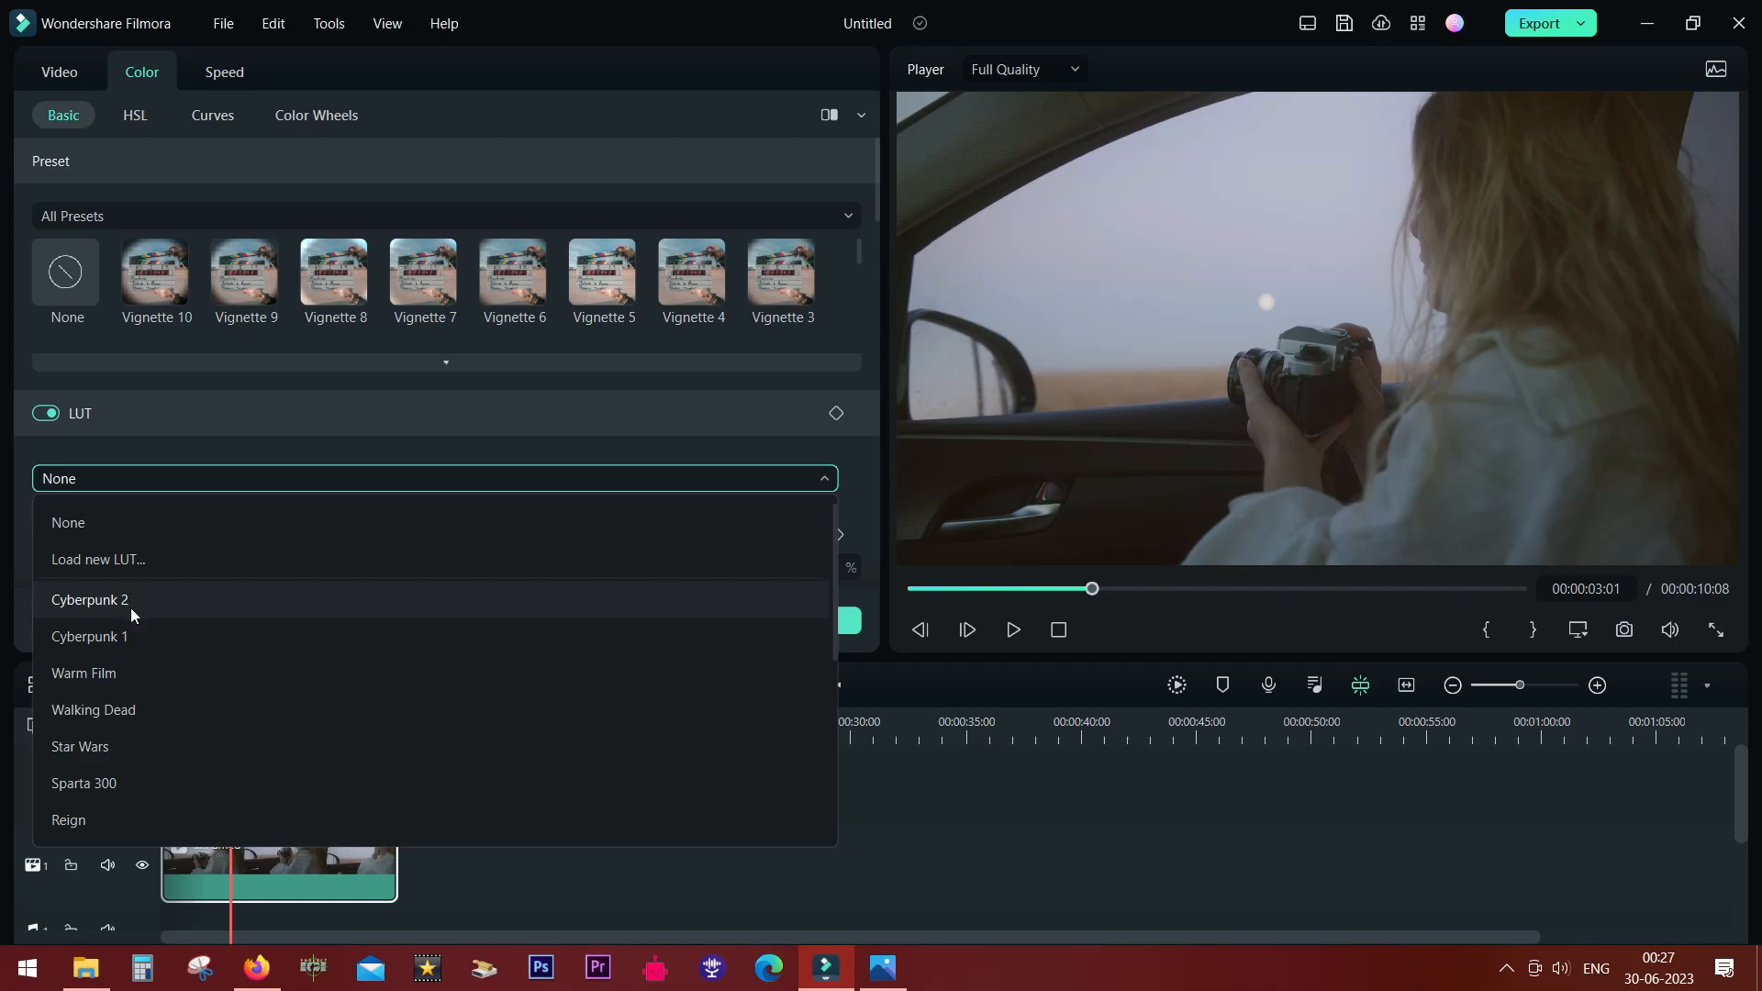
pyautogui.moveTo(128, 671)
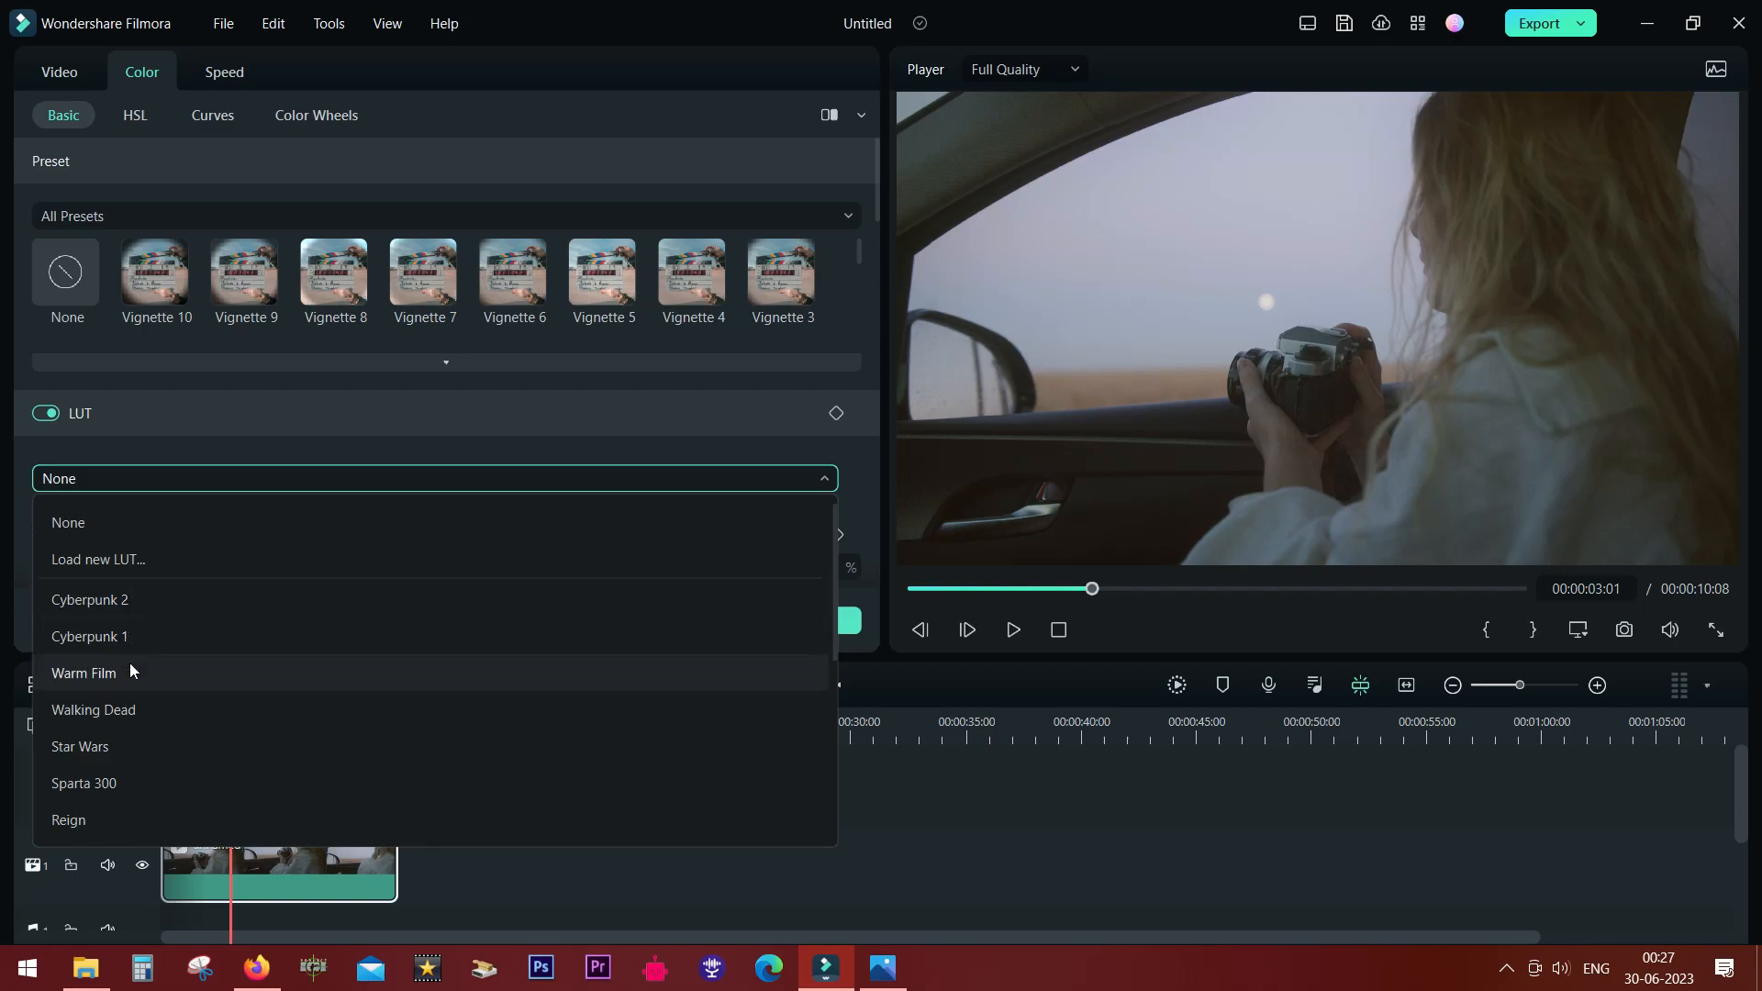
pyautogui.click(84, 672)
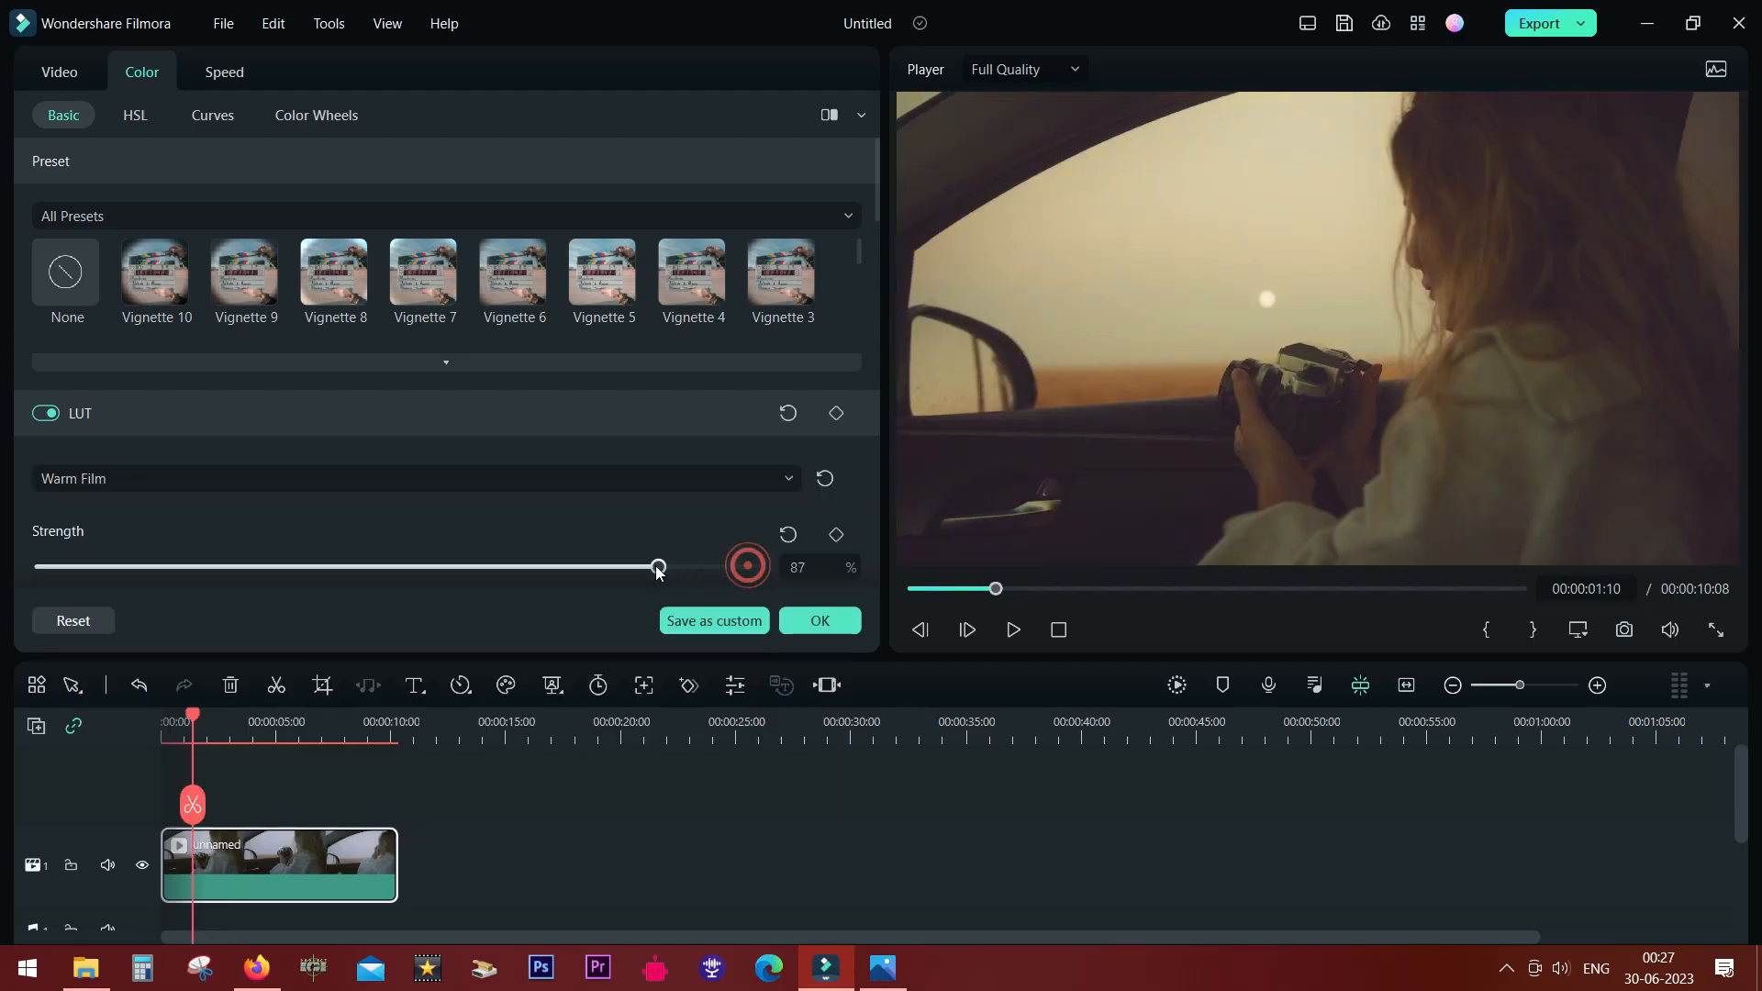
pyautogui.moveTo(657, 566); pyautogui.dragTo(494, 566)
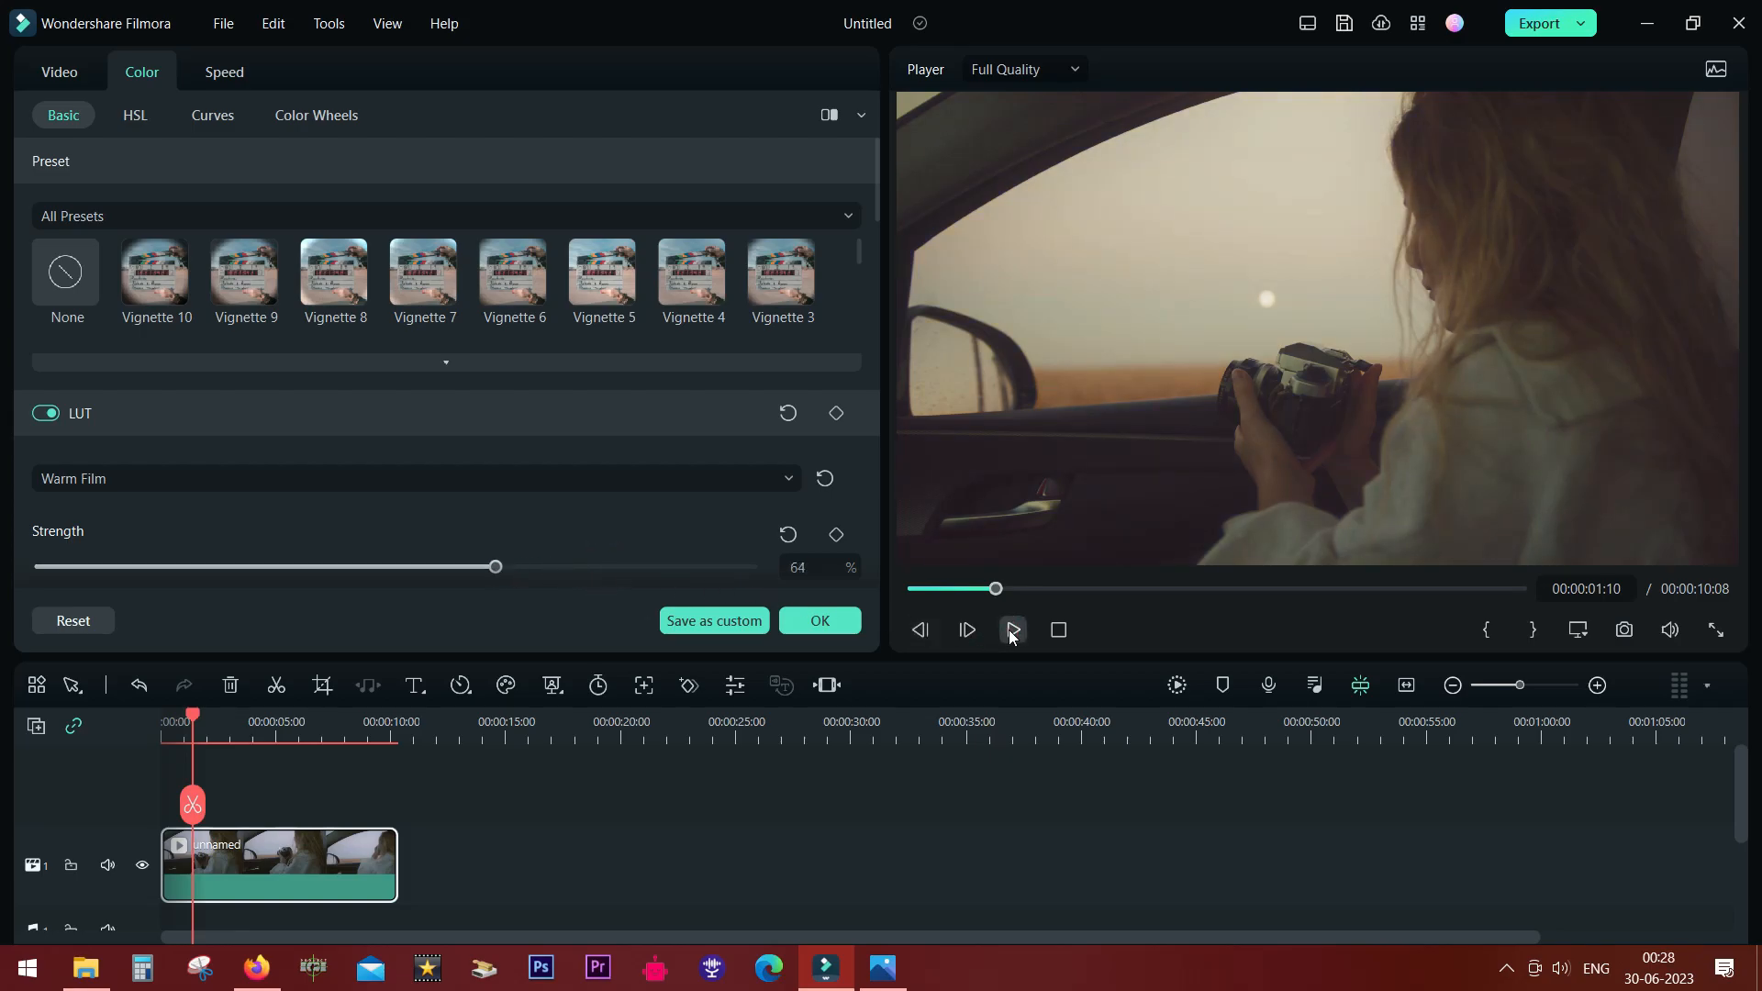
pyautogui.click(1009, 629)
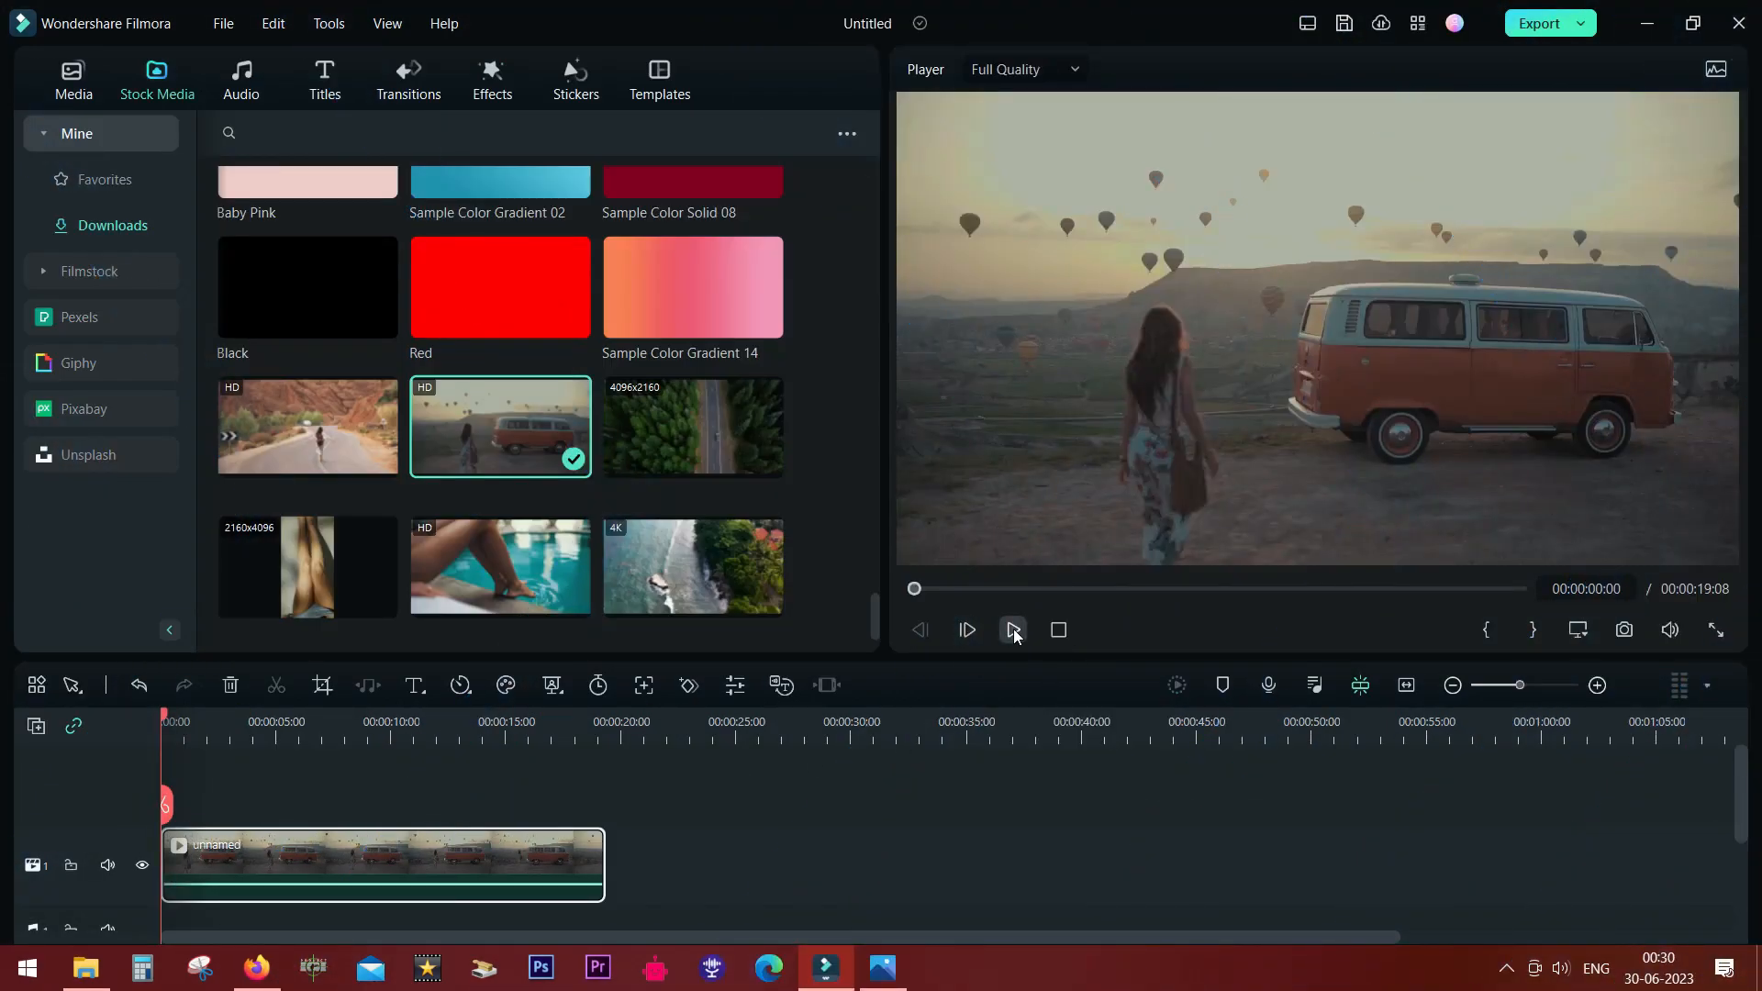
# Step: Trim the van clip to 00:00:08:24 and bring up its Color > Basic settings
pyautogui.click(1011, 629)
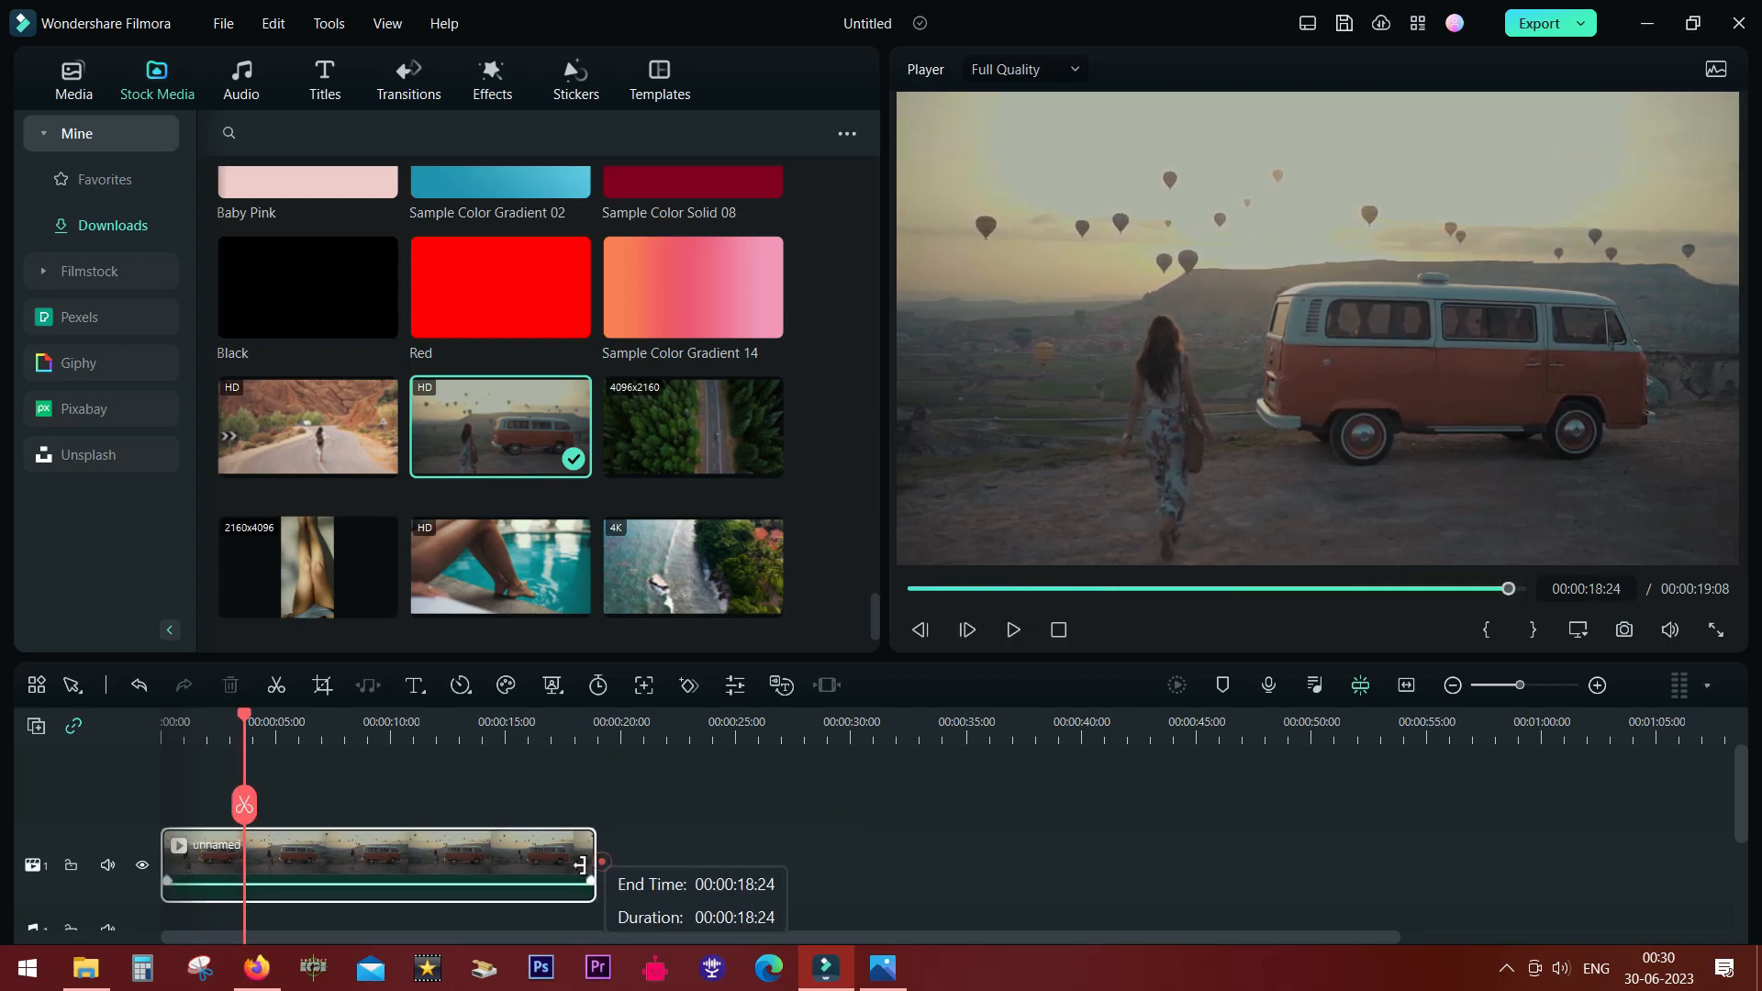
pyautogui.moveTo(596, 865); pyautogui.dragTo(365, 865)
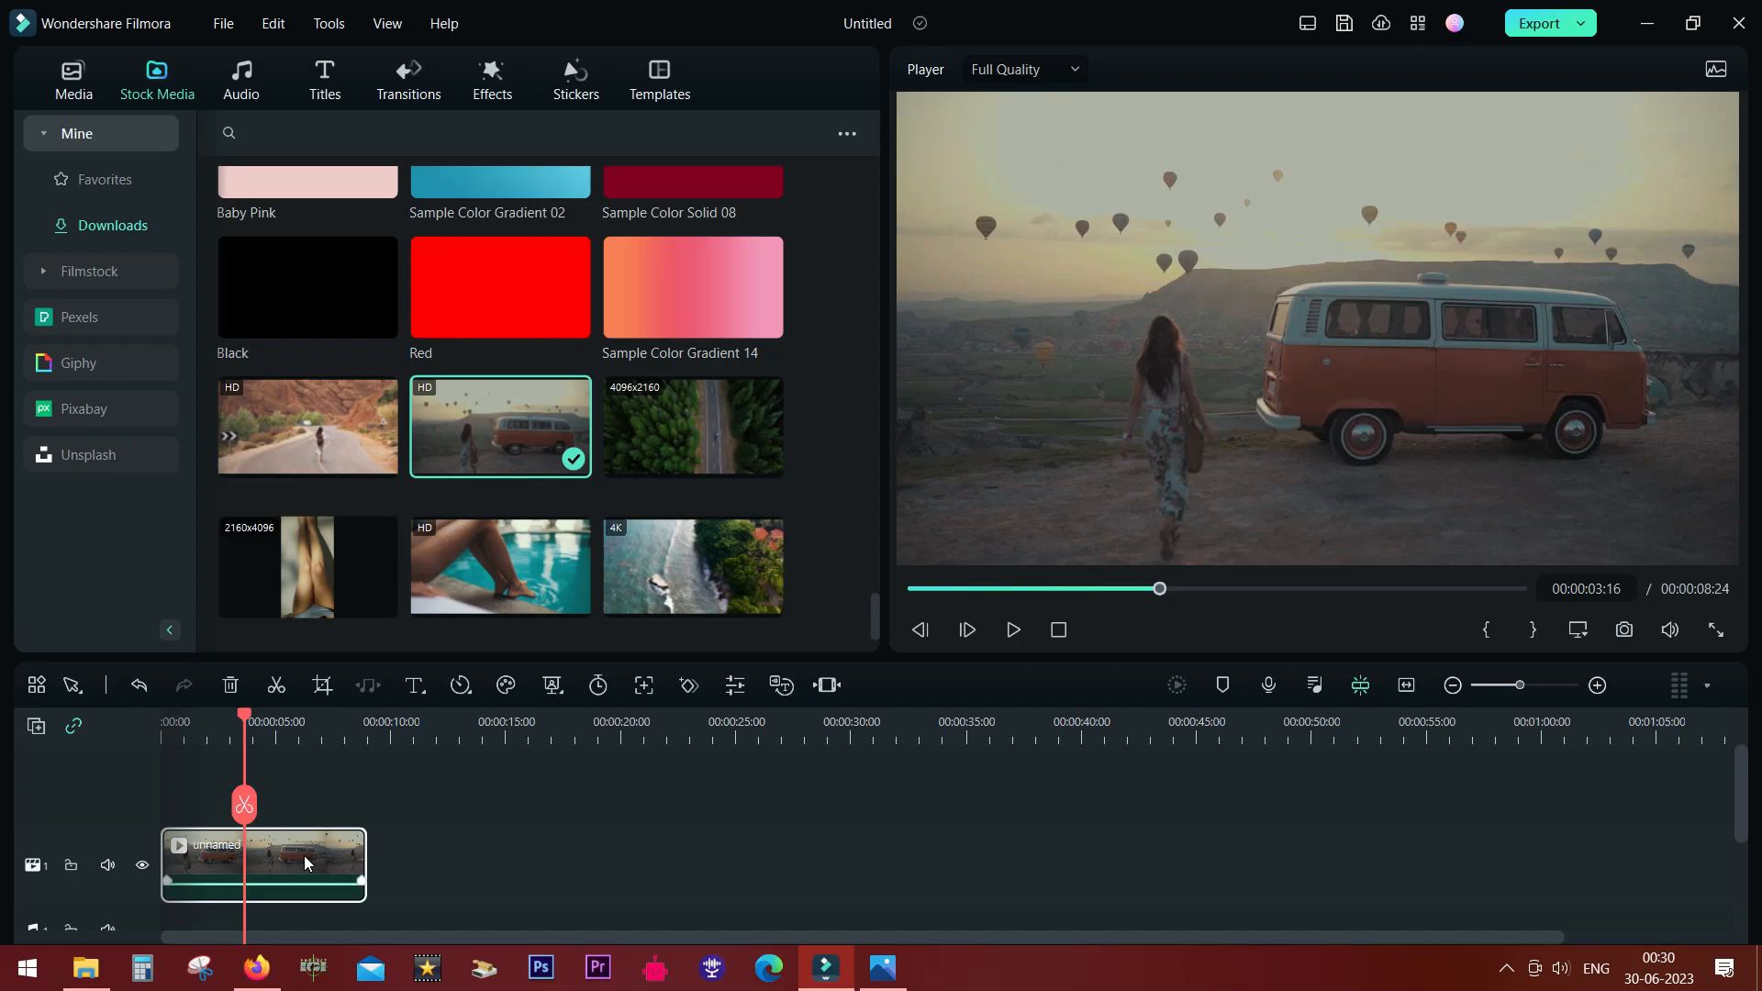
pyautogui.doubleClick(263, 863)
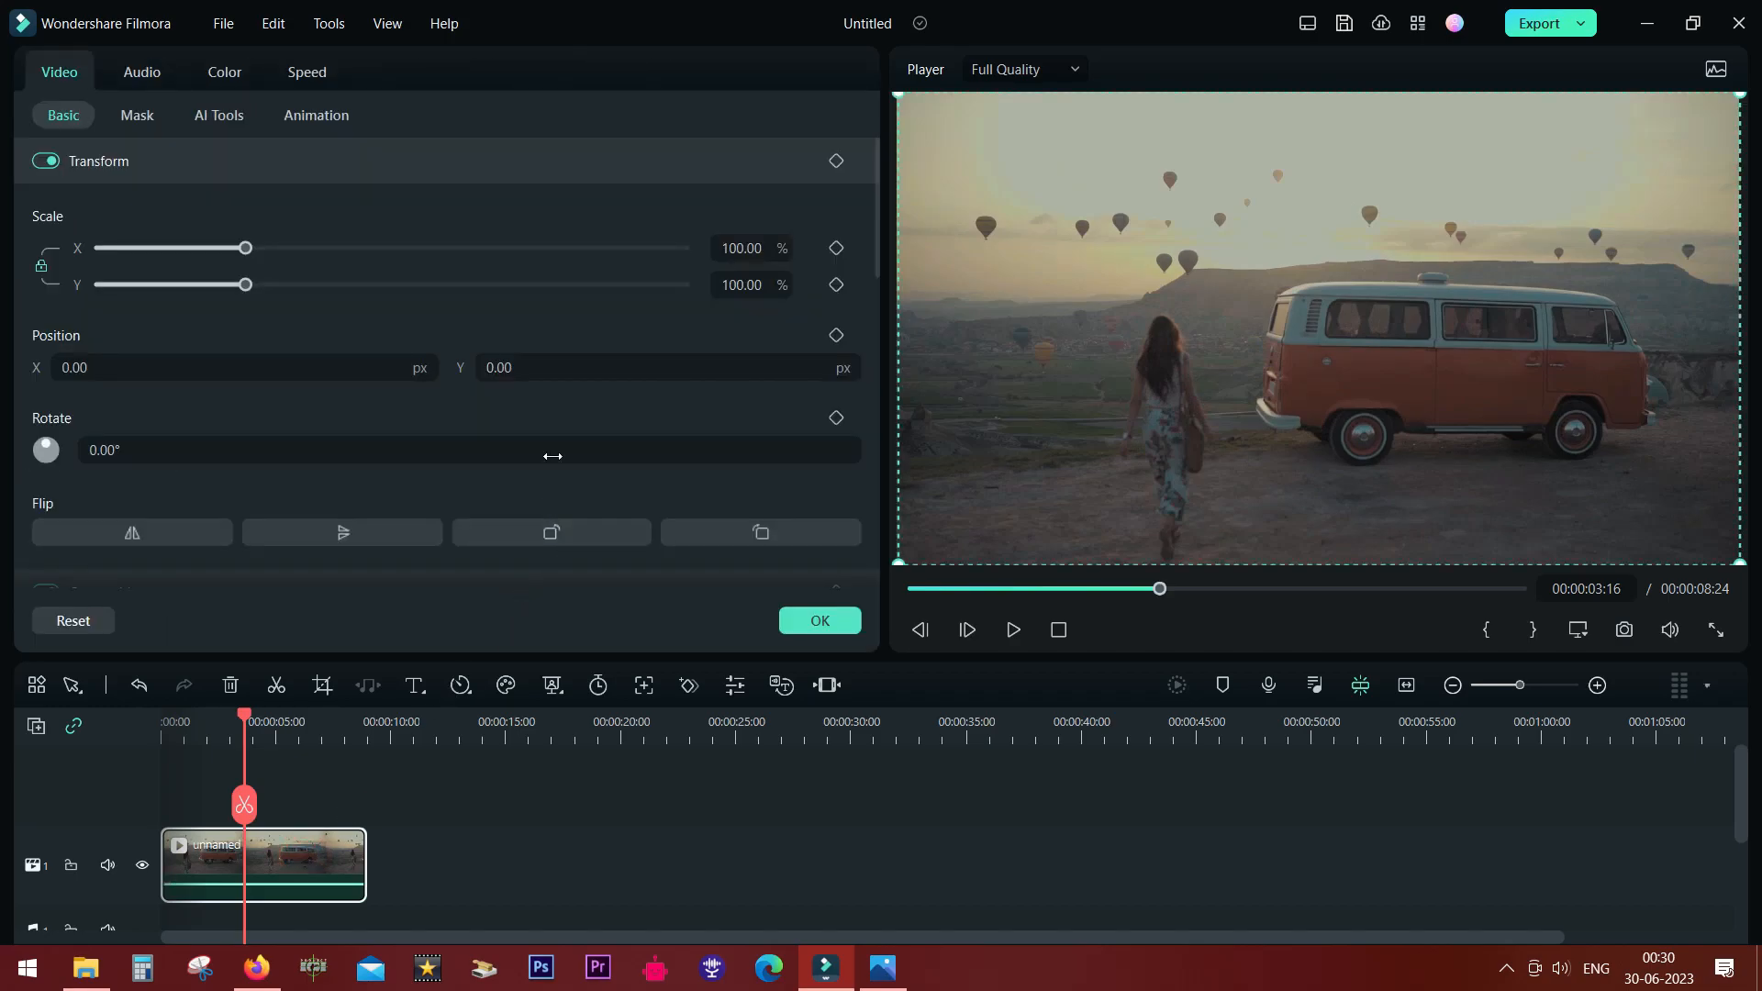
pyautogui.click(222, 72)
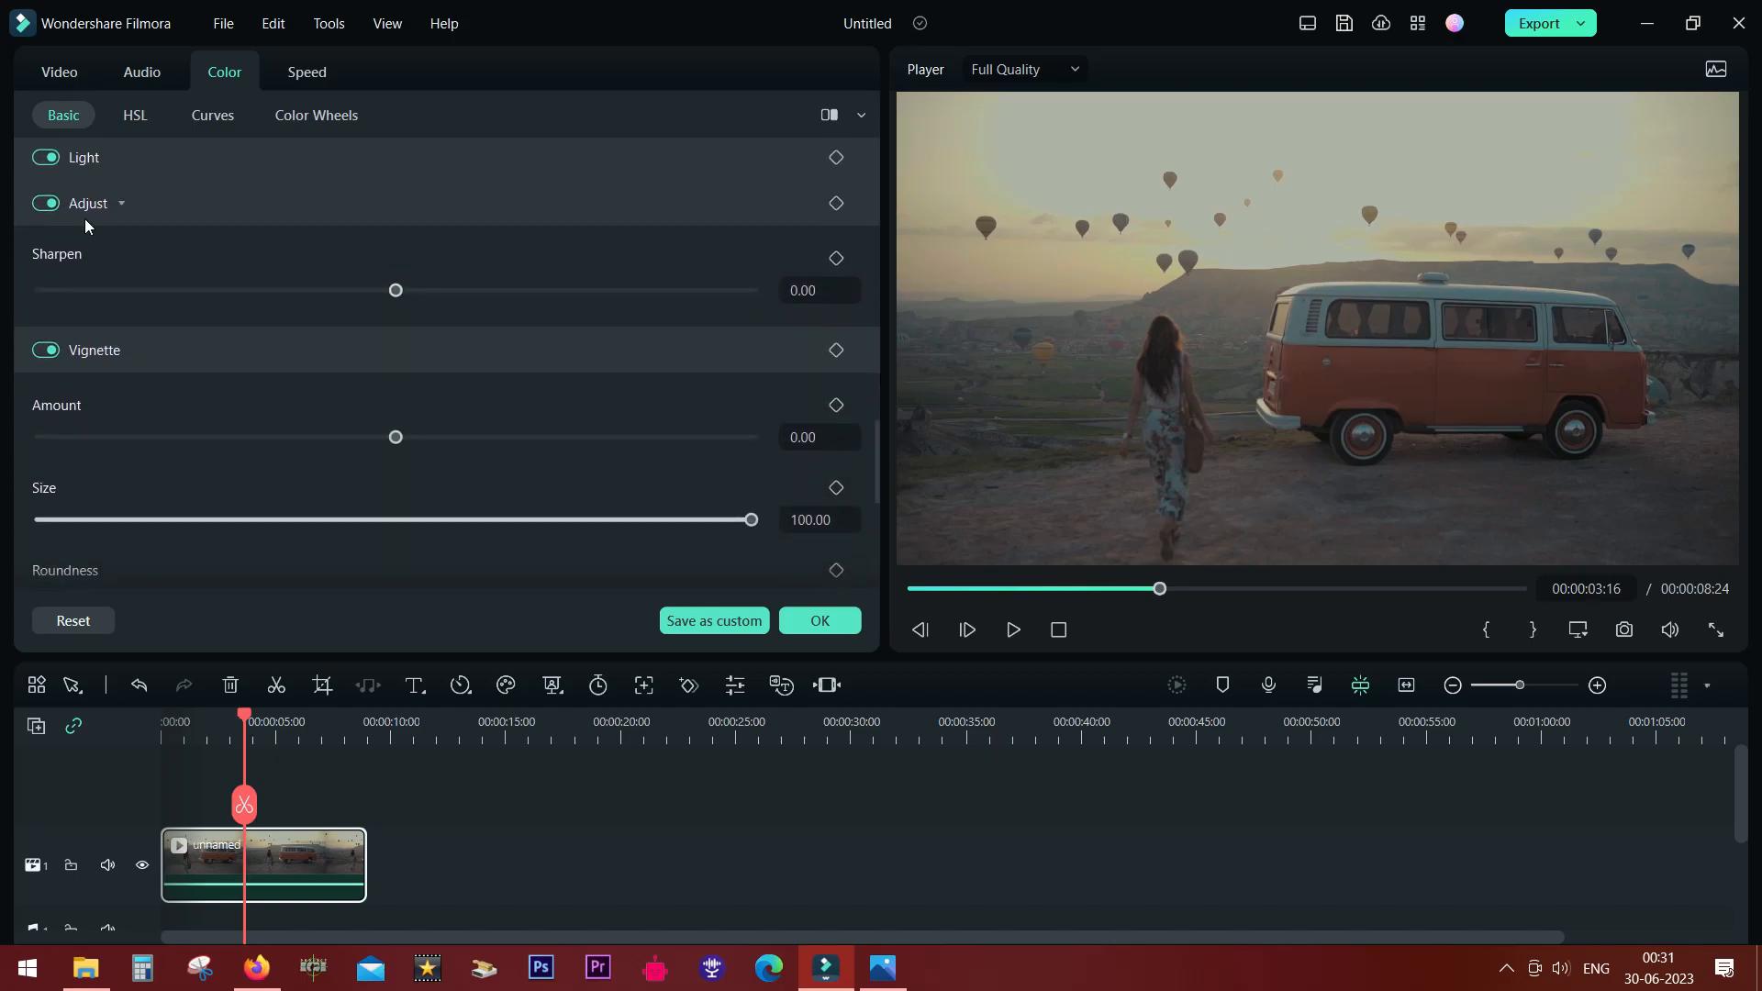
# Step: Toggle Adjust off and on, then raise the van clip's Sharpen to 67.04
pyautogui.click(46, 204)
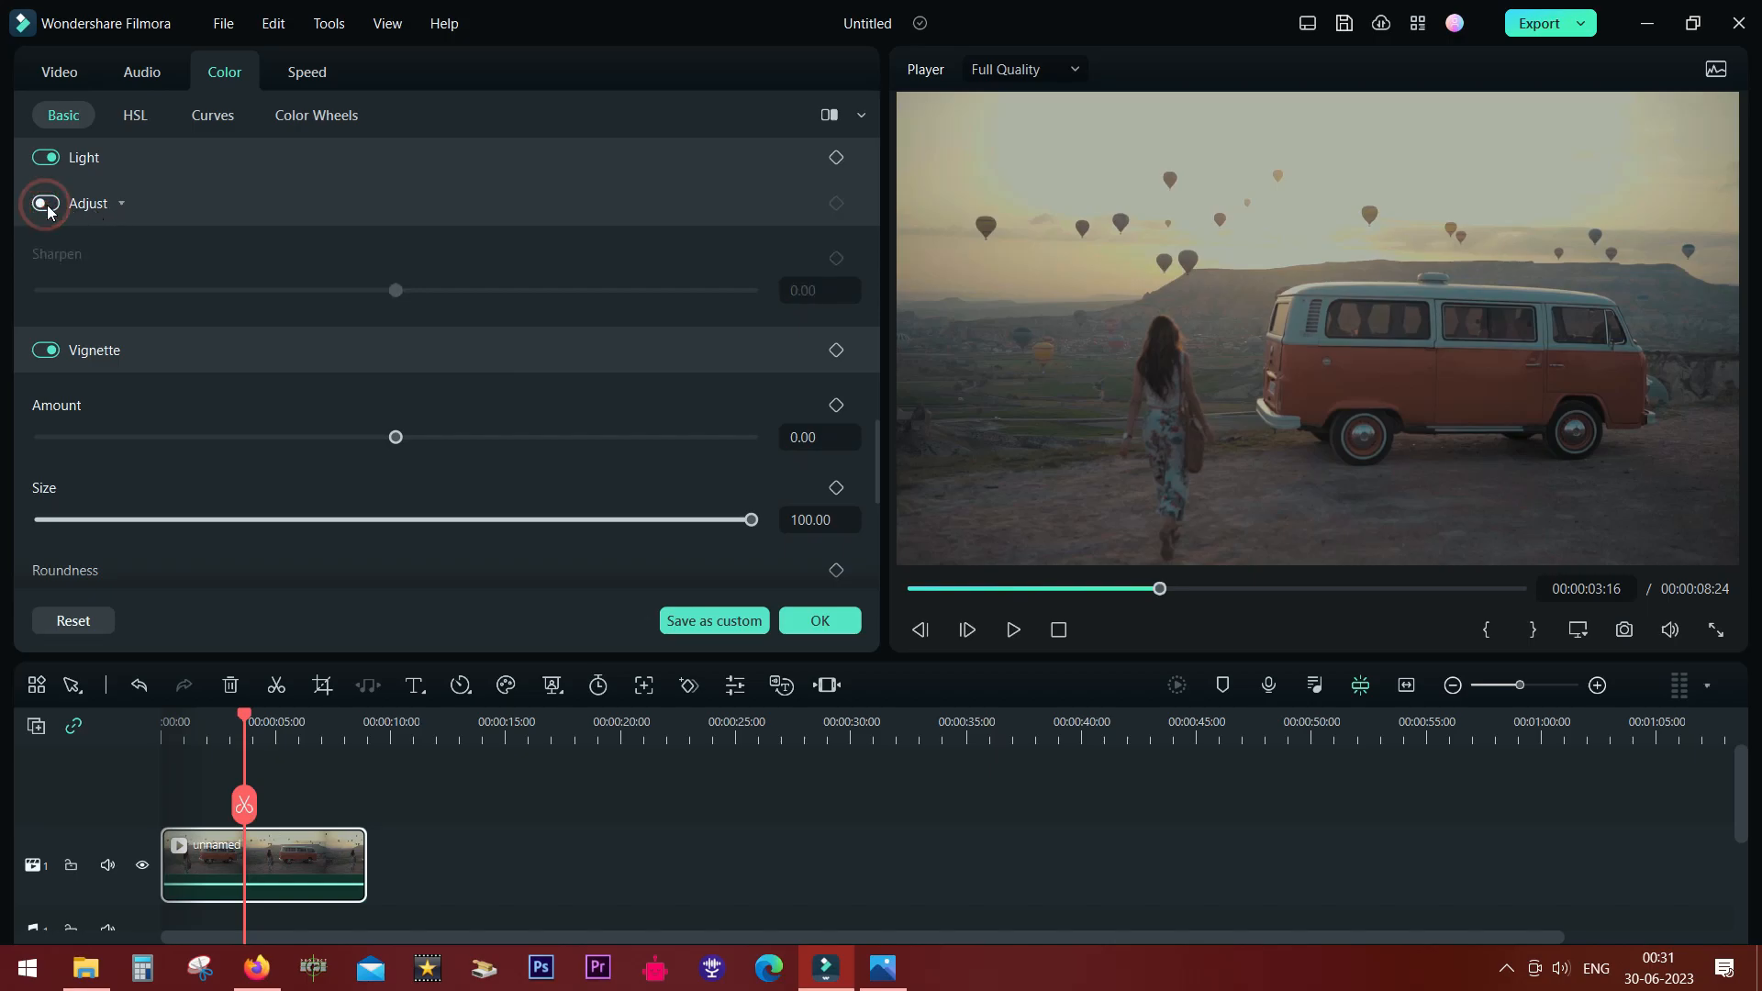
pyautogui.click(46, 204)
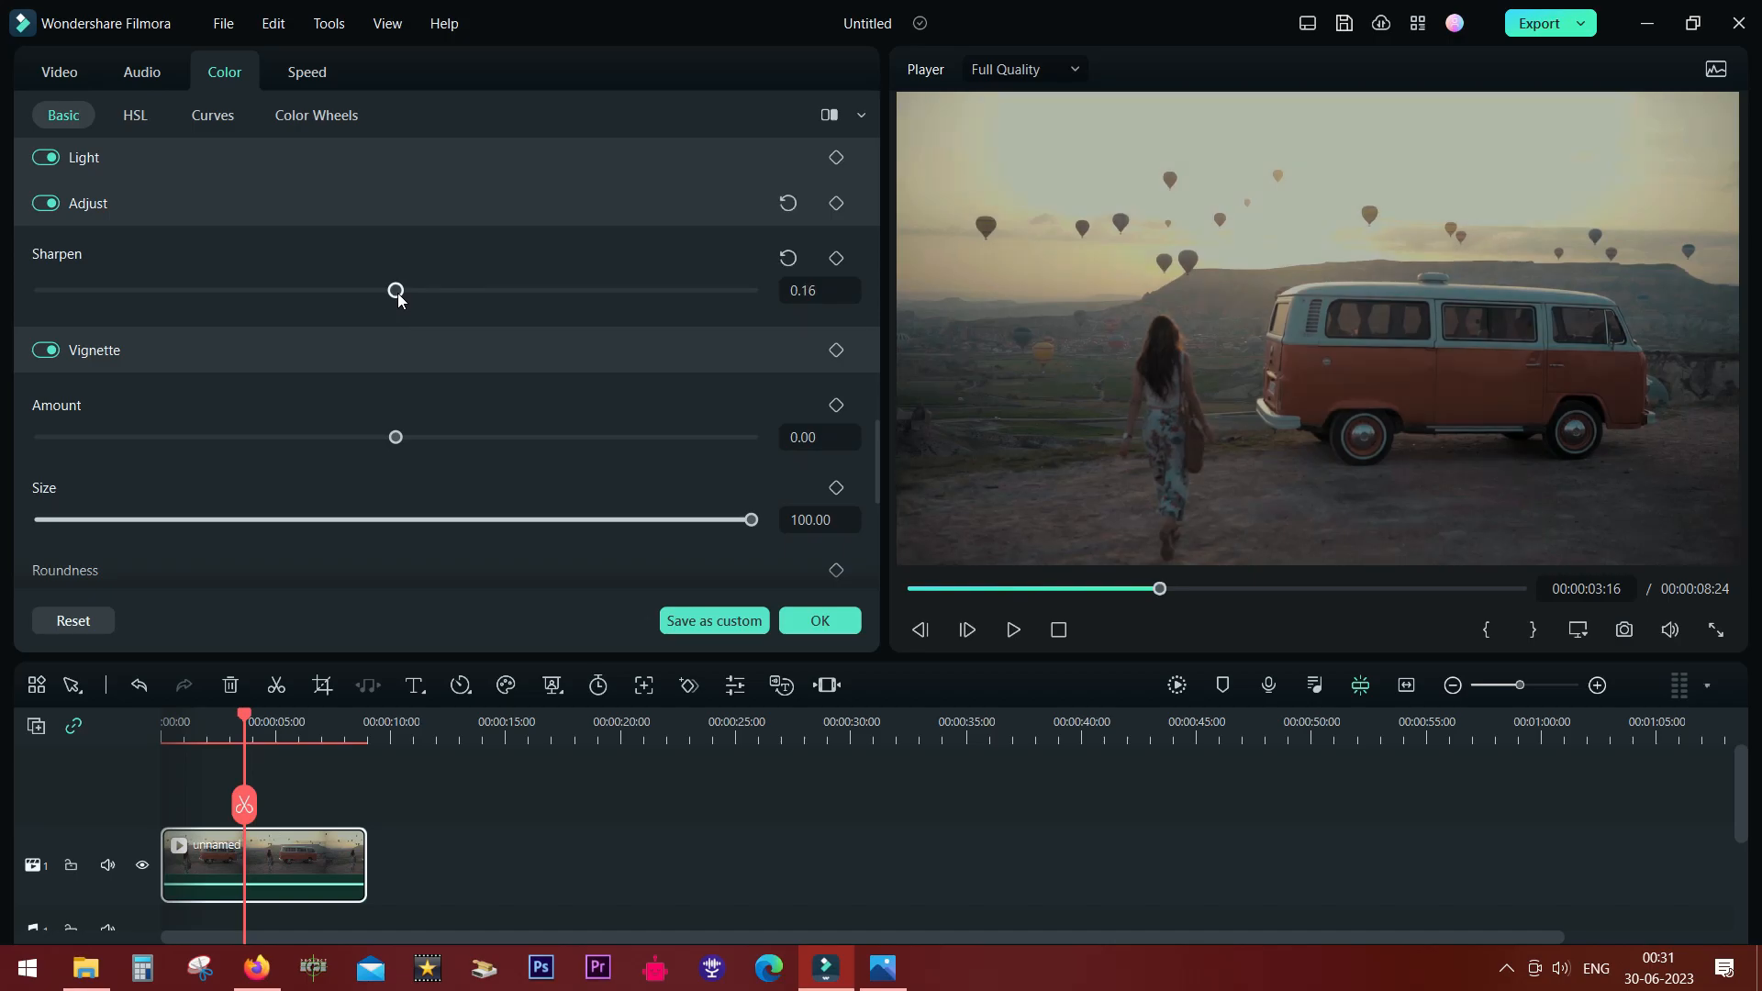
pyautogui.moveTo(395, 290); pyautogui.dragTo(632, 290)
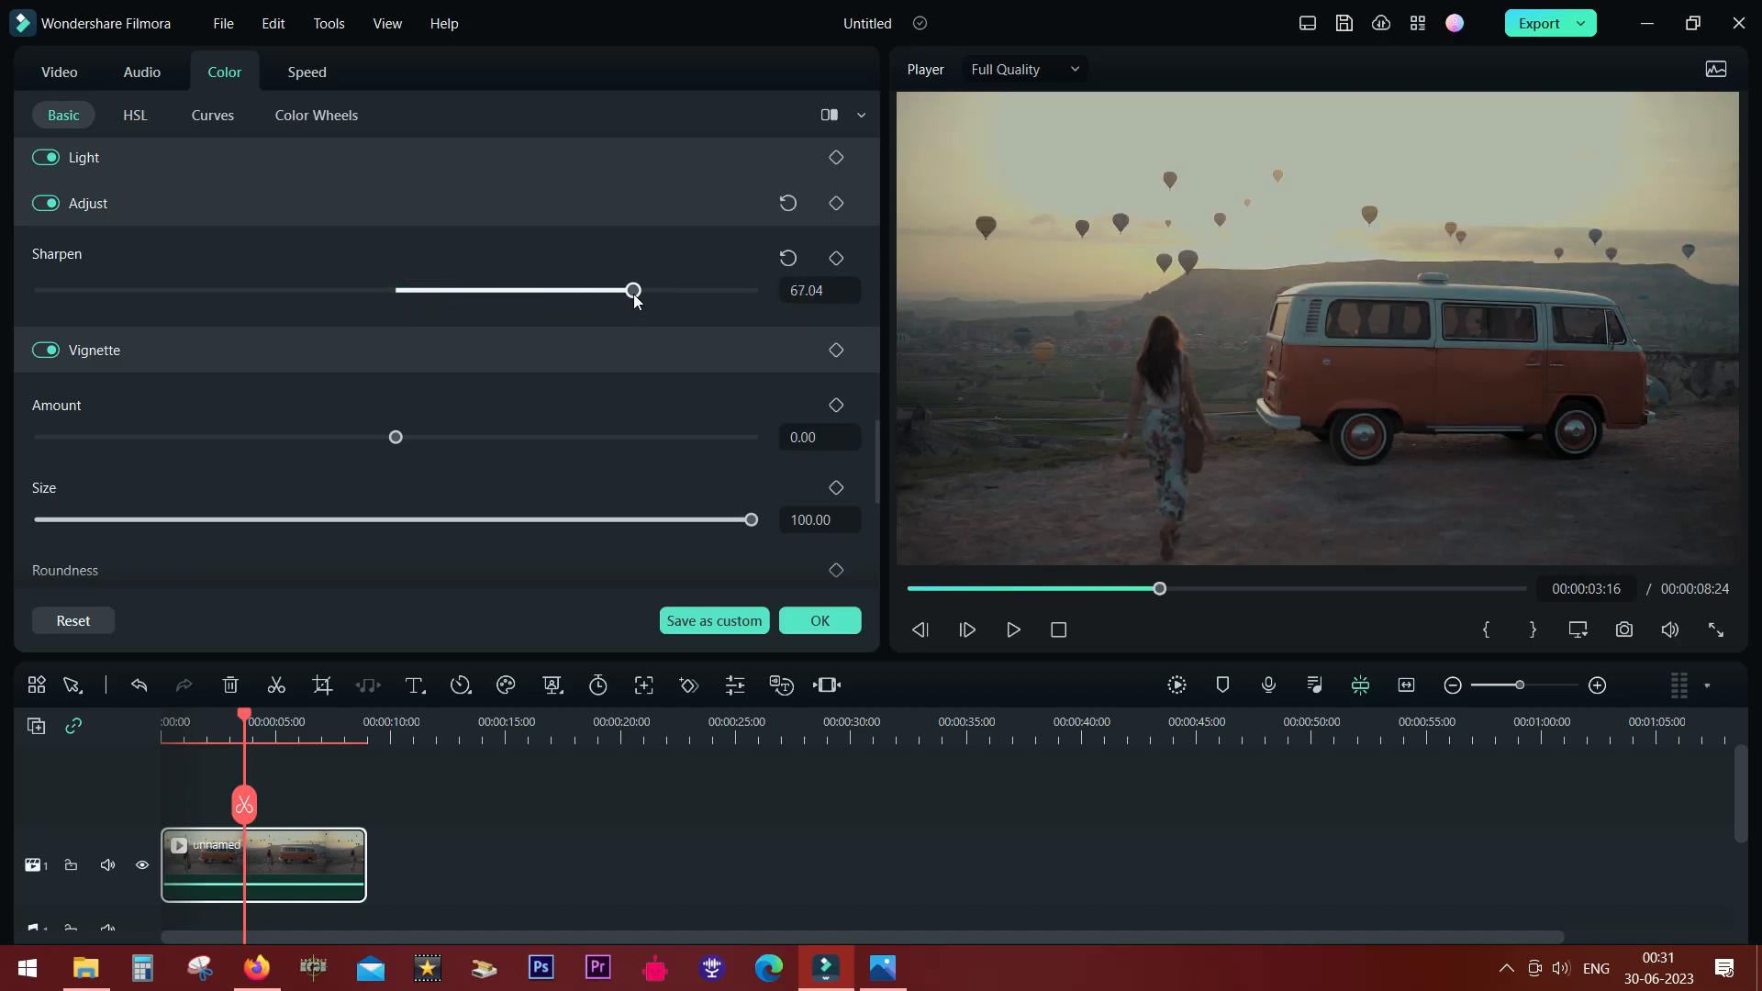
pyautogui.click(1577, 629)
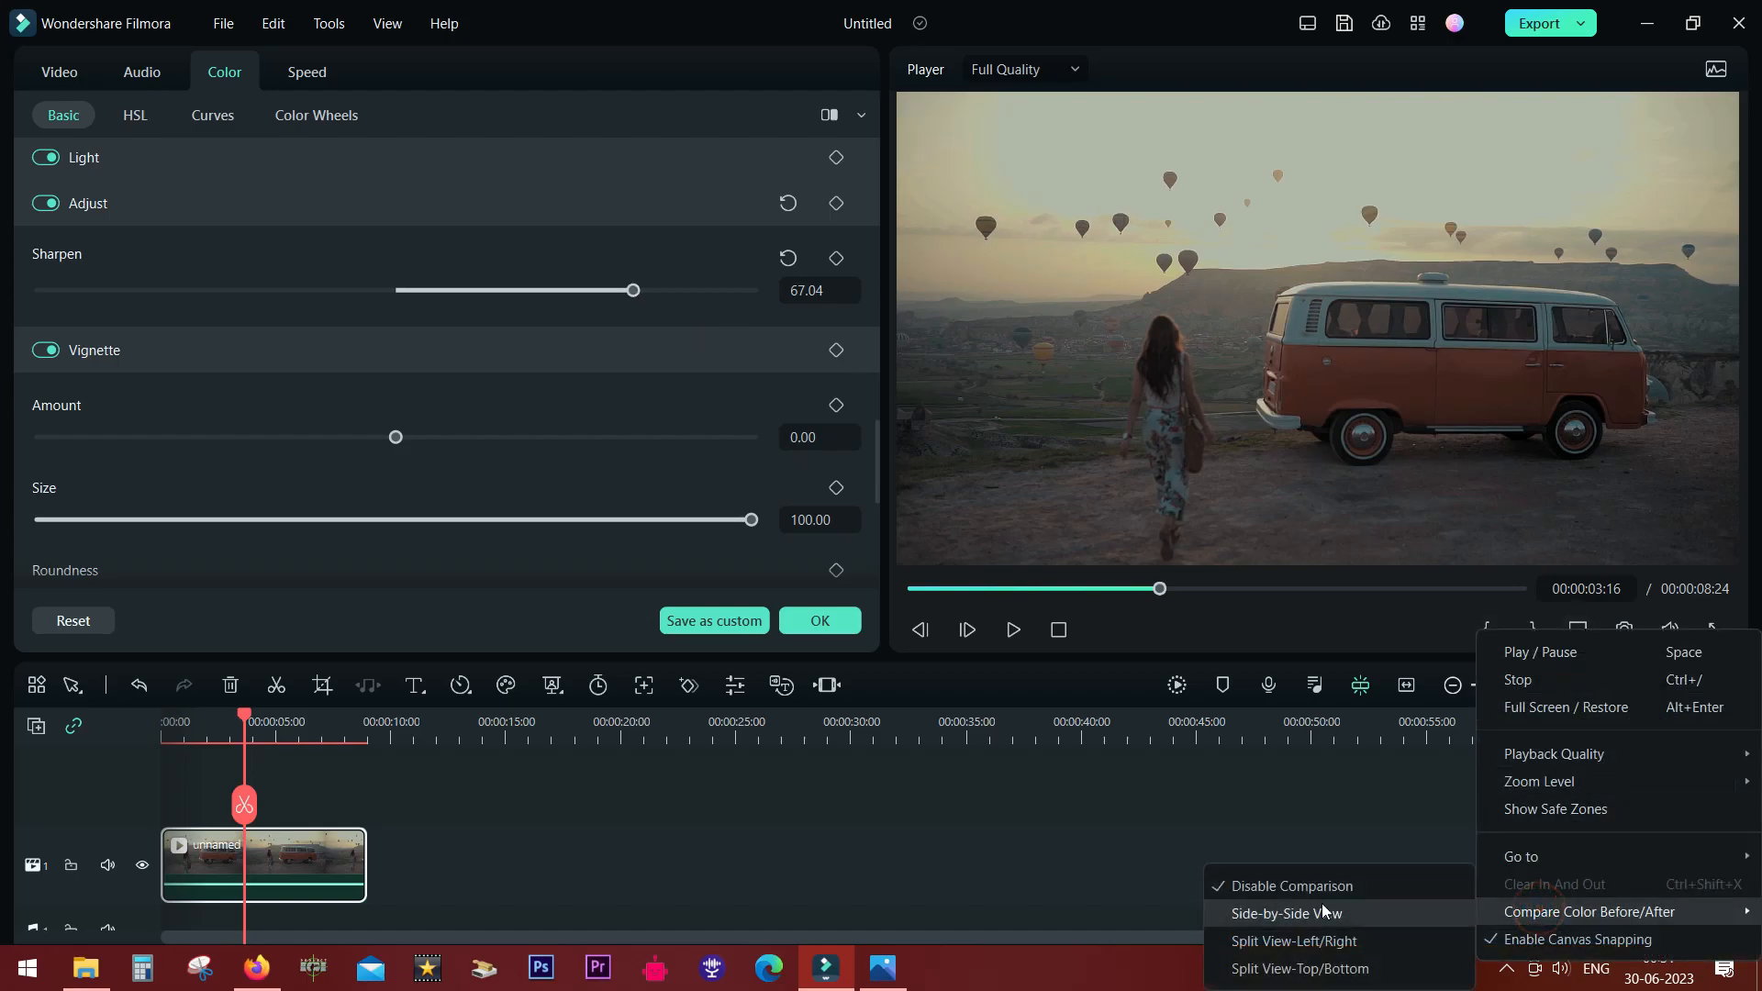
# Step: View the van clip before/after side by side, lower Sharpen to about 43, play, then reset
pyautogui.click(1285, 912)
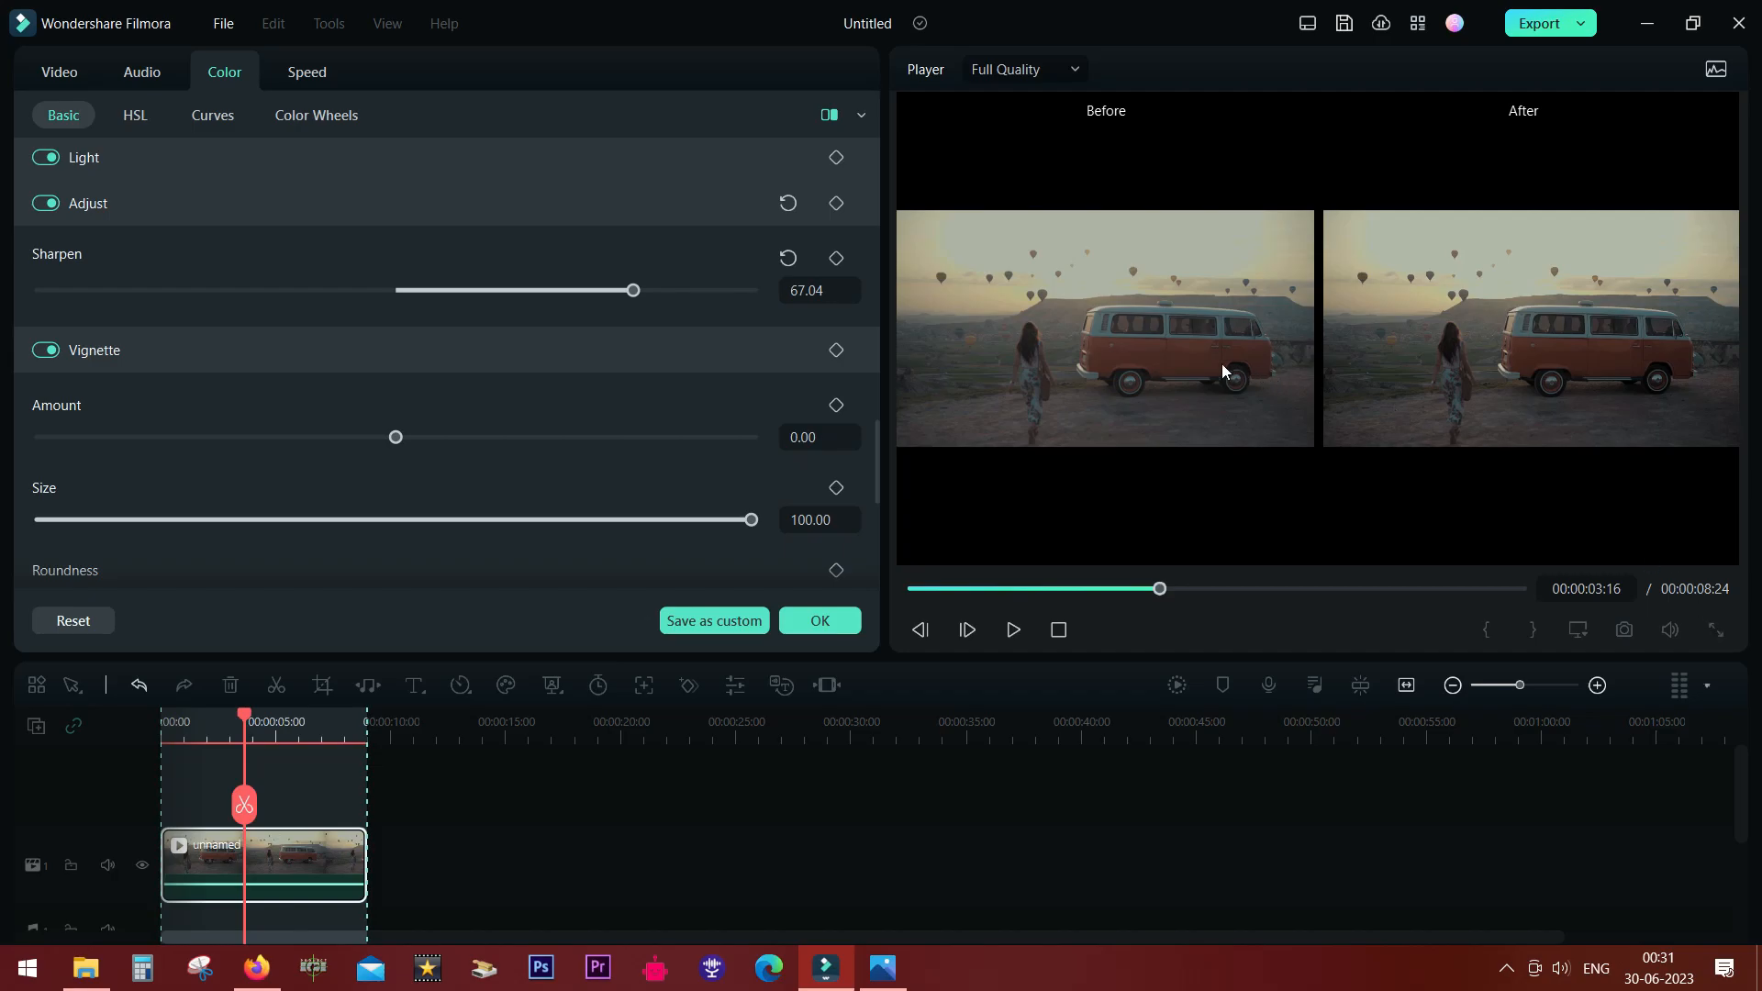
pyautogui.moveTo(1116, 303)
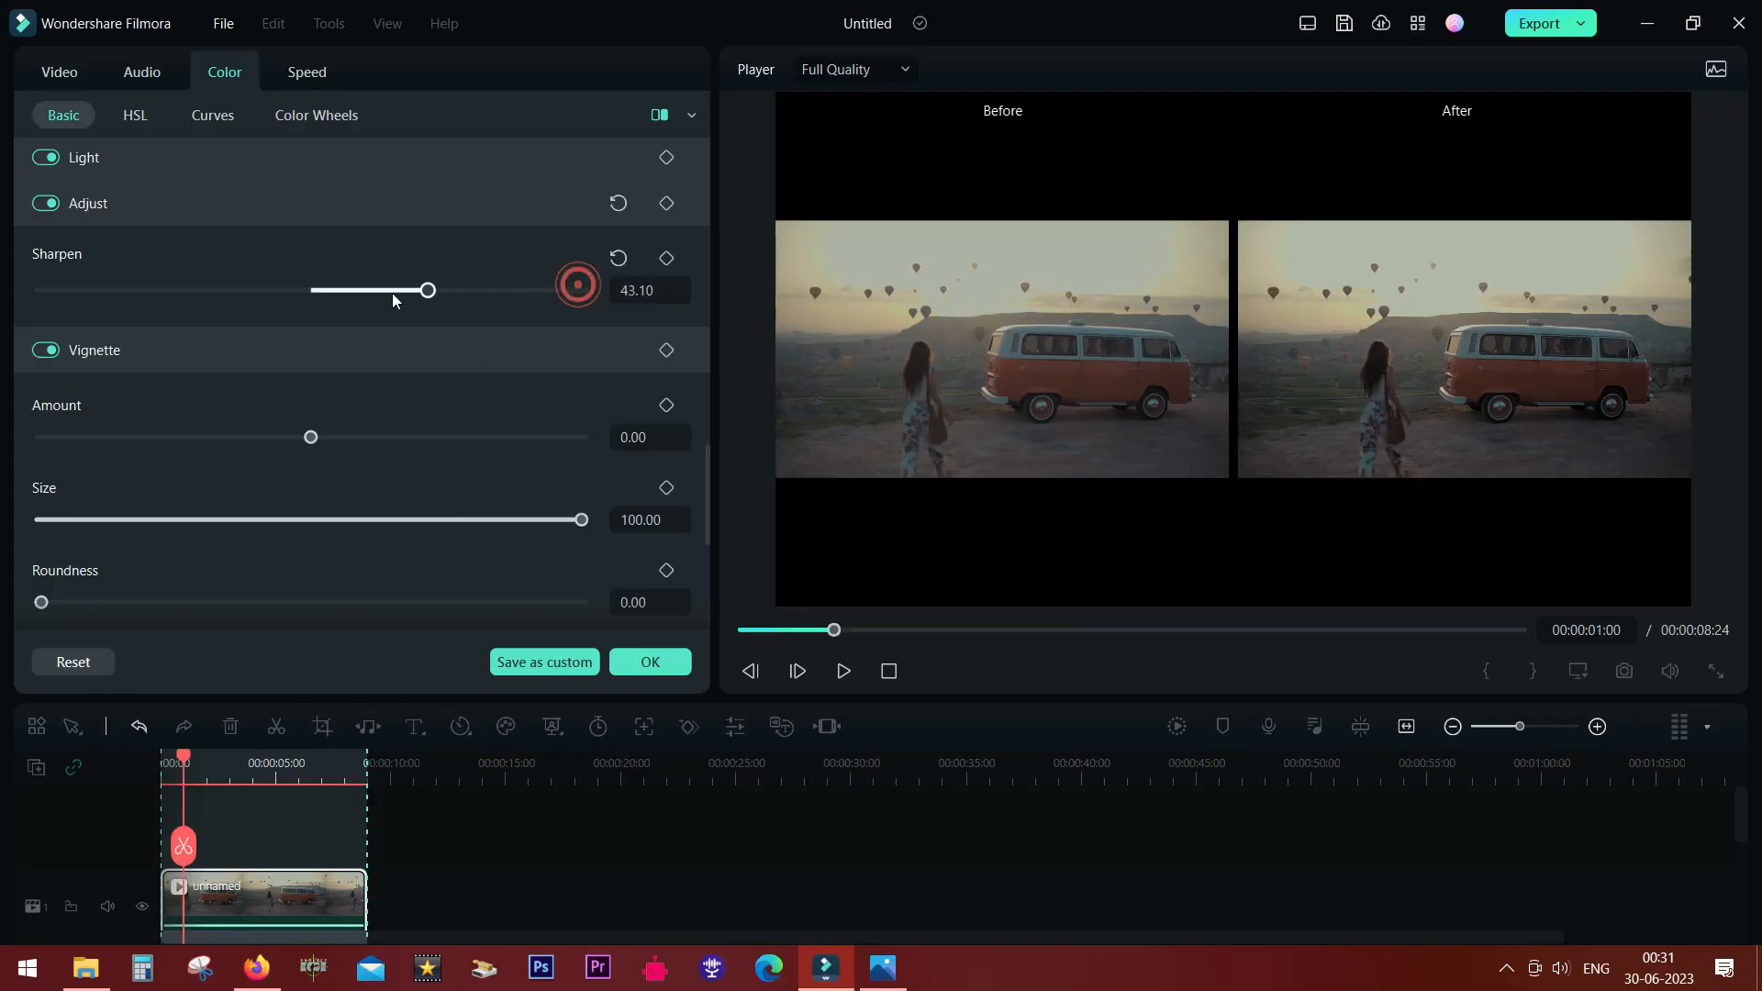
pyautogui.moveTo(426, 290); pyautogui.dragTo(88, 290)
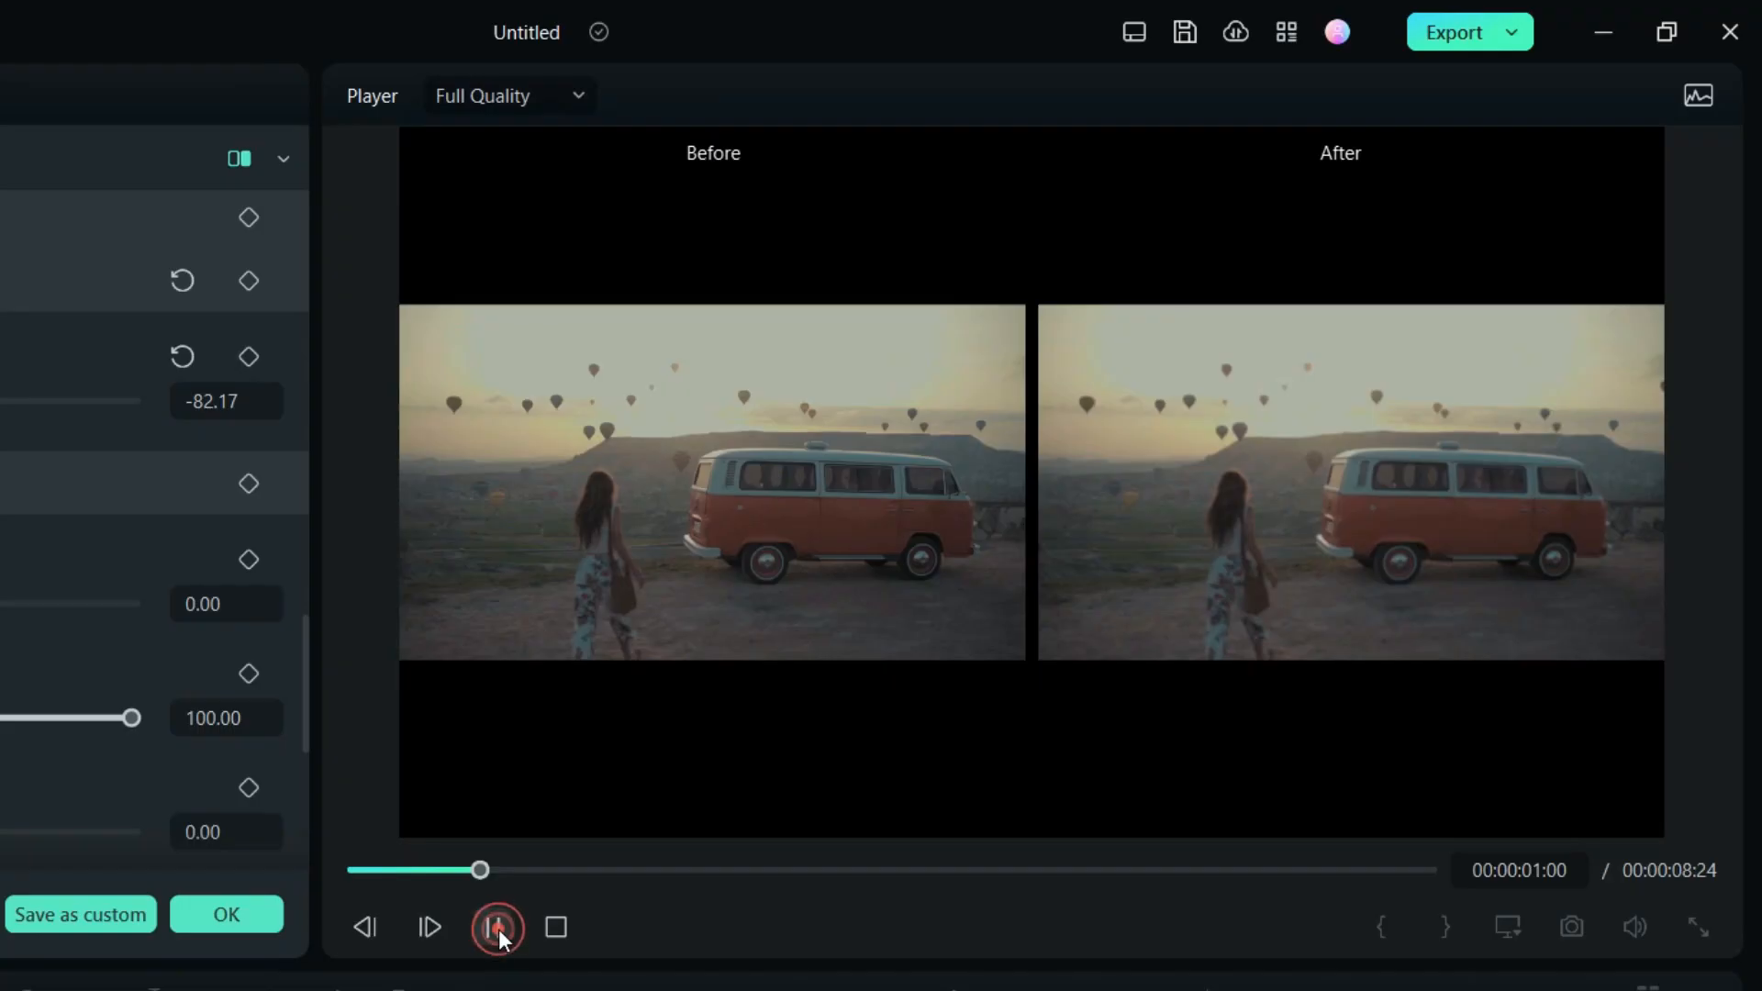
pyautogui.click(492, 927)
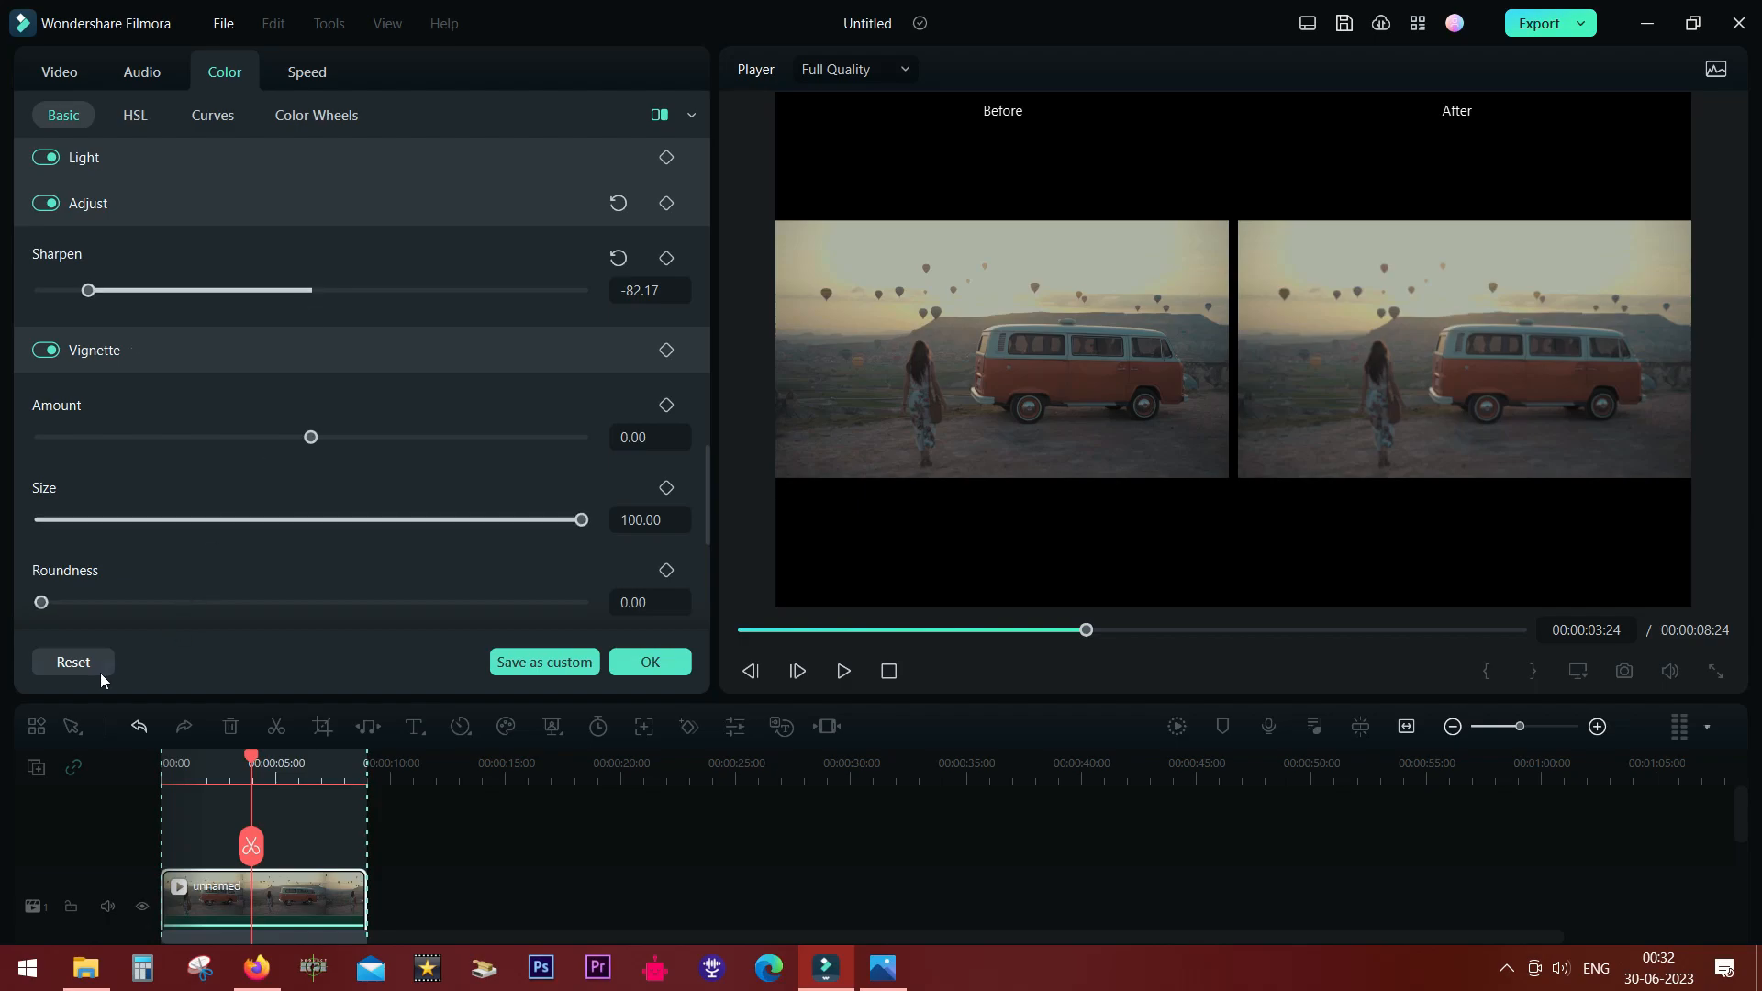
pyautogui.click(615, 256)
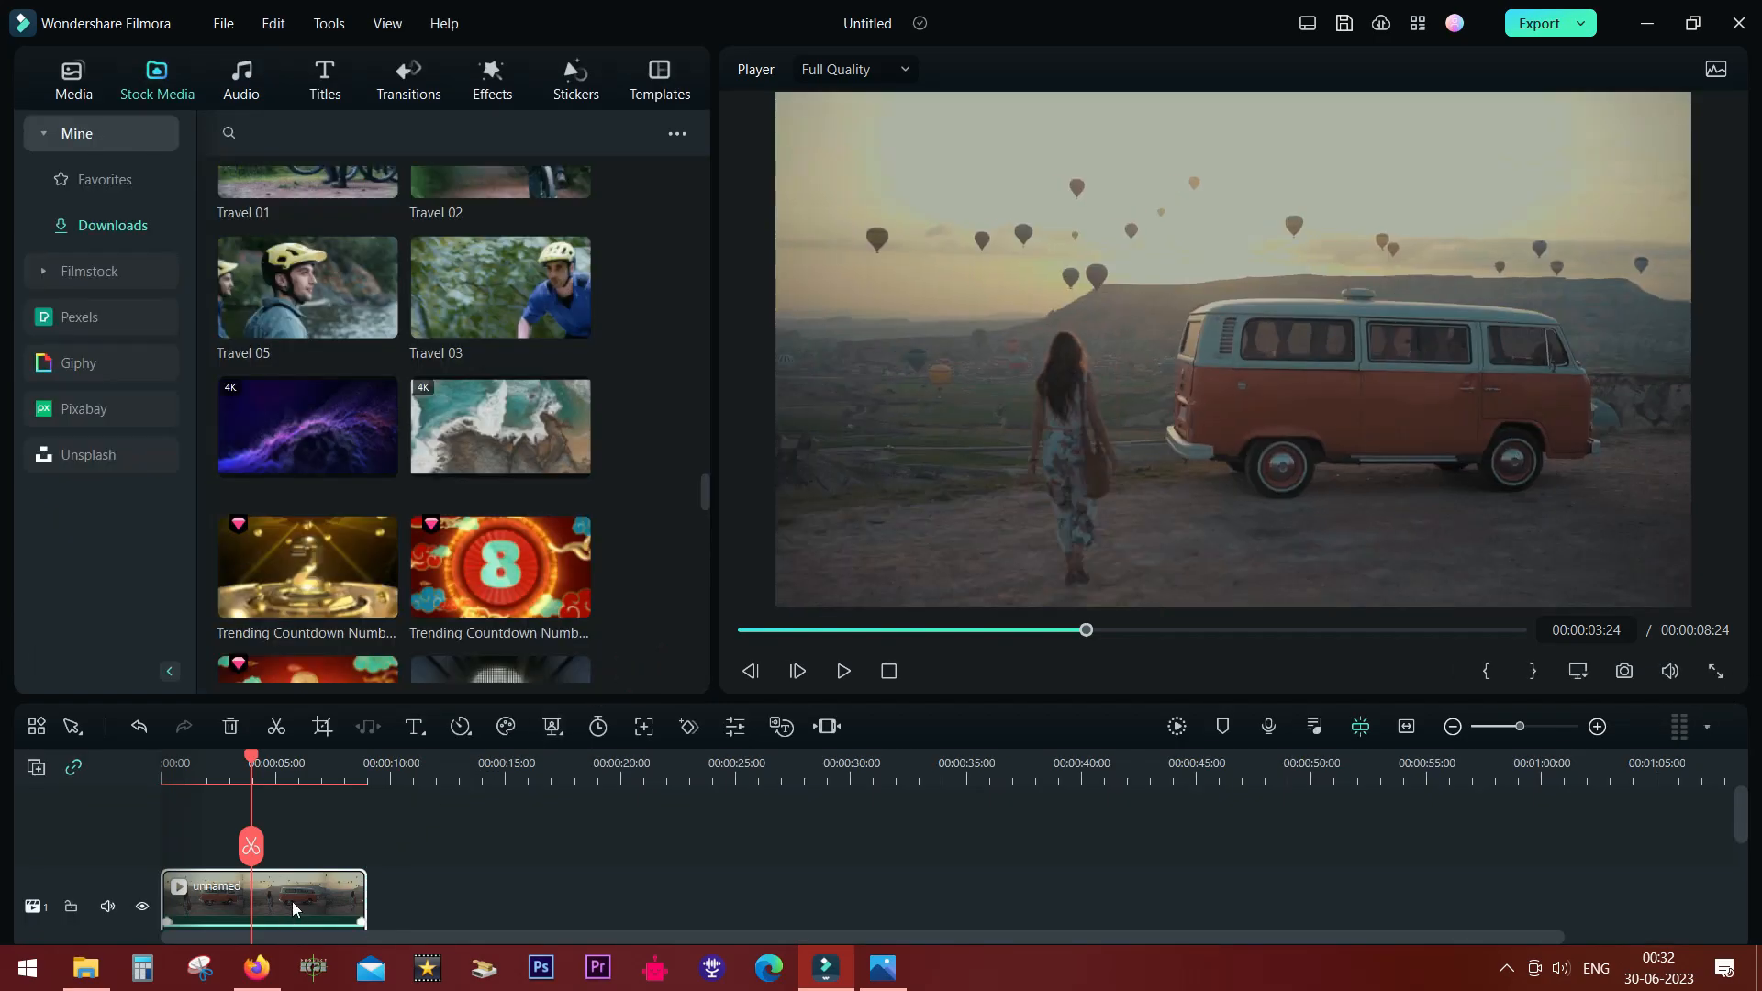
# Step: Reopen the van clip's Color > Basic panel to confirm Sharpen is back at 0
pyautogui.doubleClick(263, 899)
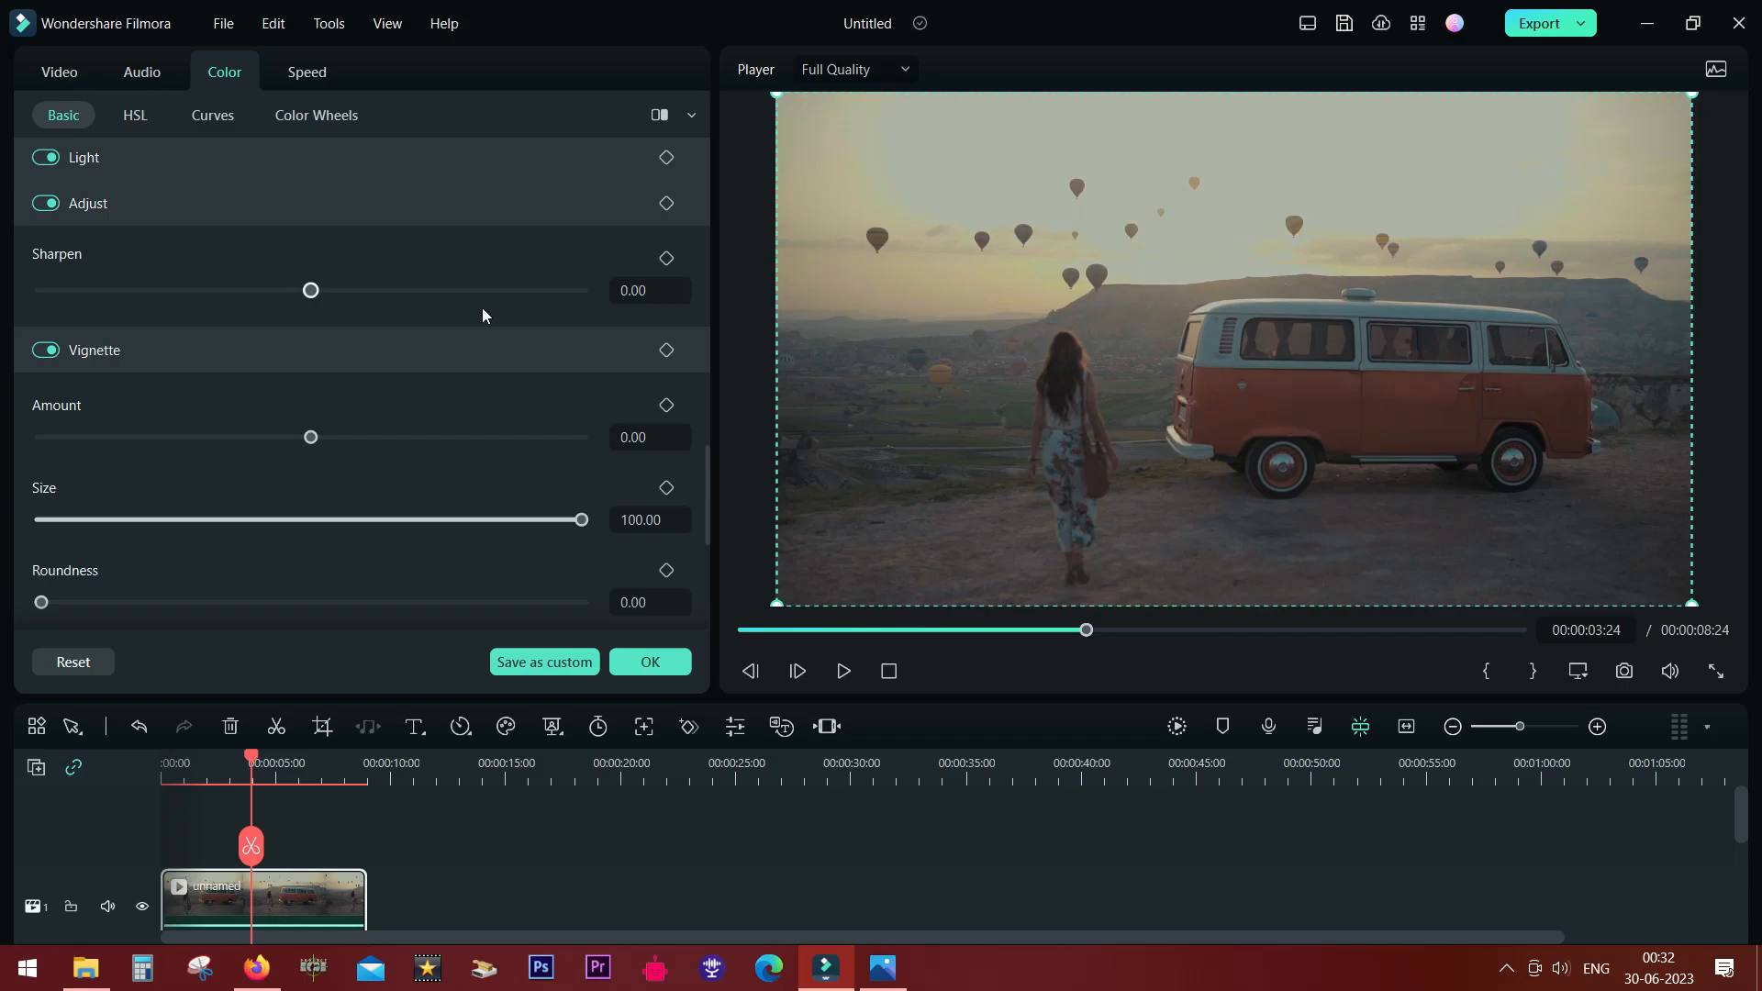
pyautogui.moveTo(627, 369)
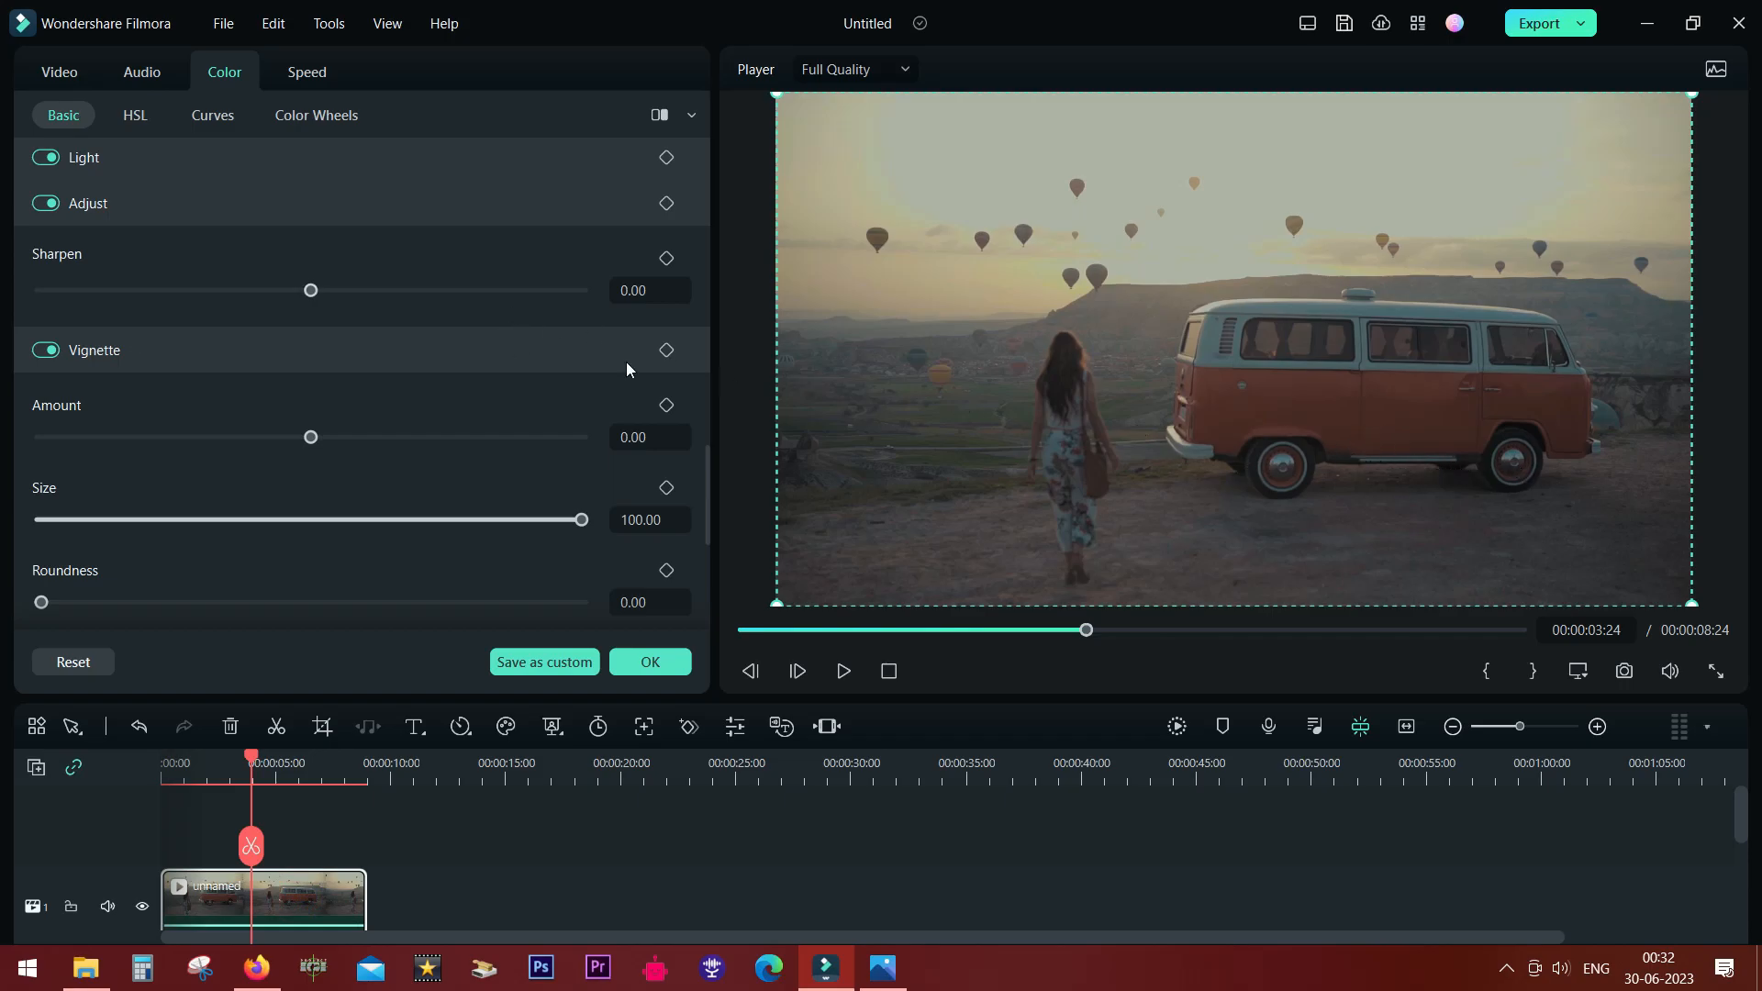